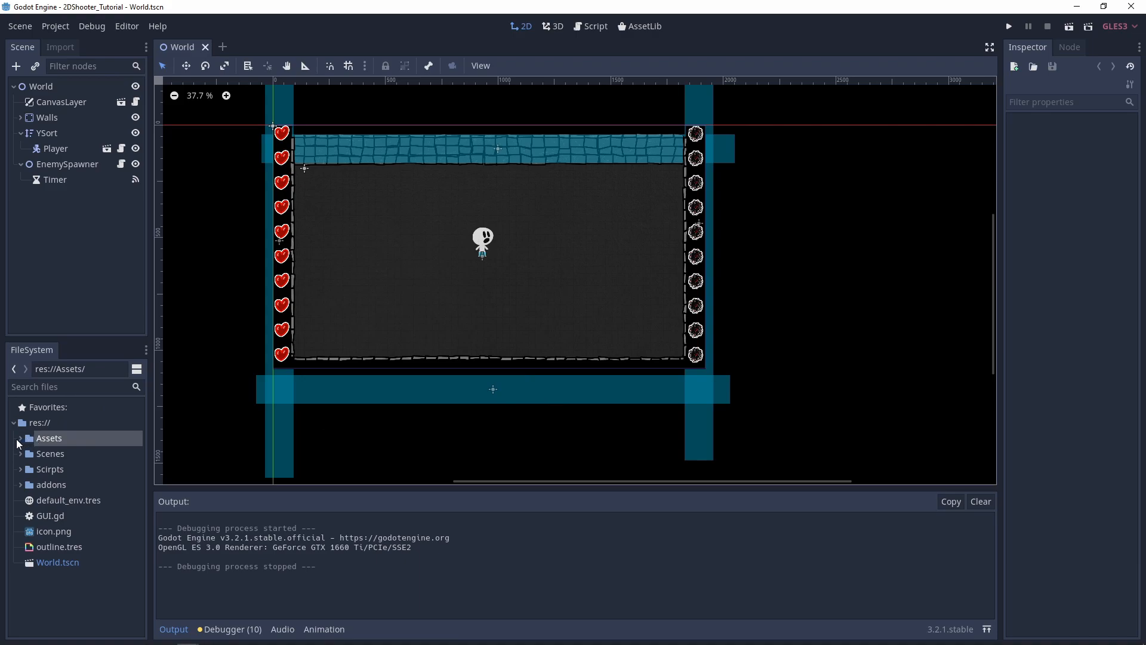
Step: Peek at the Assets folder, then review Global.gd's ammo, life and score functions in the script editor
click(13, 438)
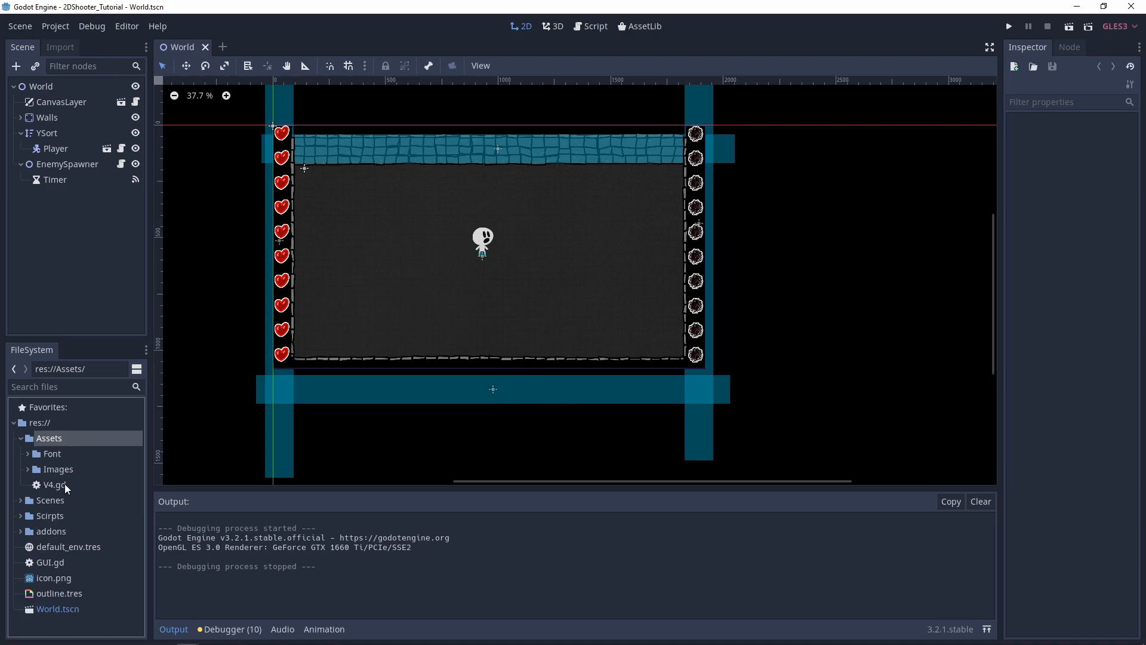
mouse_move(55, 485)
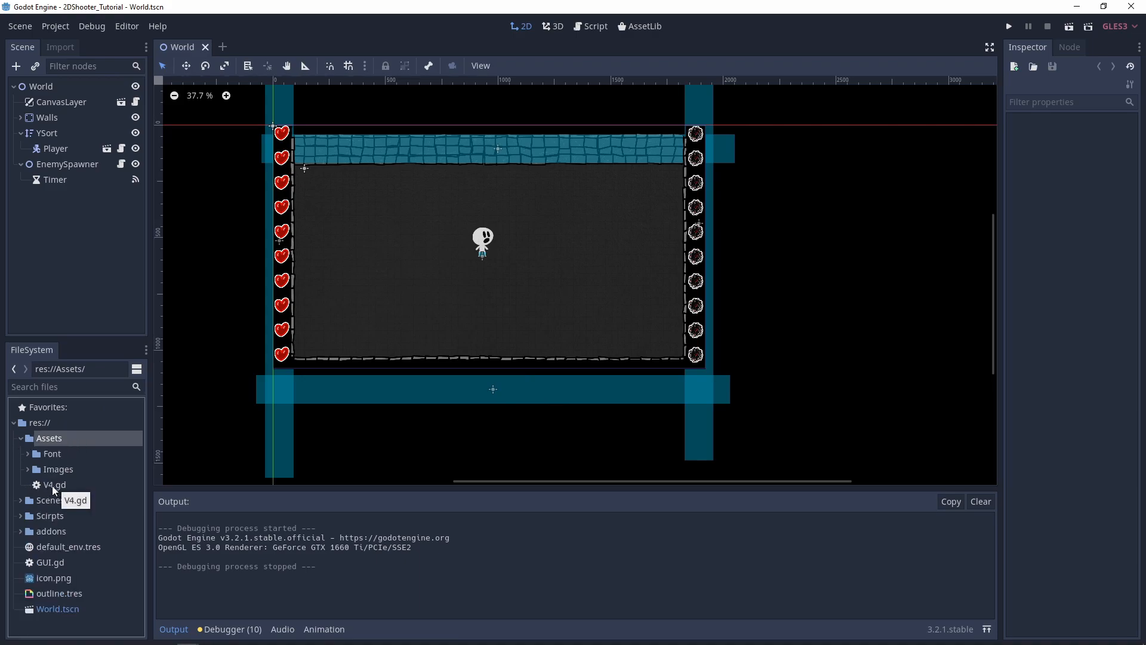
click(13, 437)
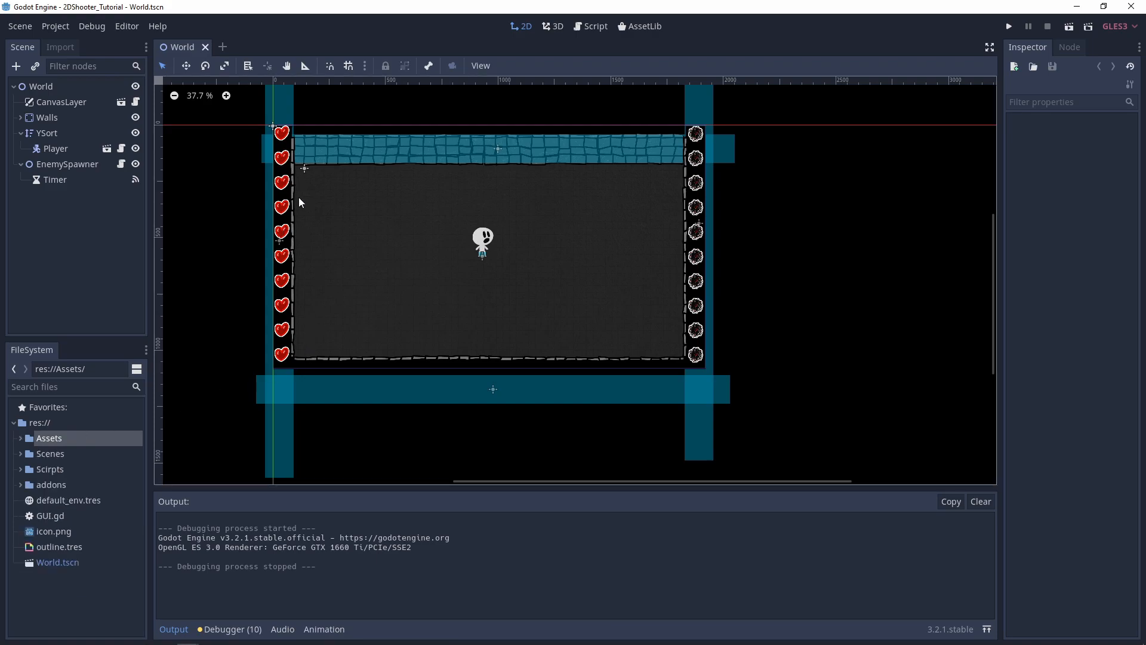
mouse_move(311, 214)
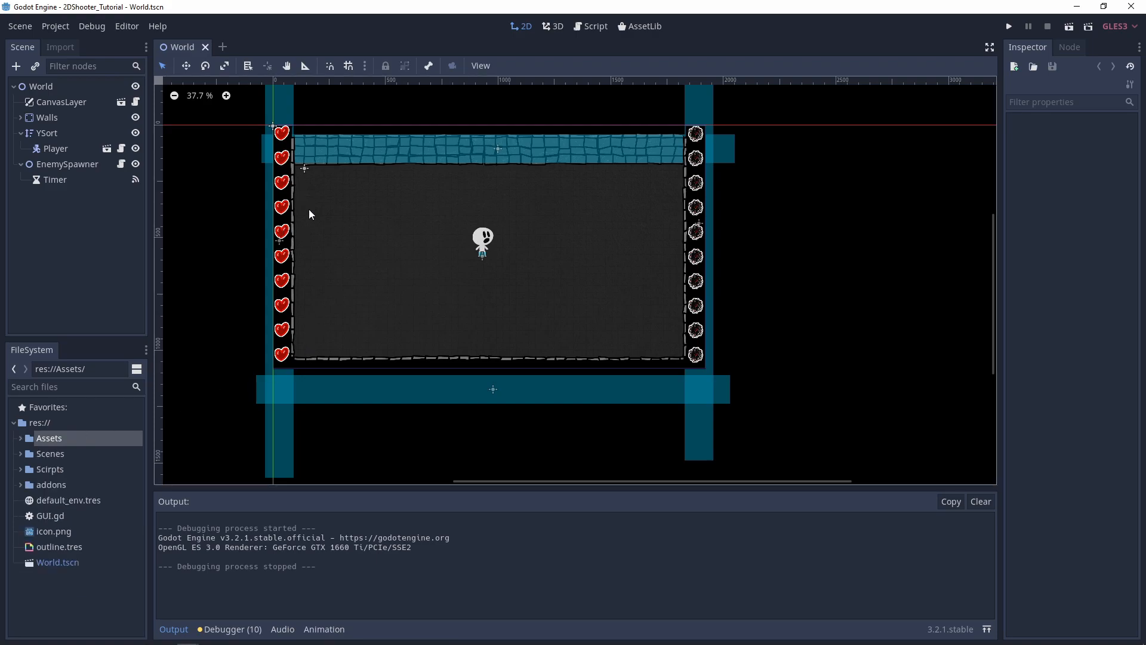
click(595, 26)
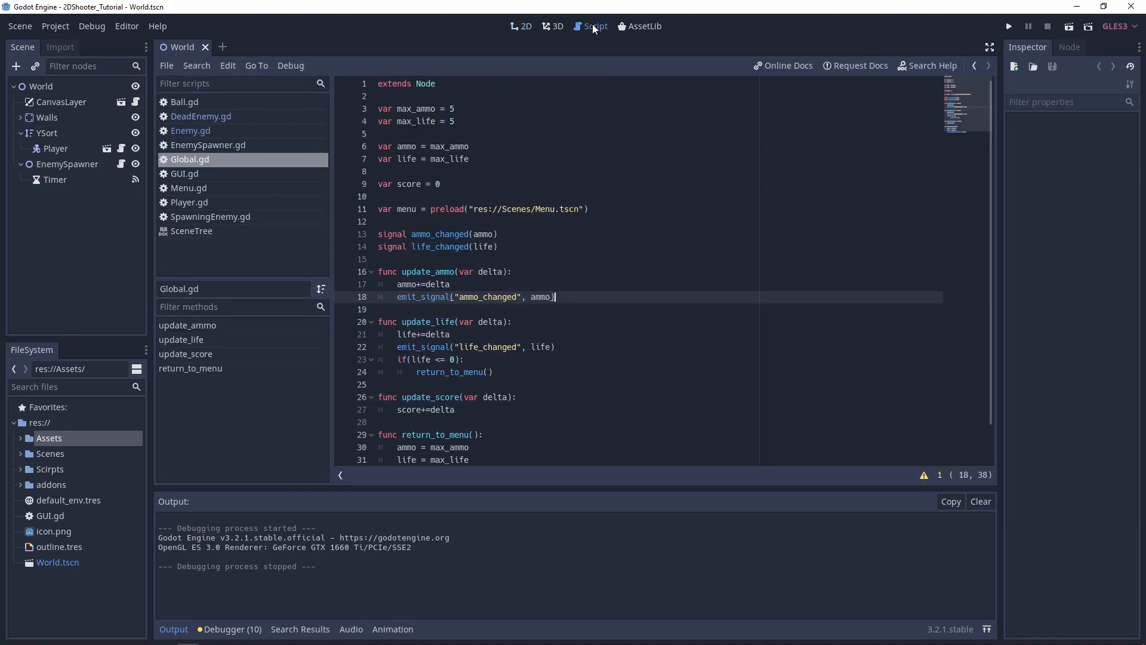
mouse_move(647, 299)
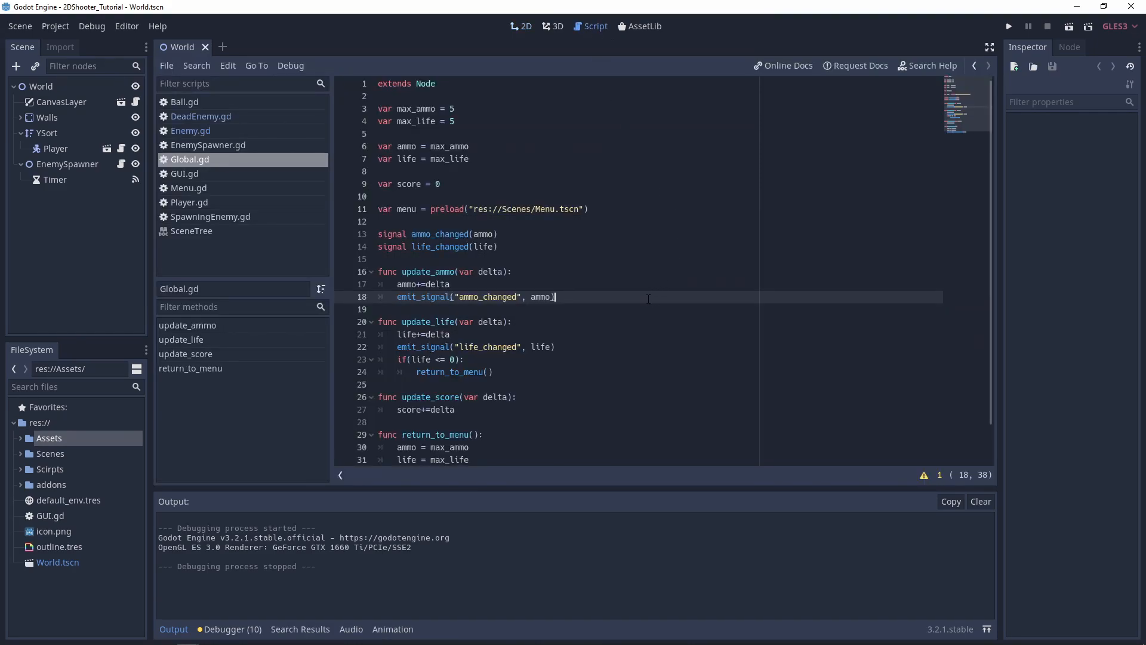
mouse_move(222, 178)
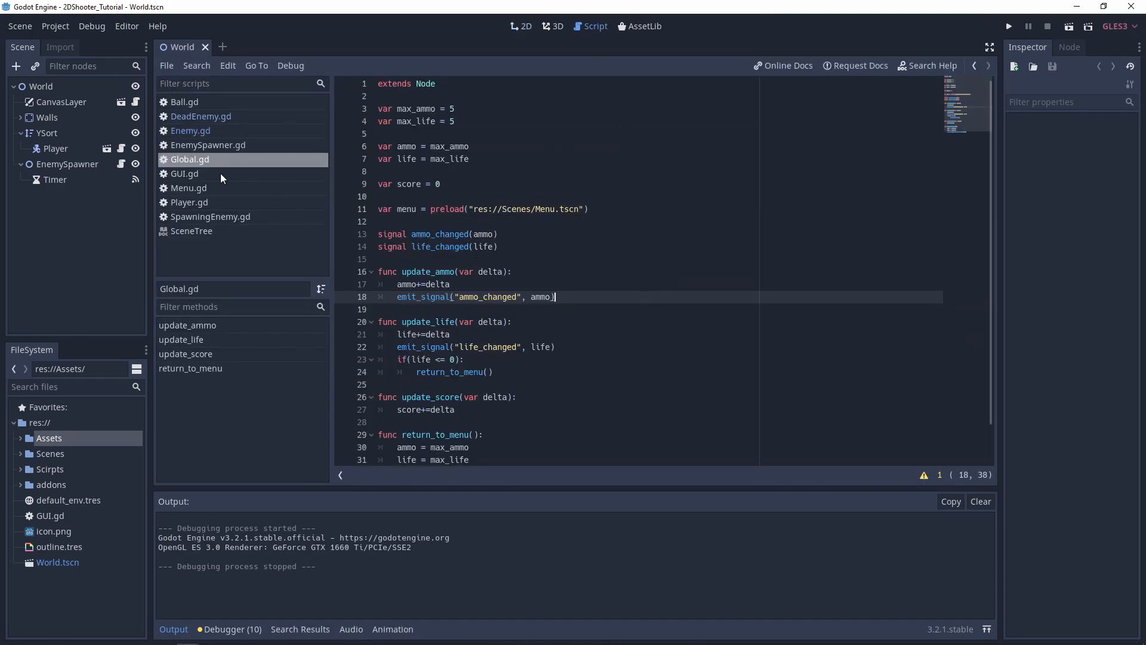
scroll(down, 3)
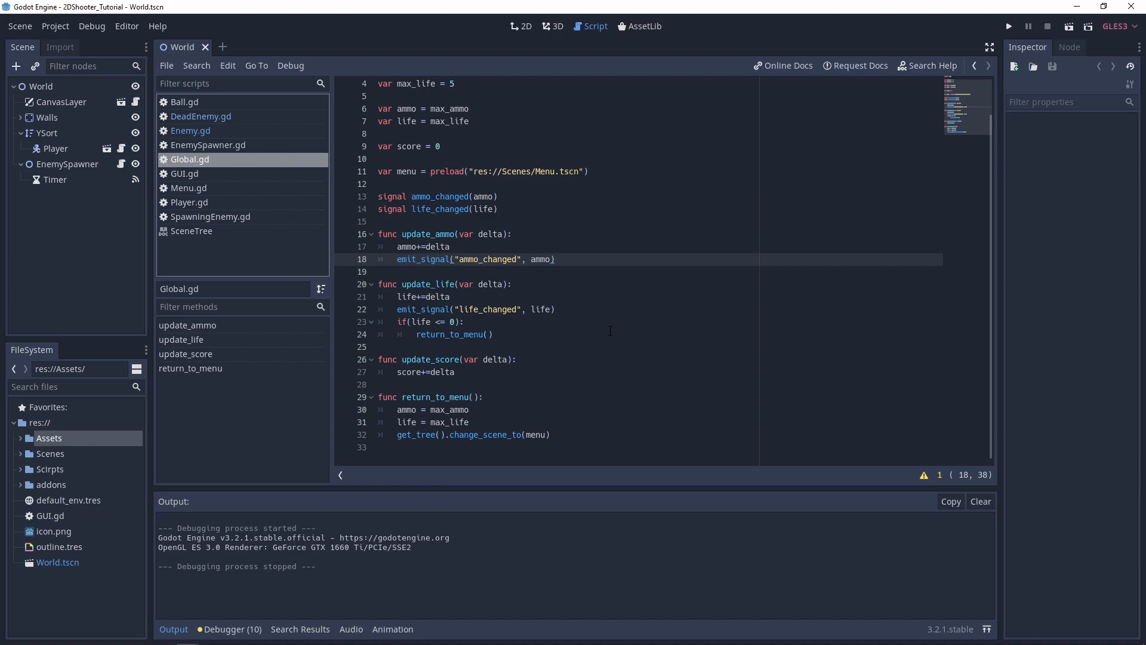
mouse_move(185, 138)
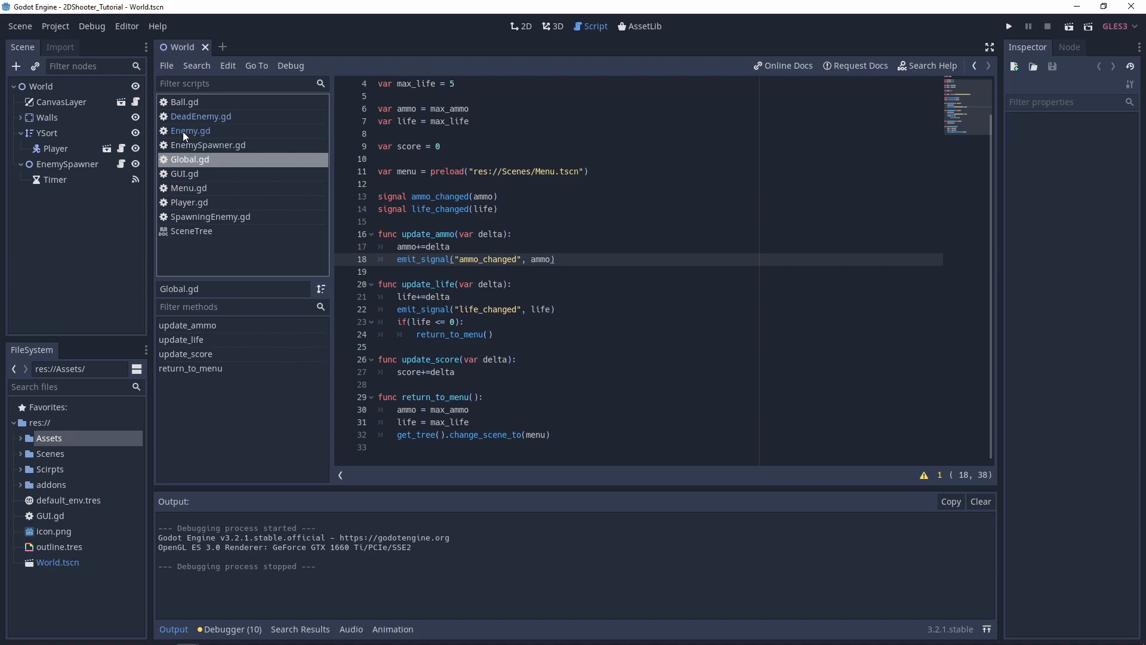
Step: In Enemy.gd's kill_enemy, add 'if scoring: Global.update_score(1)'
click(191, 130)
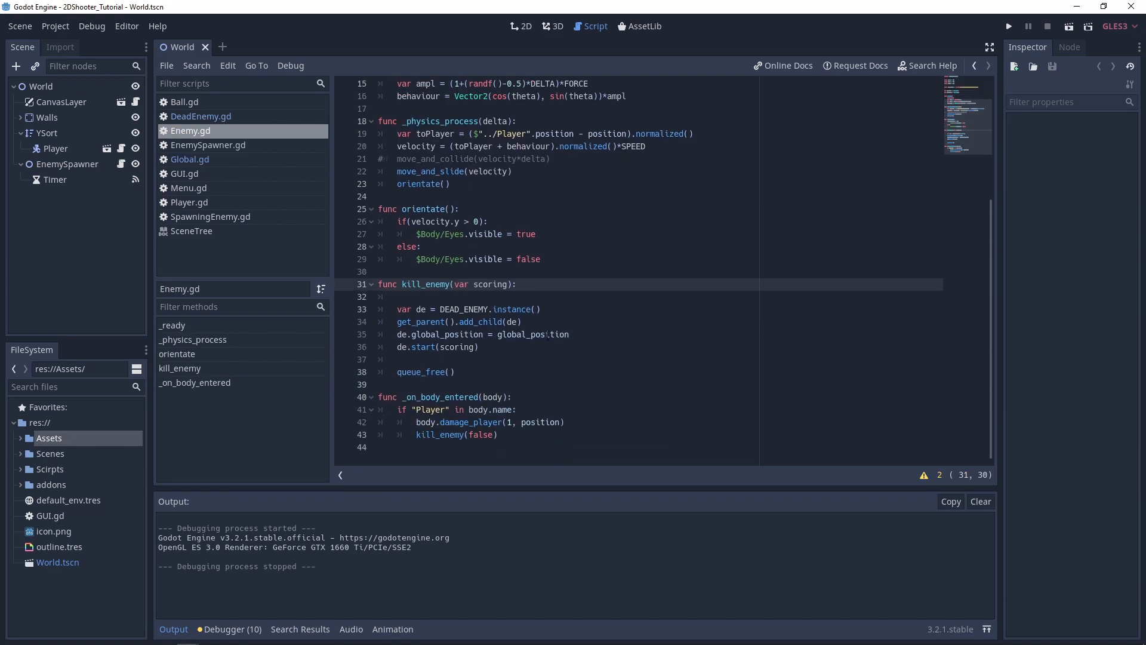
double_click(436, 285)
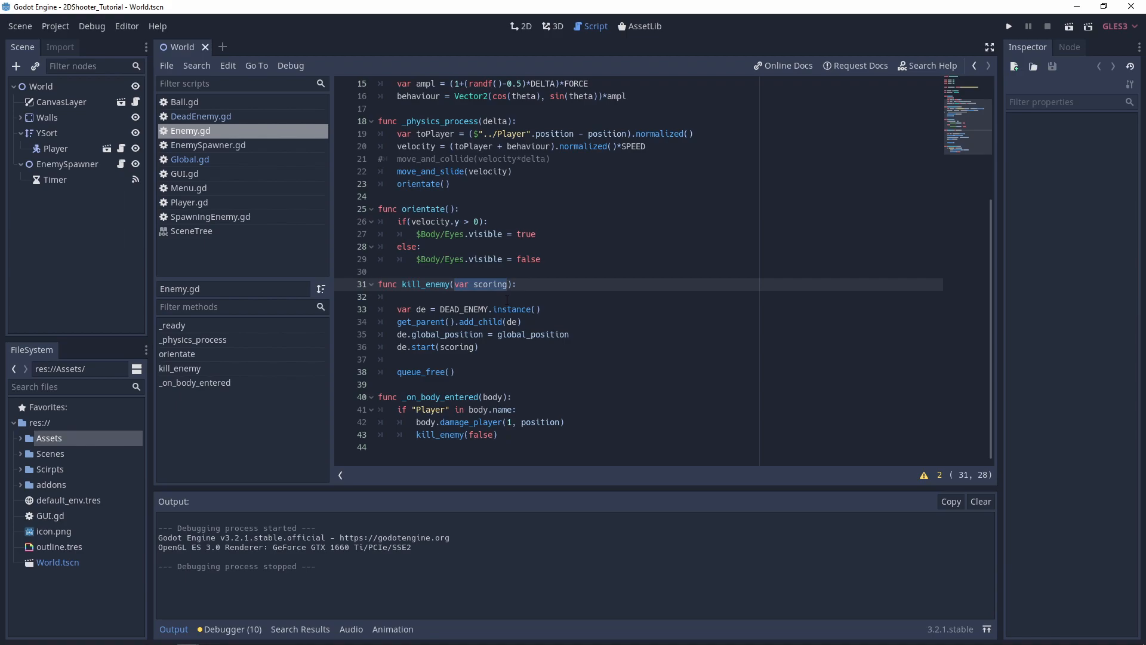
click(509, 296)
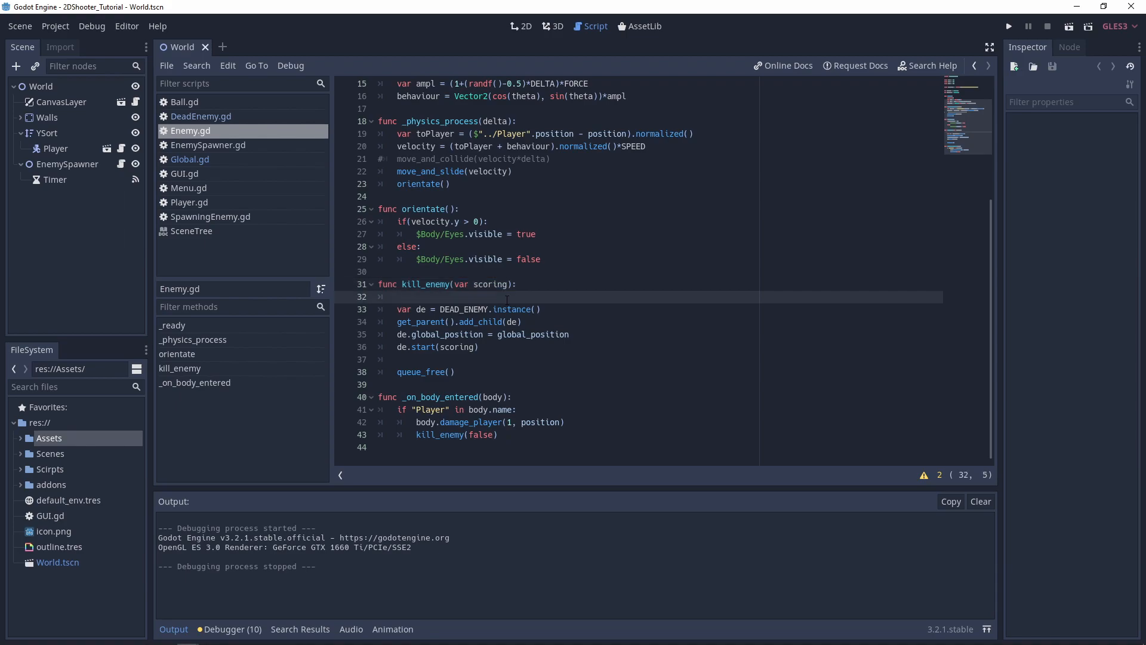
text(if scoring:)
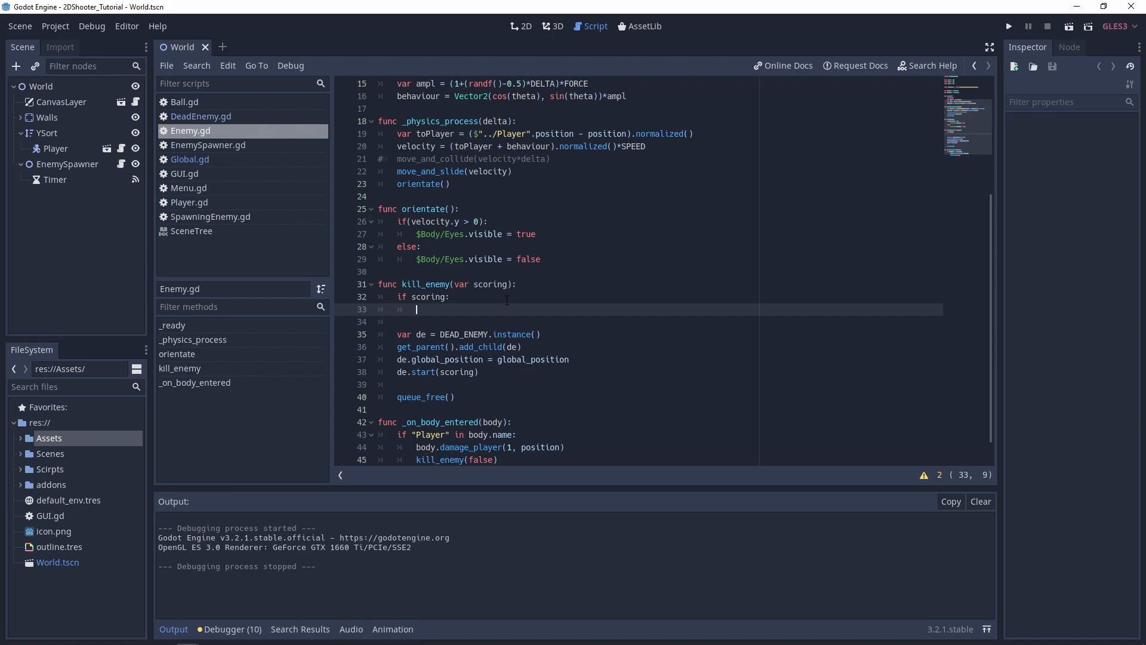
text(q)
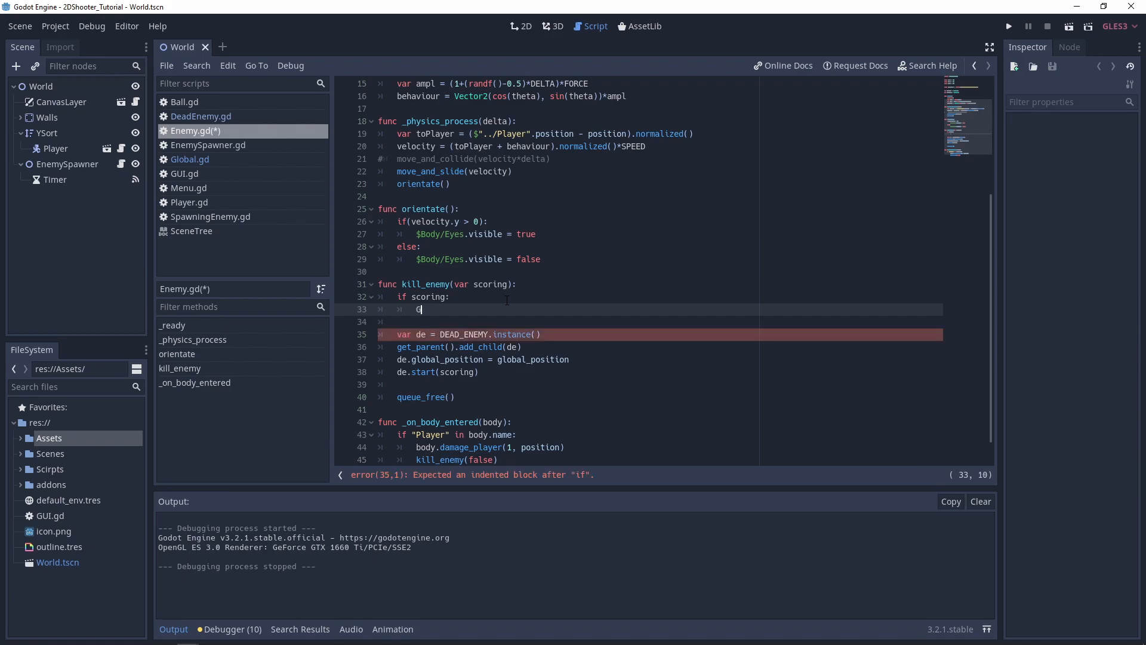
text(lobal)
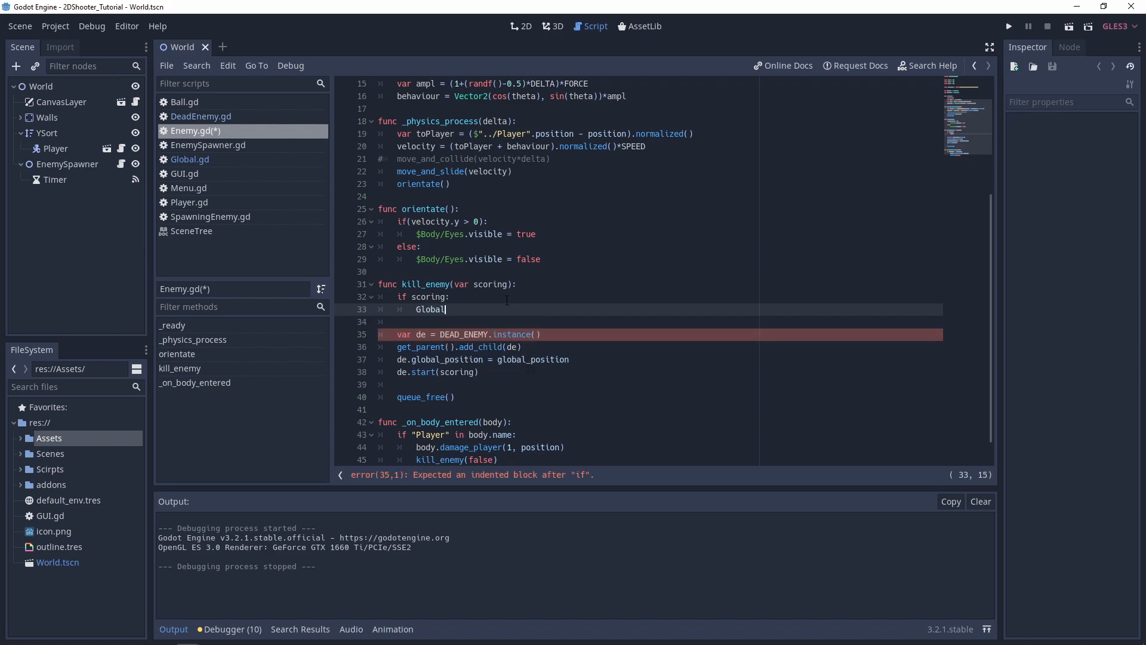
text(.update_score()
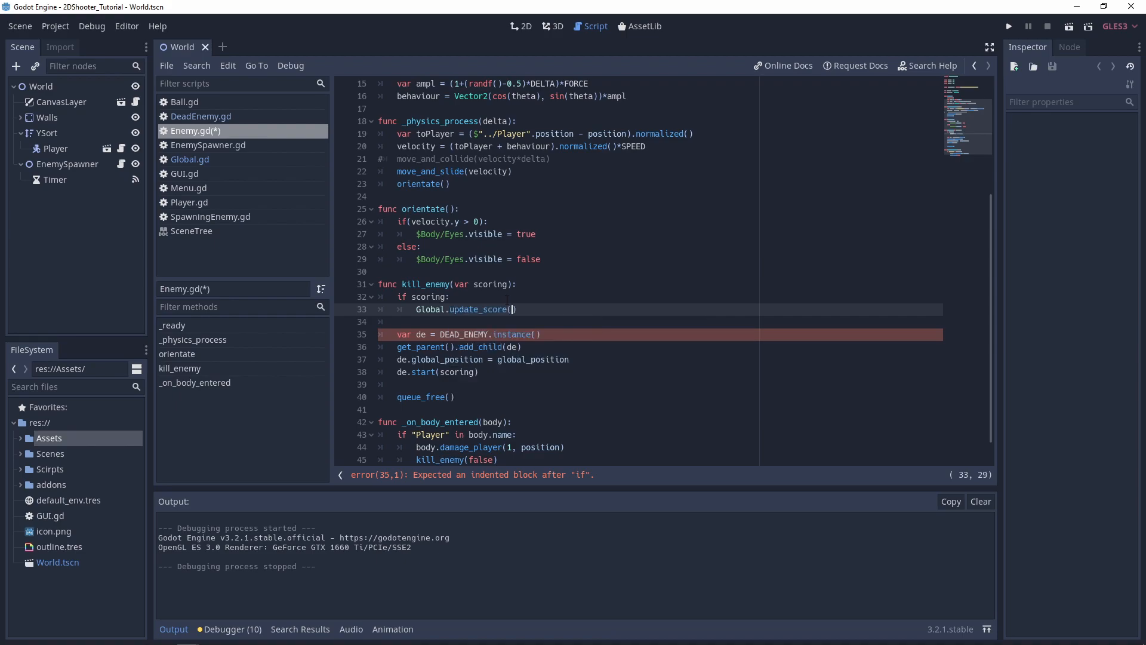
text(1)
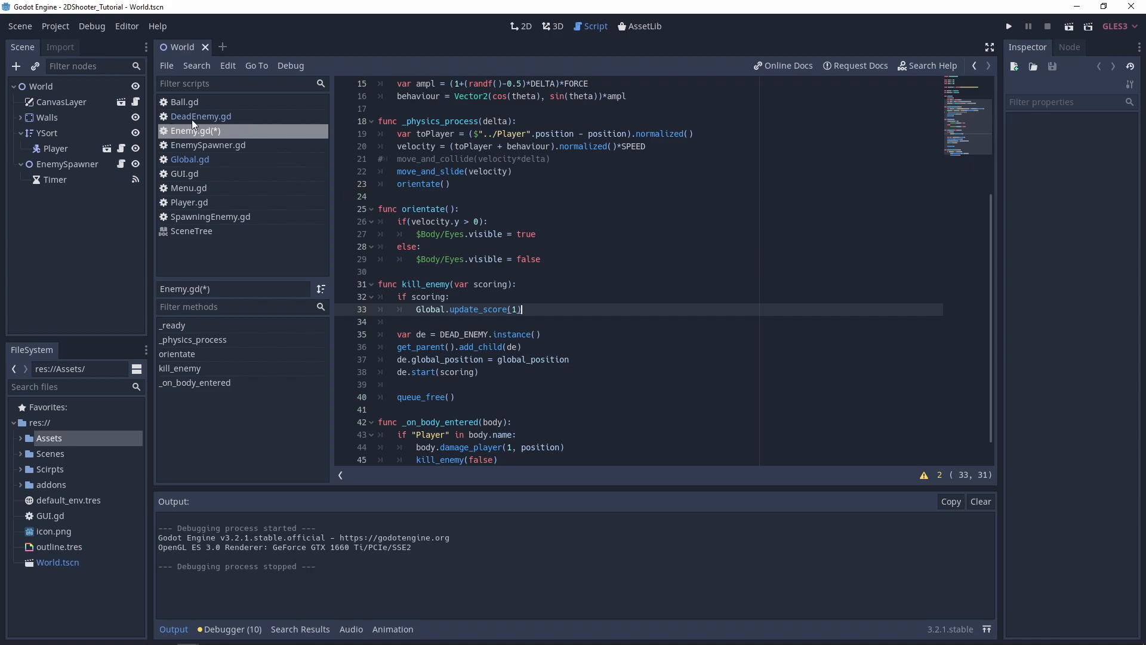
Step: Set DeadEnemy.gd's label text to str(Global.score) and run the game to test scoring
click(200, 116)
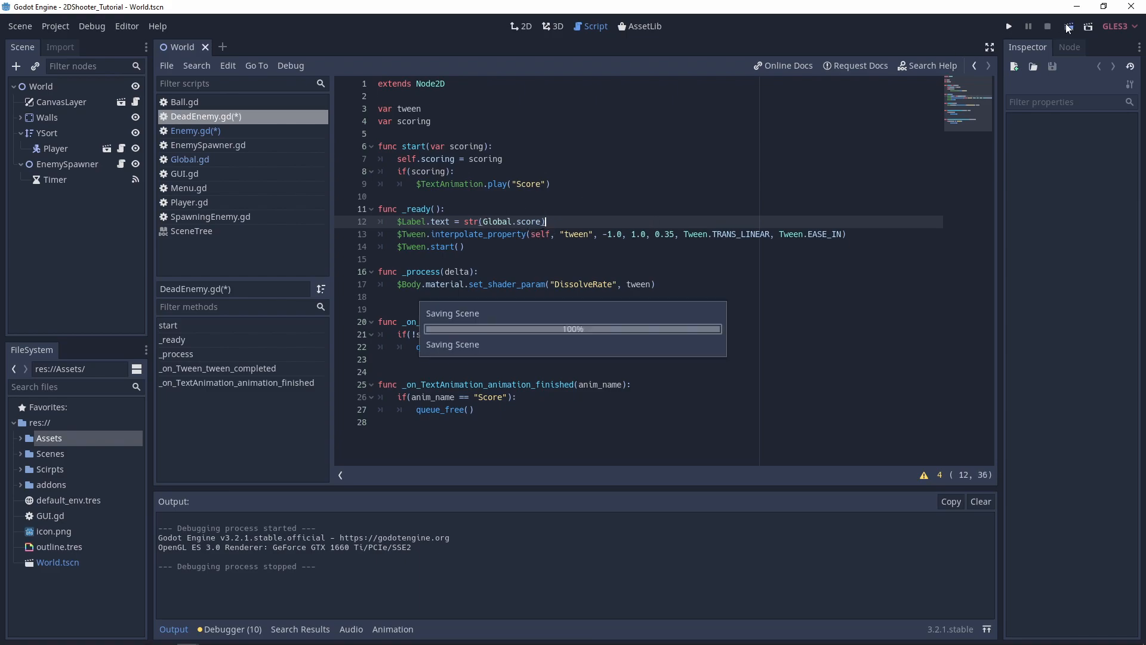
click(1007, 25)
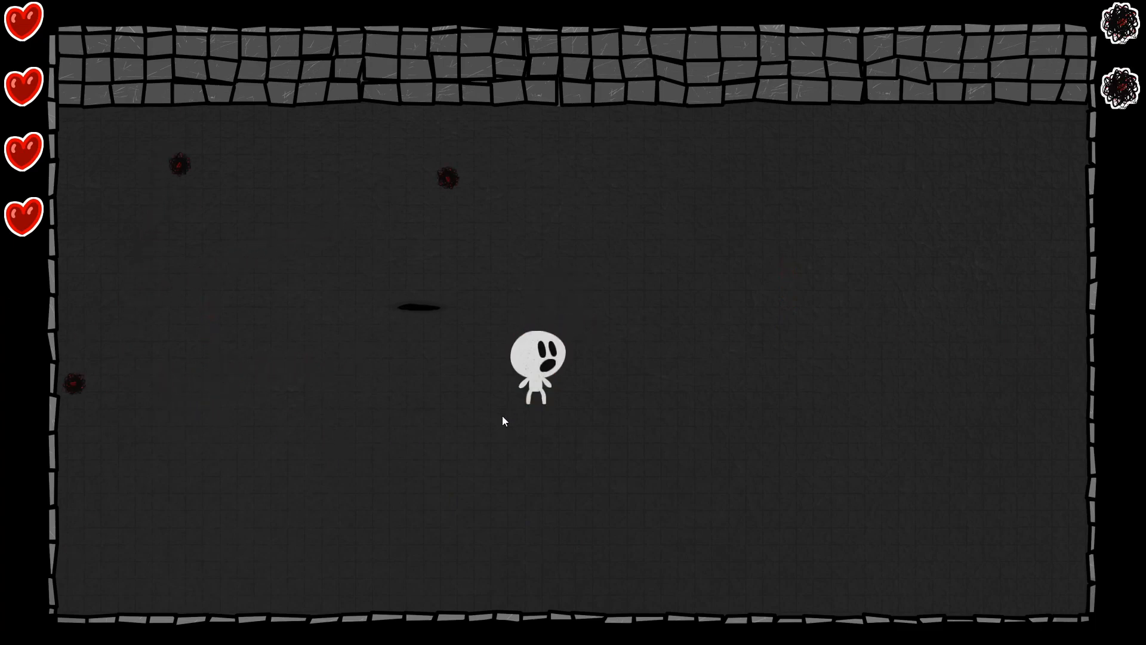
Step: Open Scenes/Menu.tscn in the 2D workspace and select its Menu root node
click(1047, 25)
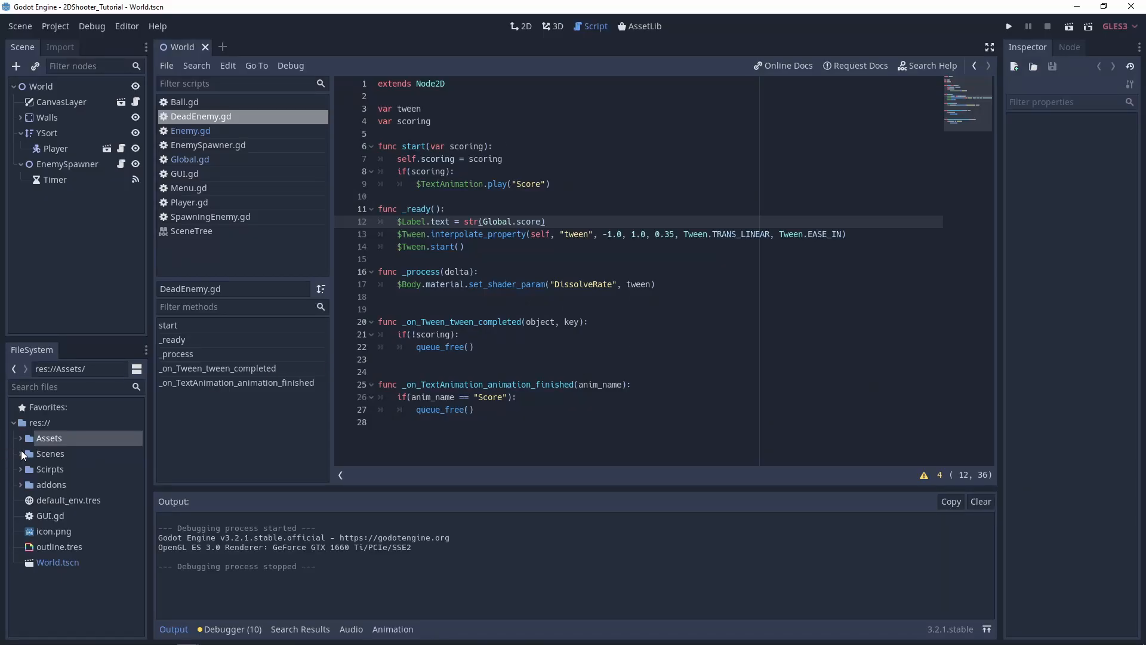
click(49, 453)
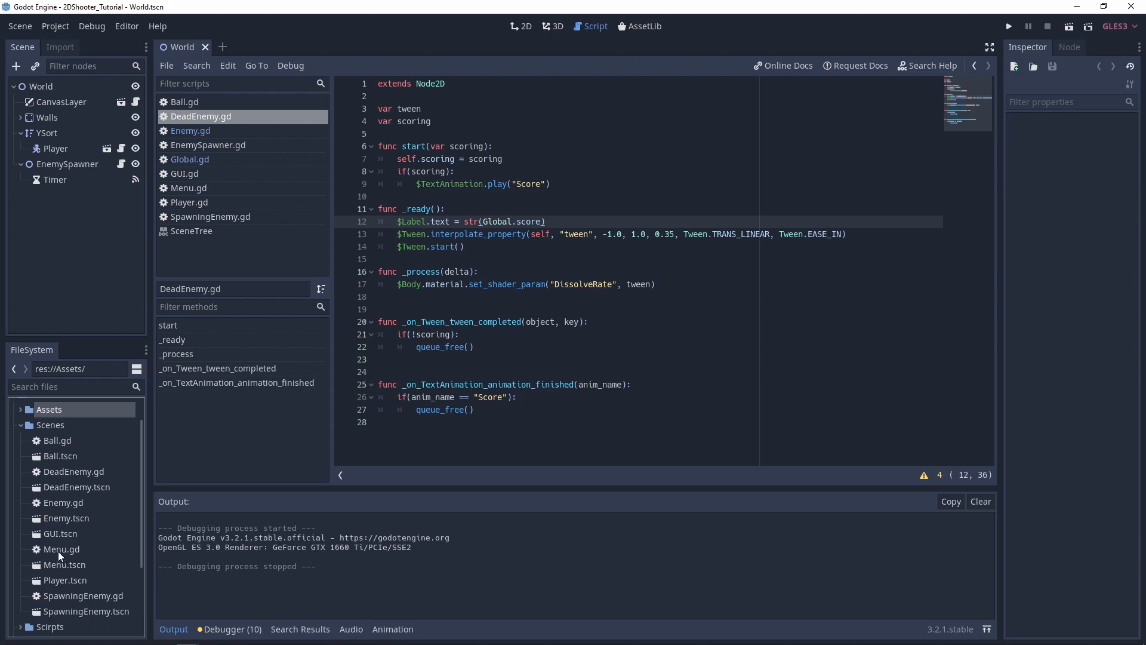
double_click(65, 564)
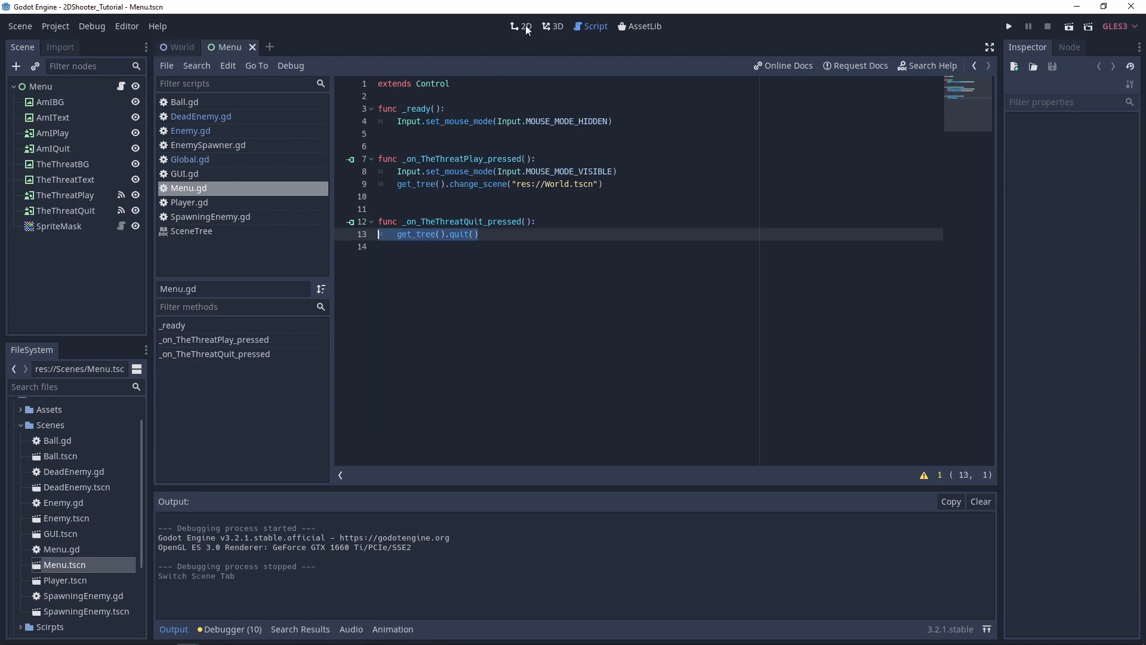
click(521, 26)
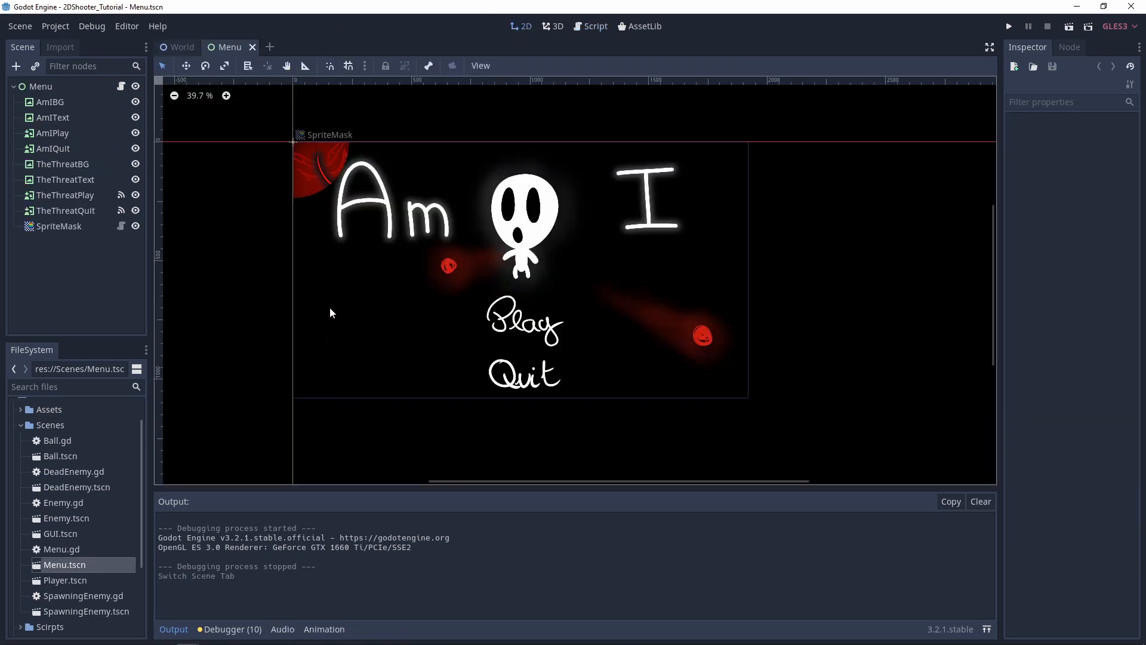
mouse_move(304, 372)
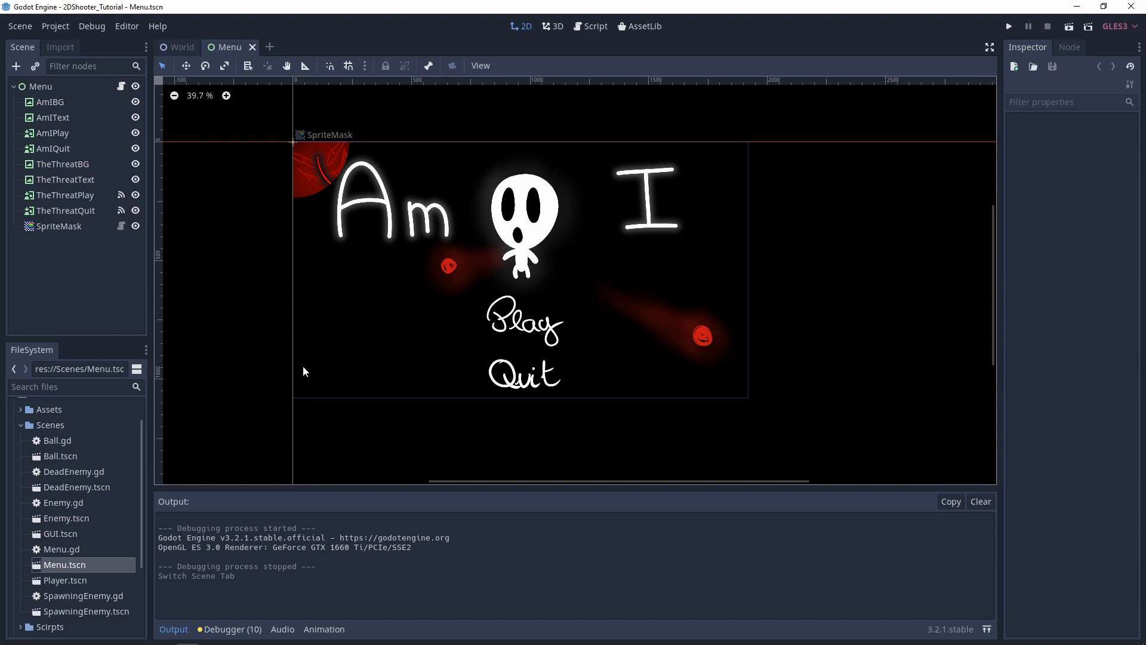
click(41, 86)
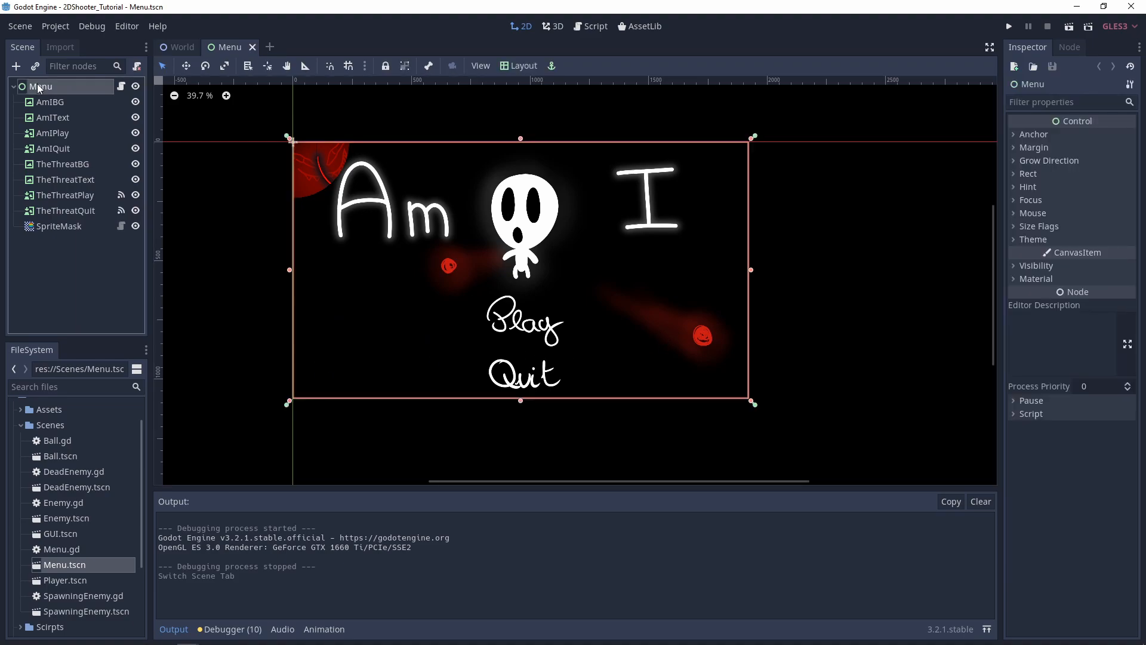
Step: Add a child node of type Label under the Menu root
click(15, 66)
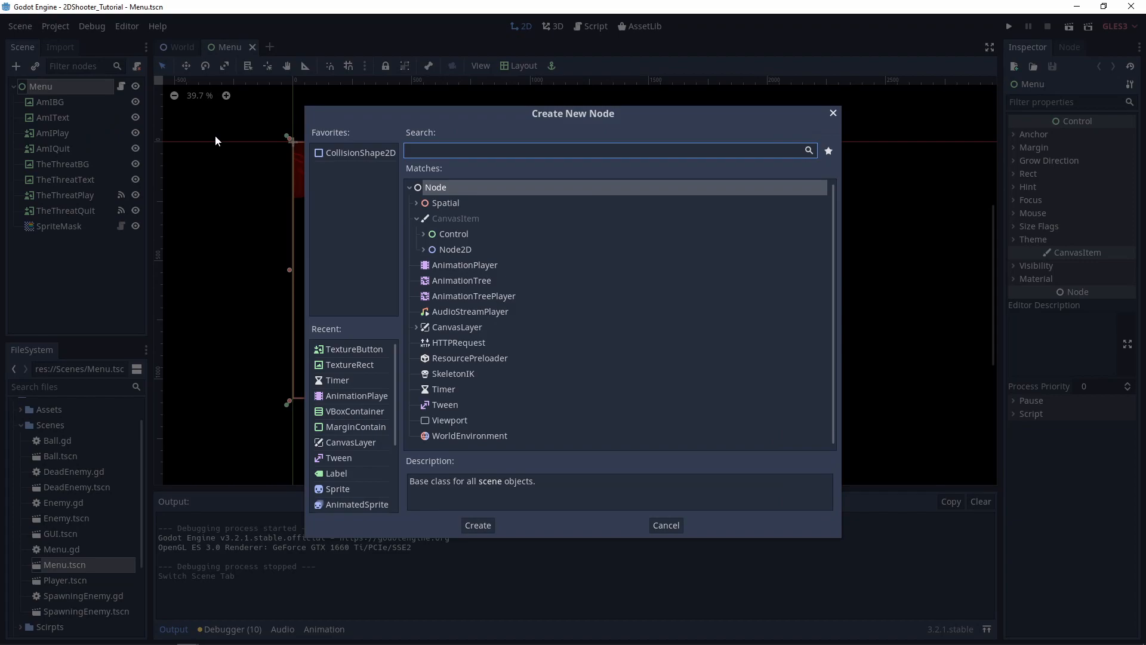
text(Labe)
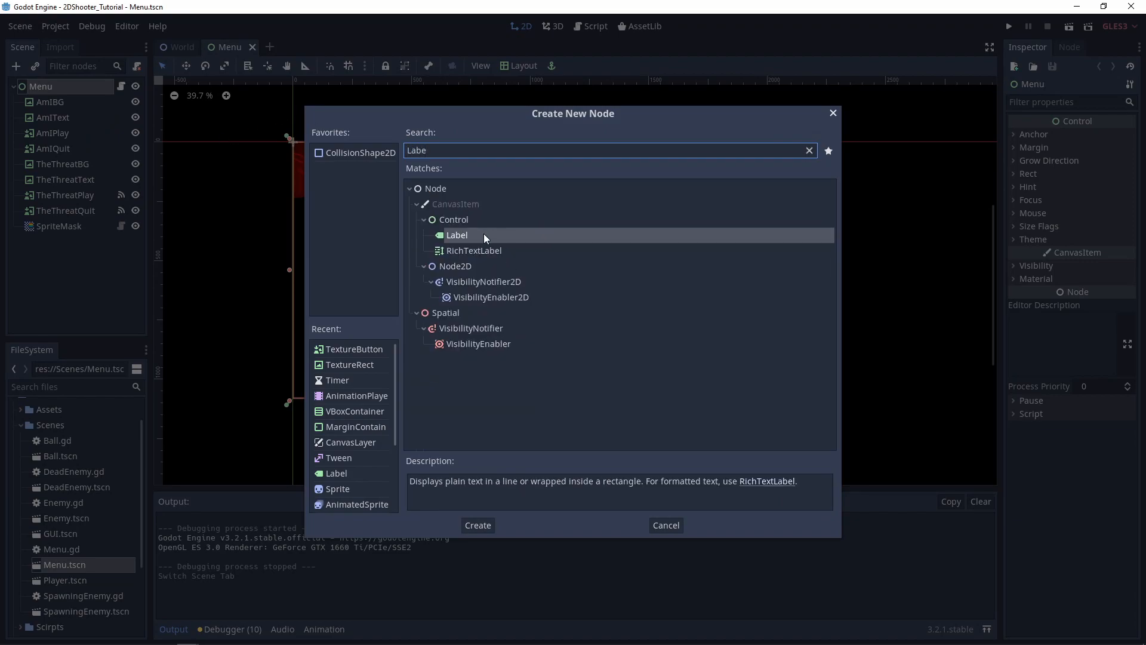
click(476, 526)
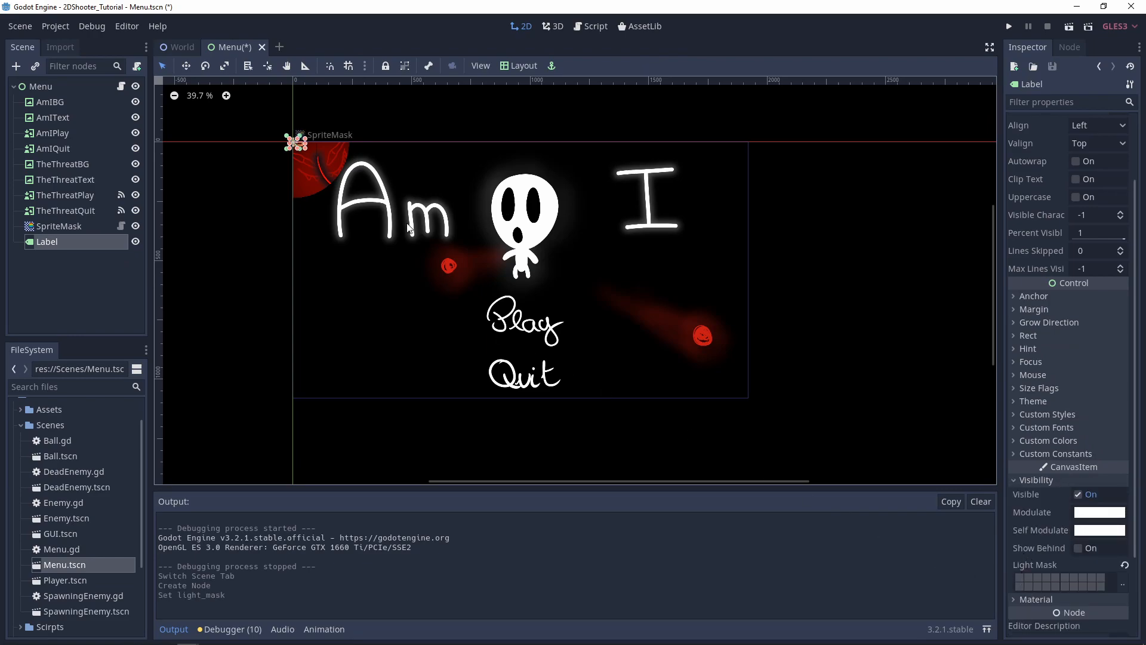
mouse_move(276, 178)
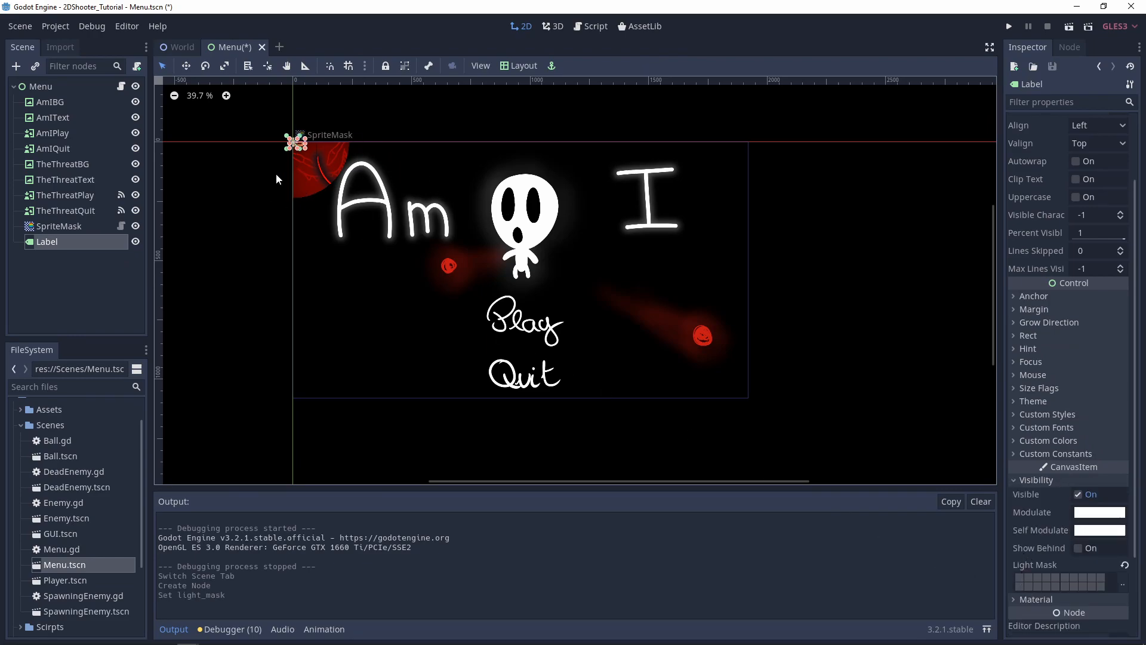
mouse_move(404, 181)
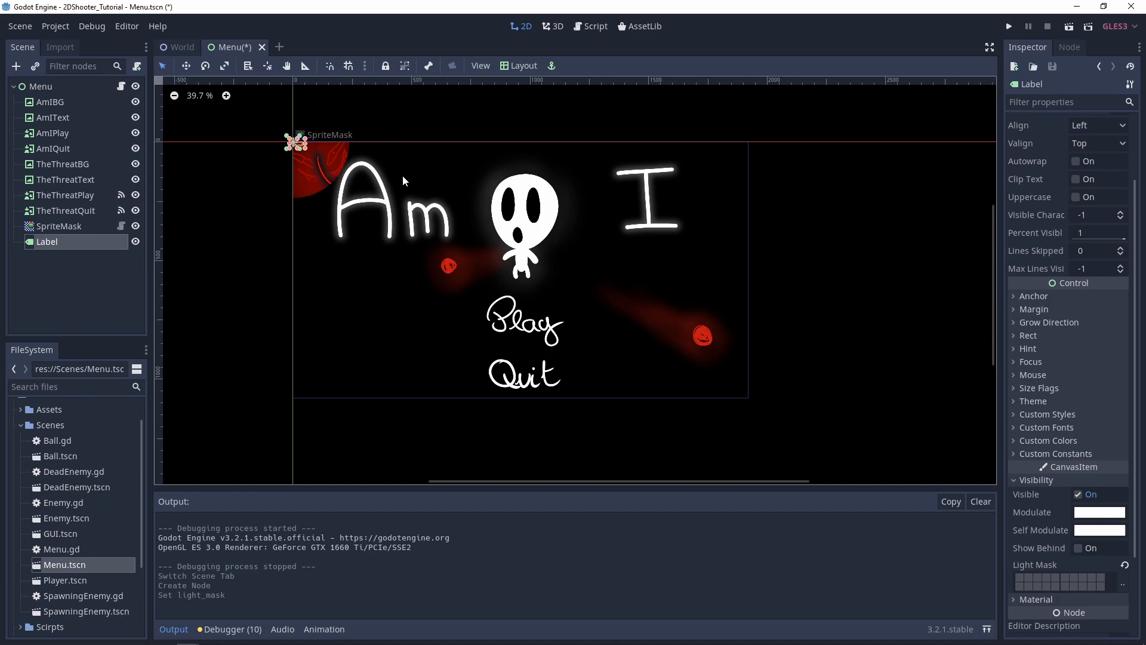
mouse_move(1054, 448)
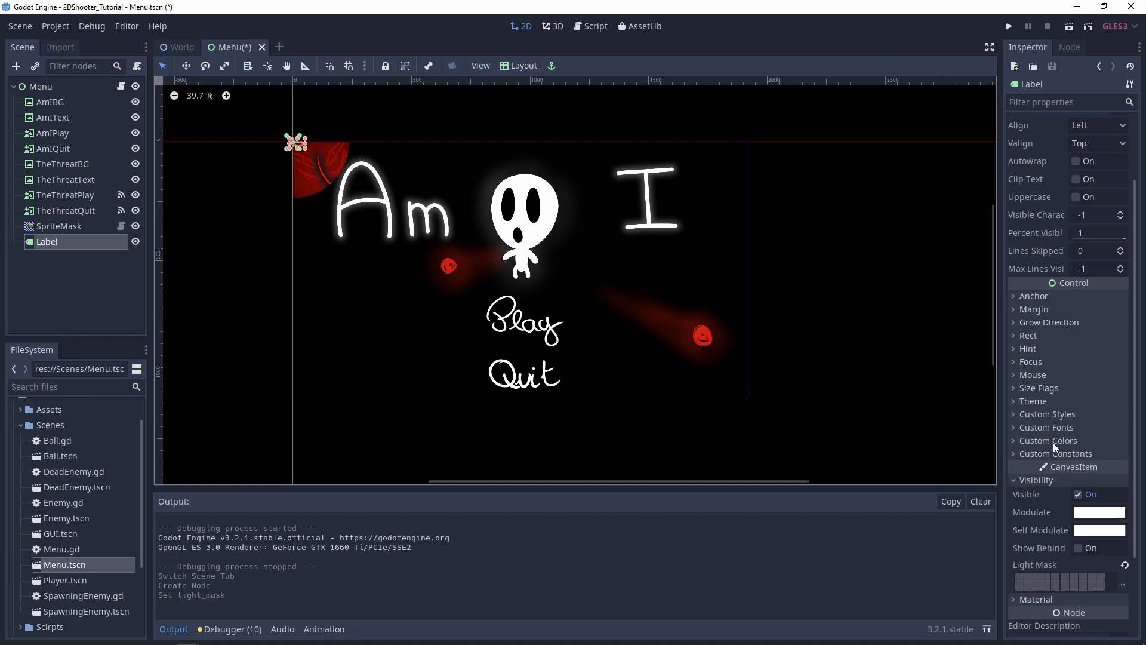
Step: Give the label a new DynamicFont using Assets/Font/Score.ttf as its font data
click(1047, 428)
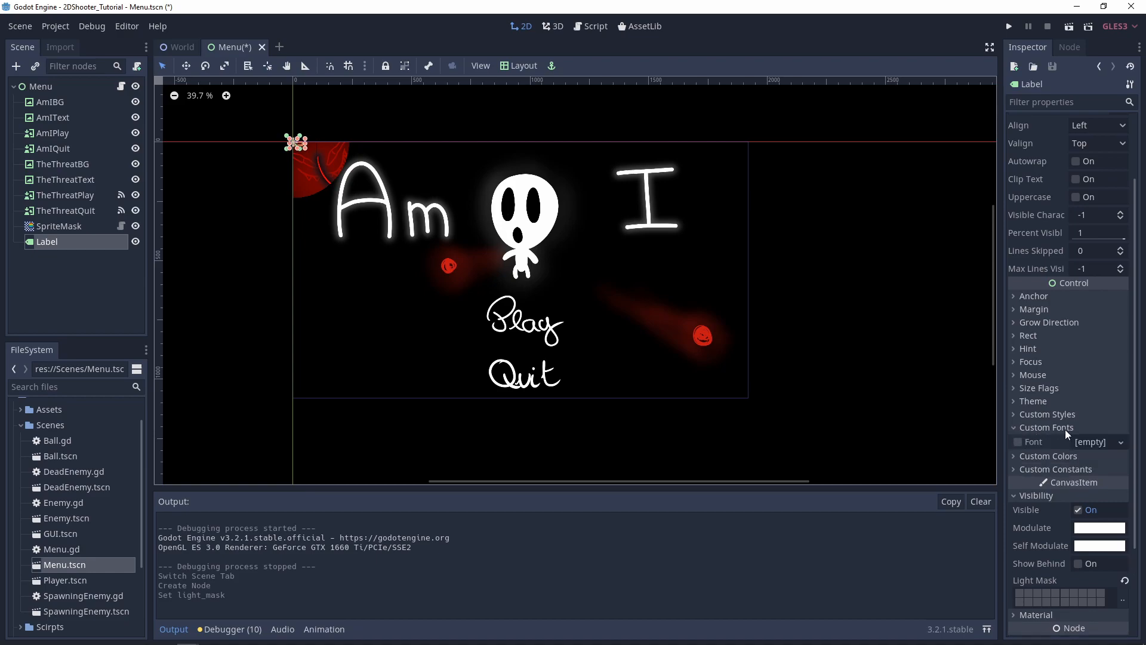
click(1118, 441)
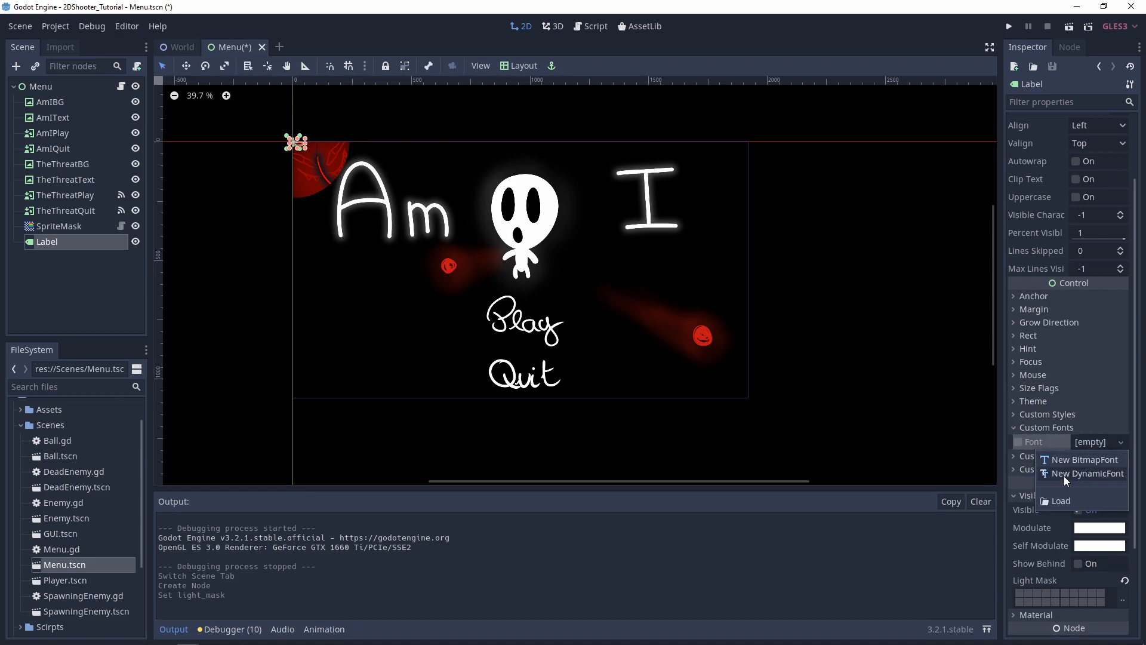
click(1086, 472)
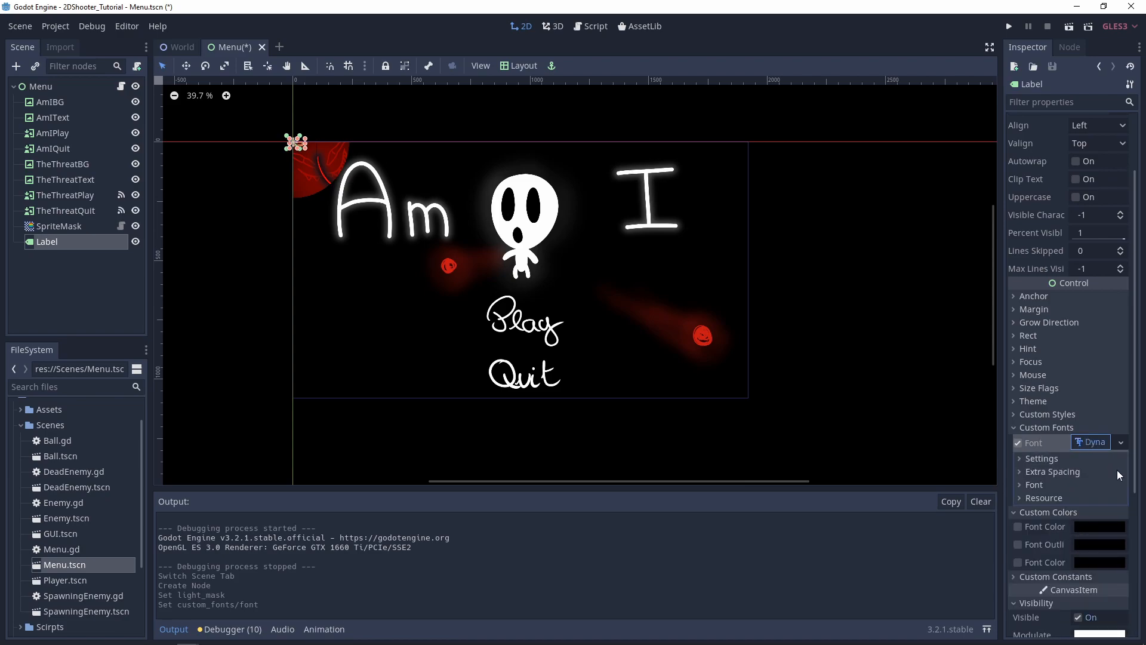
click(1034, 484)
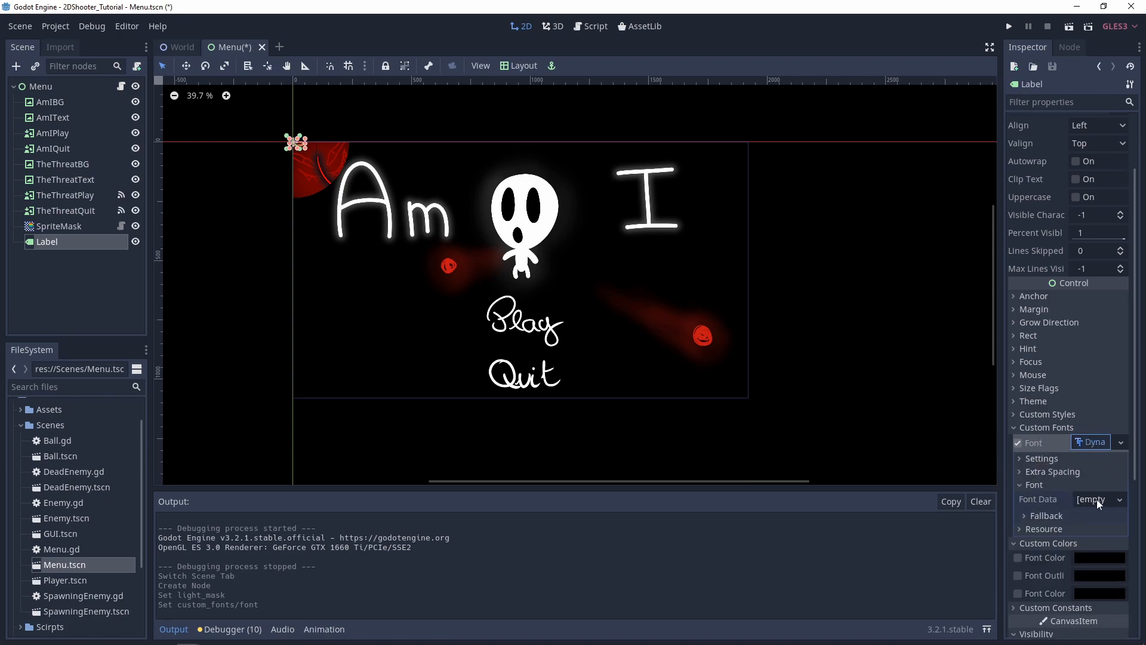
click(48, 409)
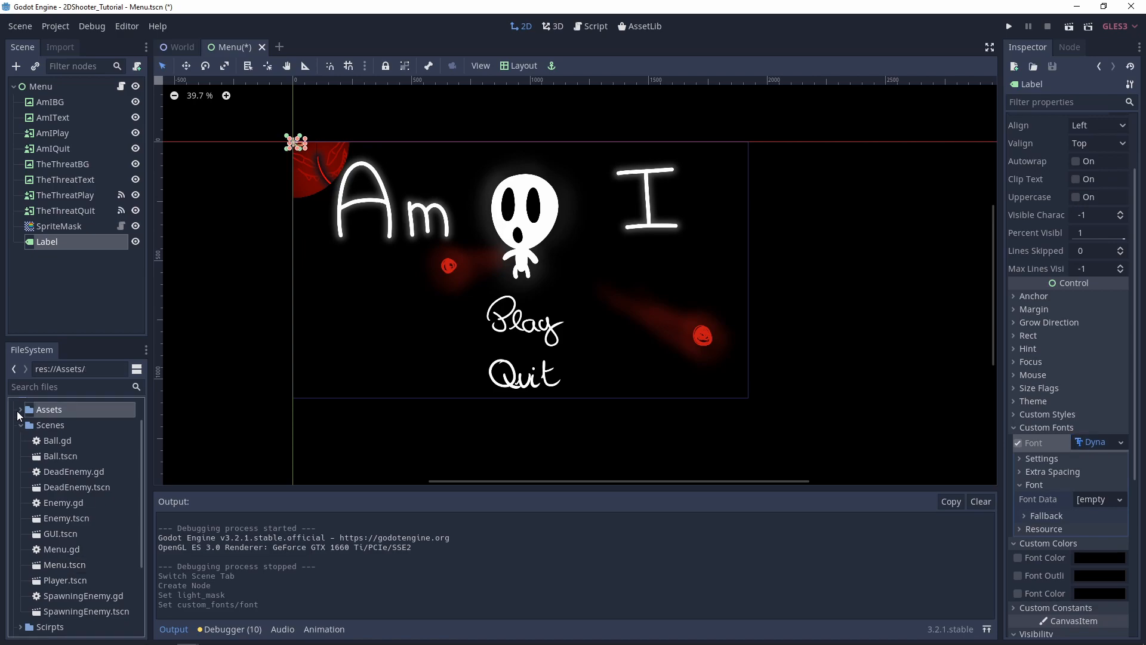
click(21, 409)
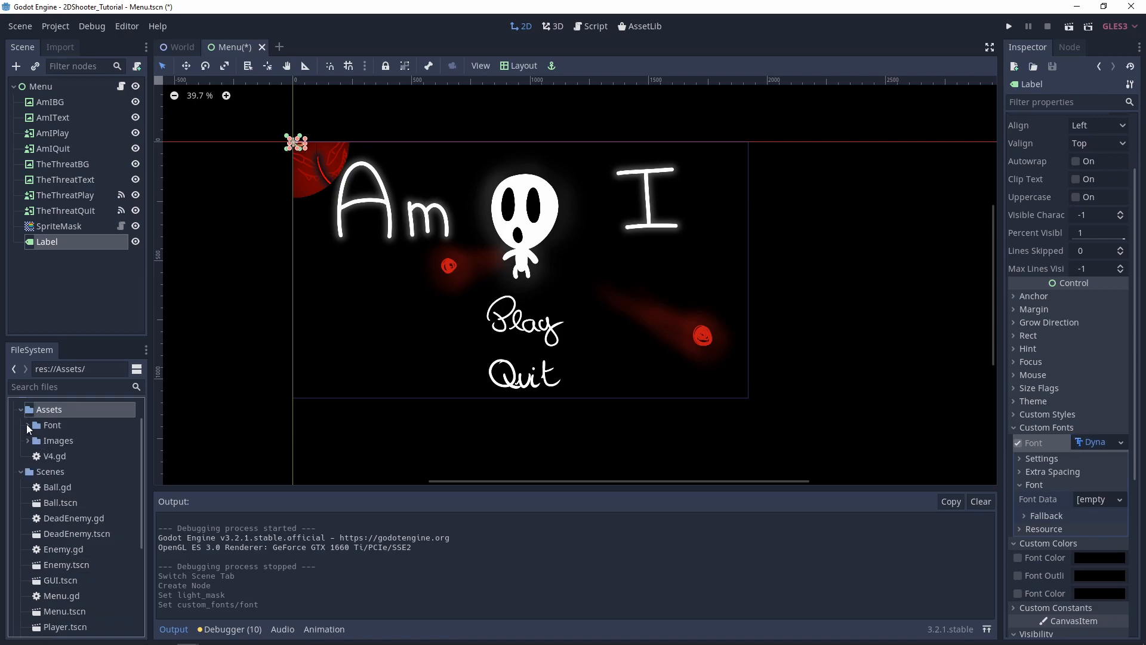
click(51, 425)
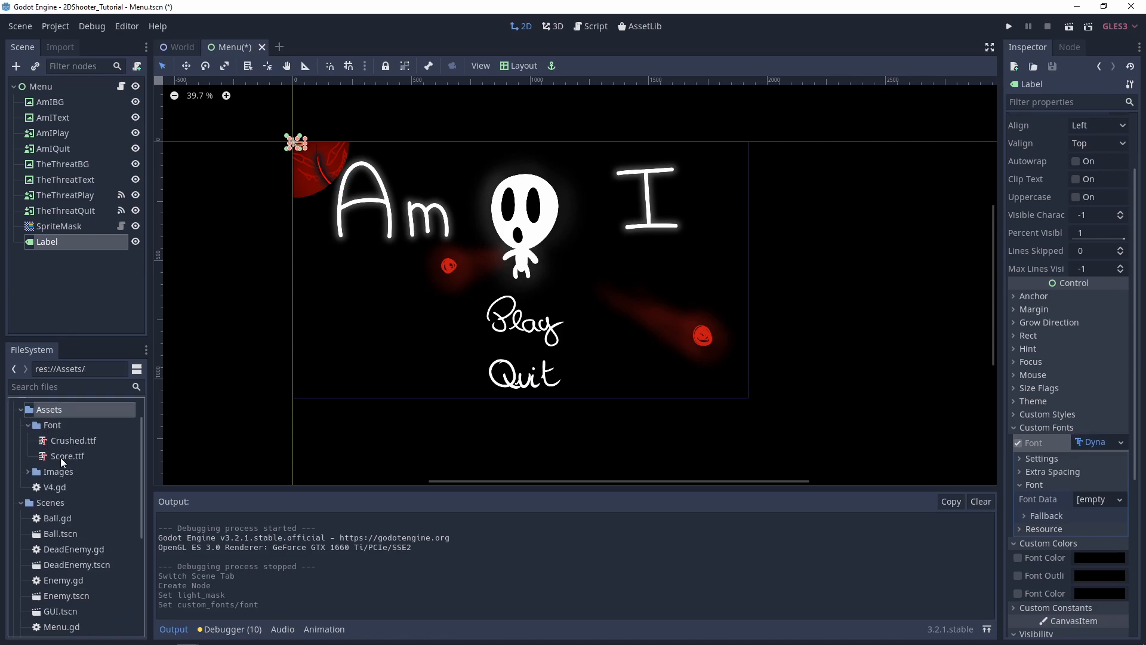
click(67, 455)
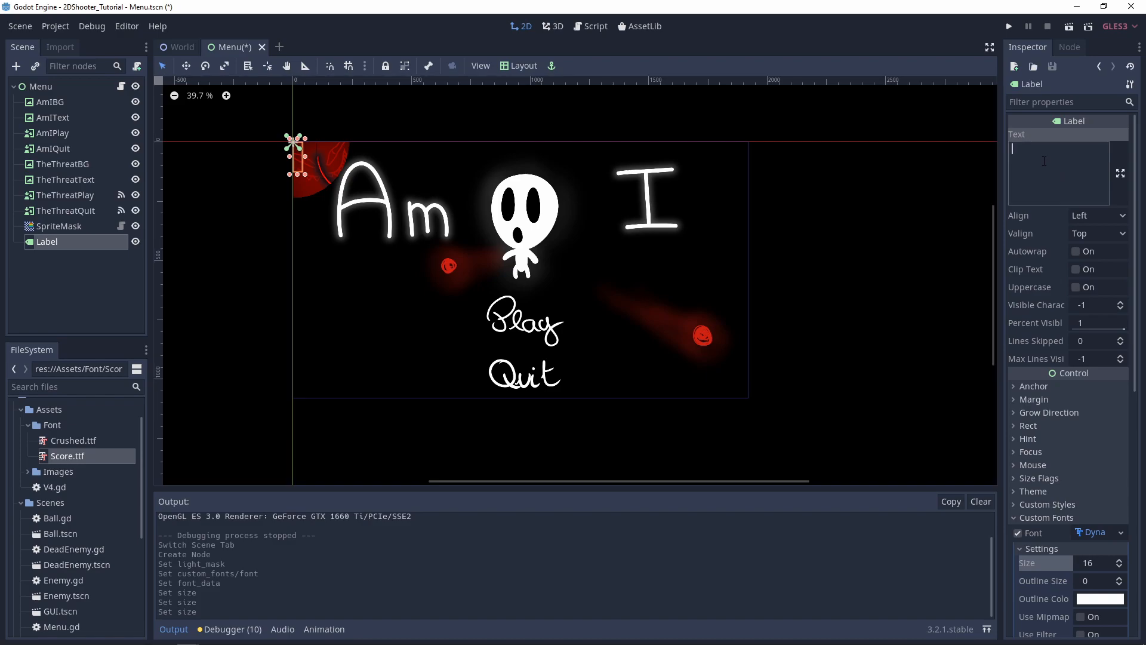
Step: Set the label text to 'Score : 0' at font size 125 and move it left of Play
text(Sc)
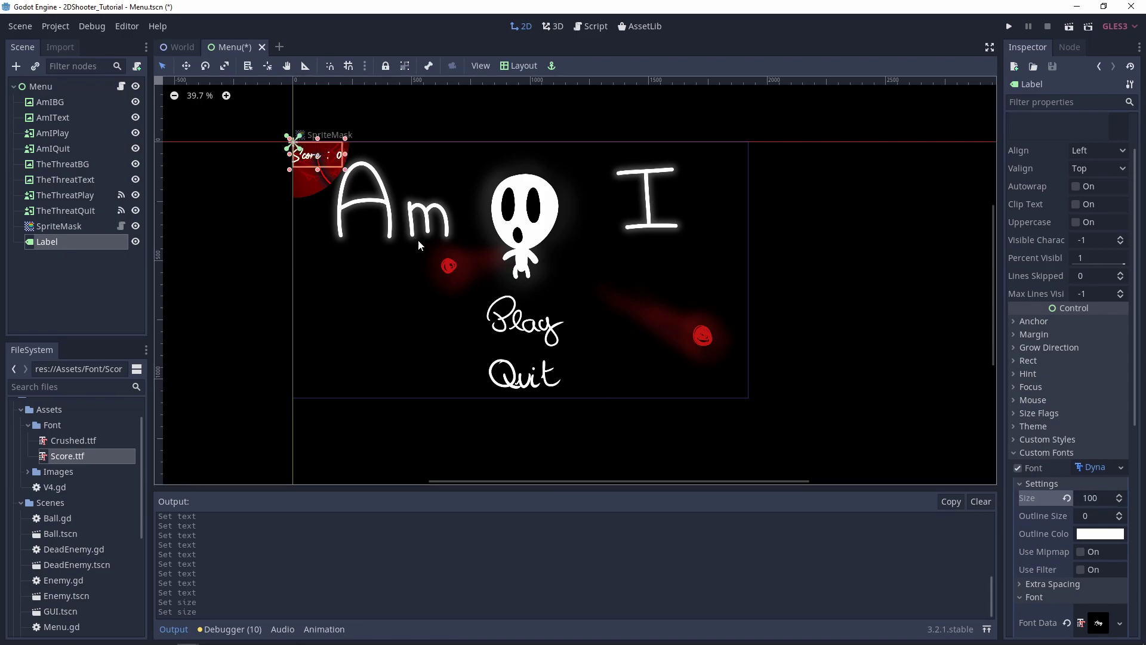
click(1096, 497)
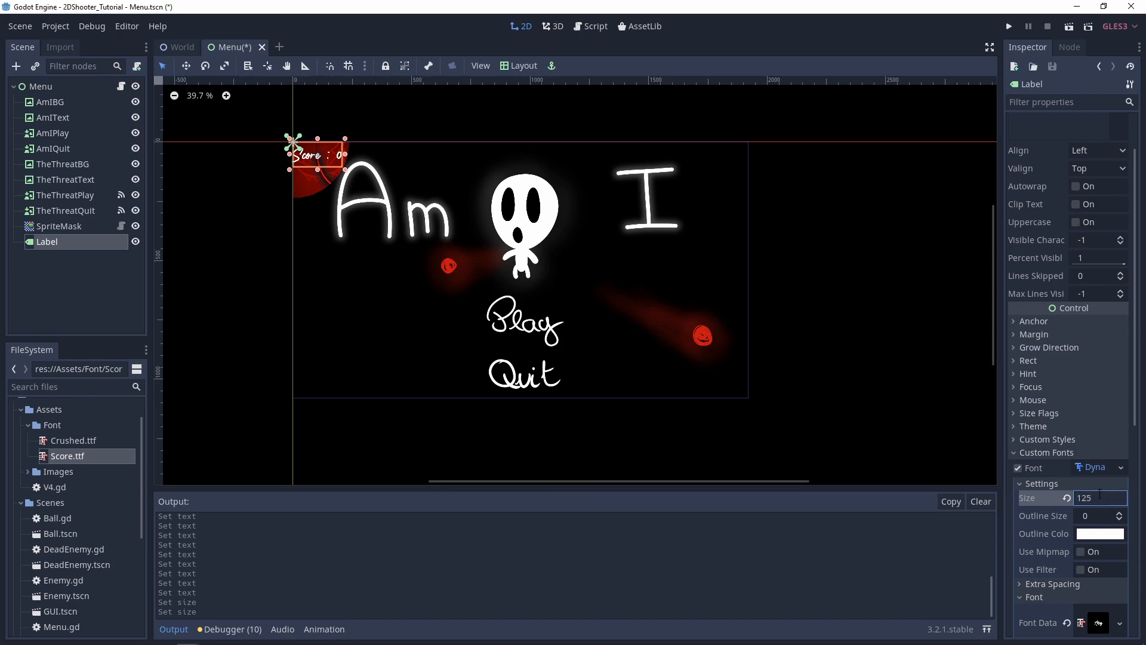
drag(314, 154, 368, 217)
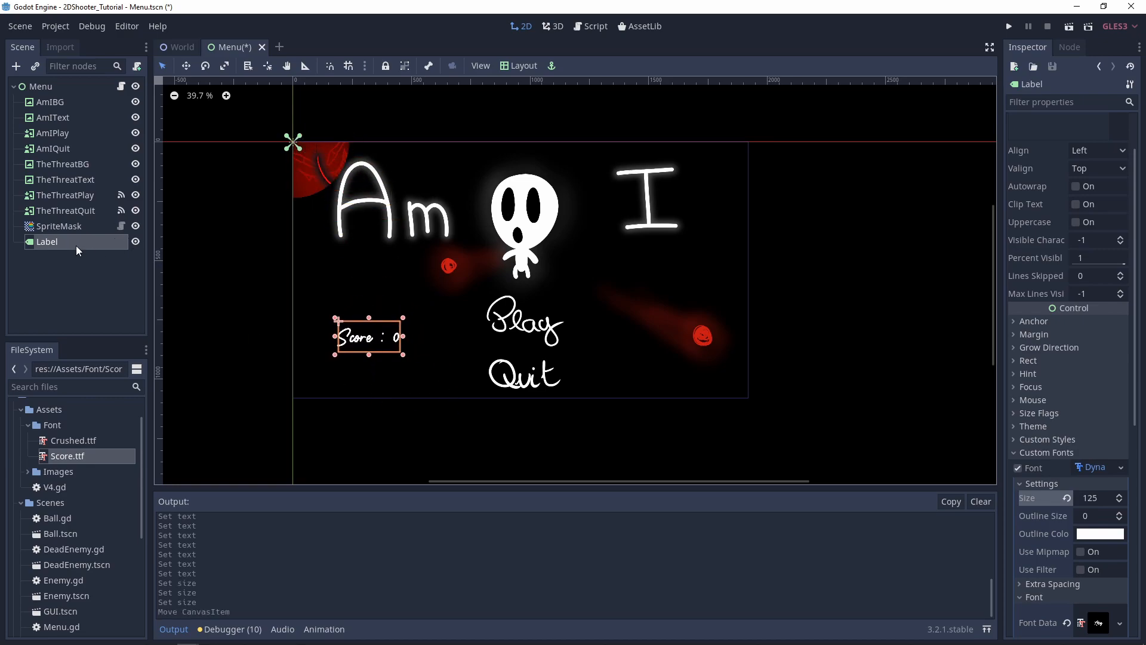
Step: Rename the label node to Score
double_click(47, 241)
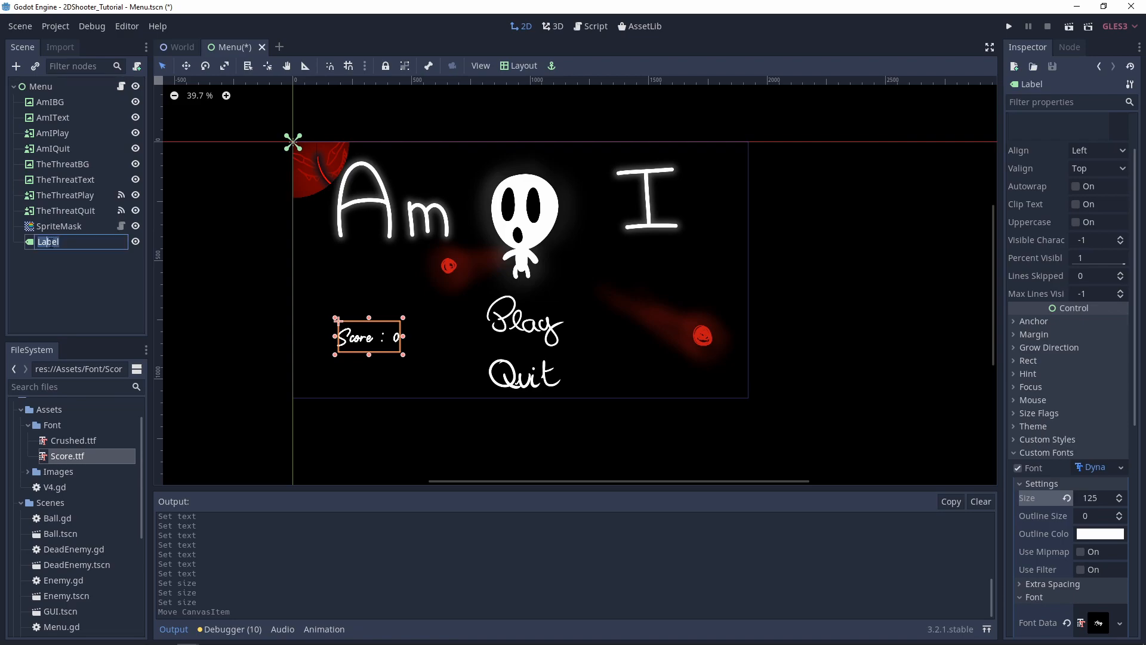
text(Sco)
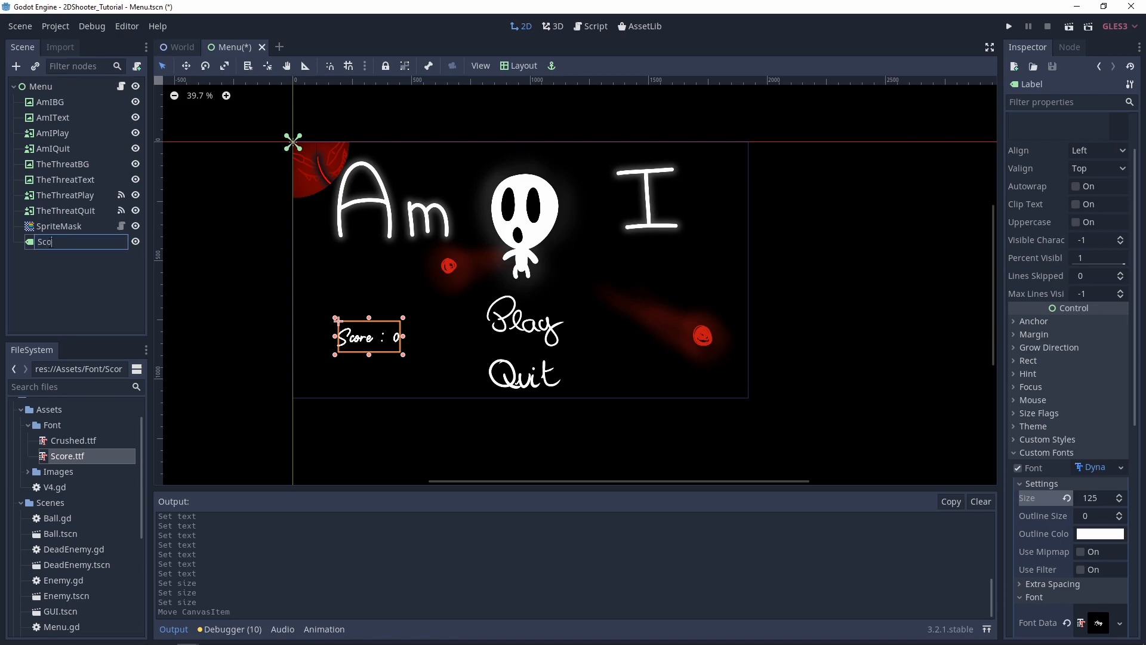
key(Return)
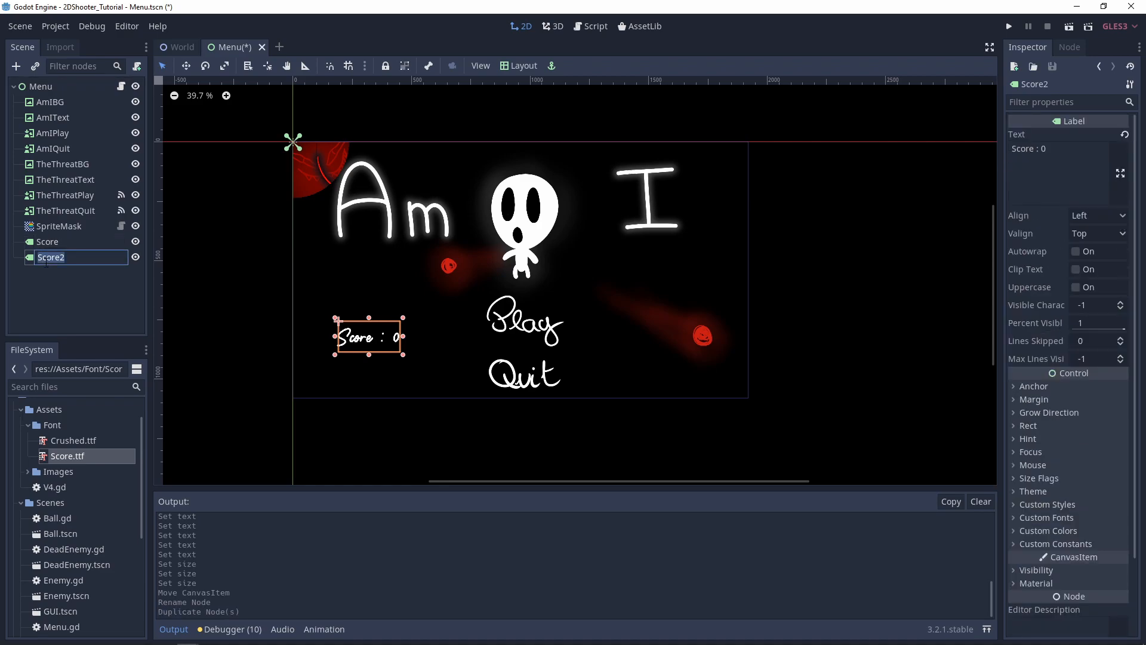
Step: Duplicate it as a Best node reading 'Best : 0' placed right of Play
text(Hi)
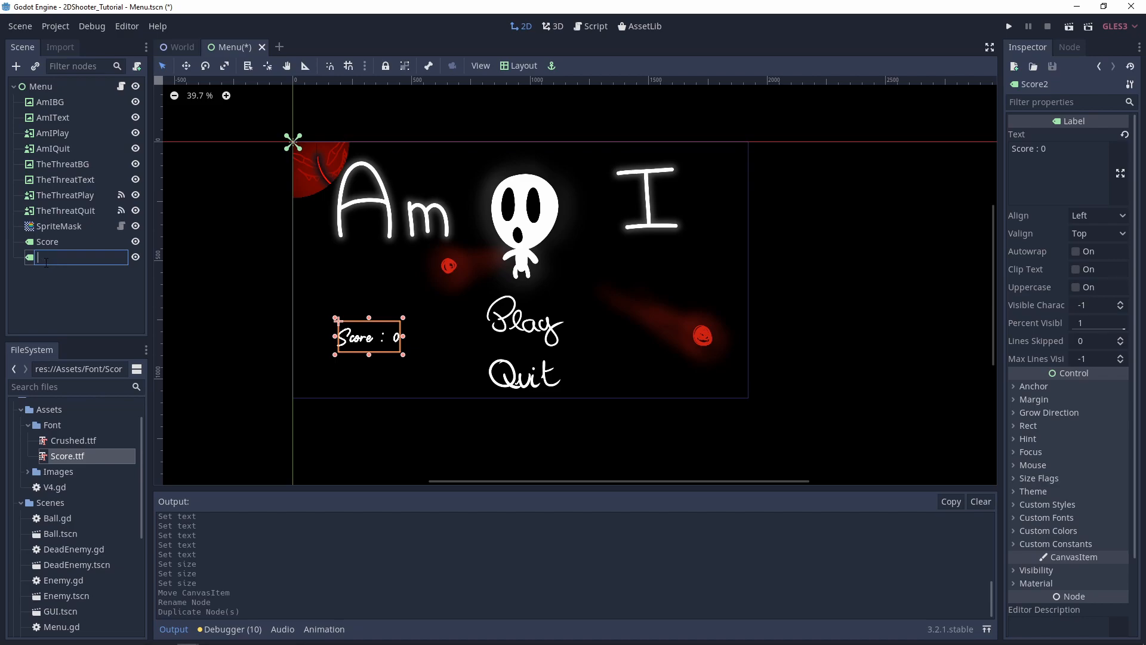
text(Besty)
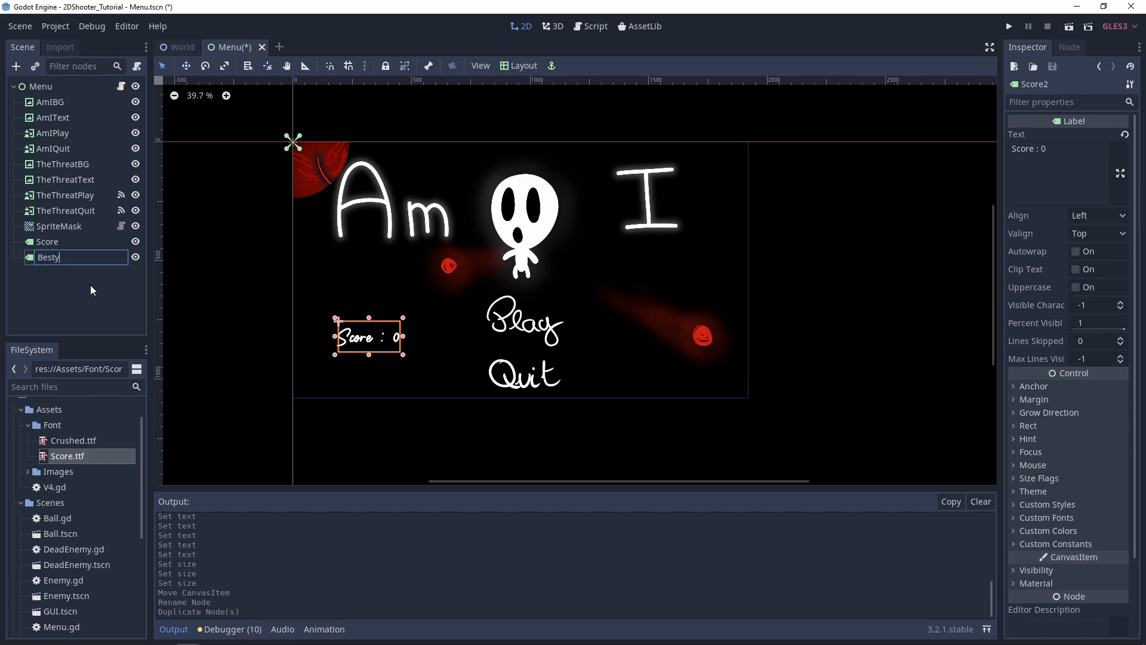
key(Return)
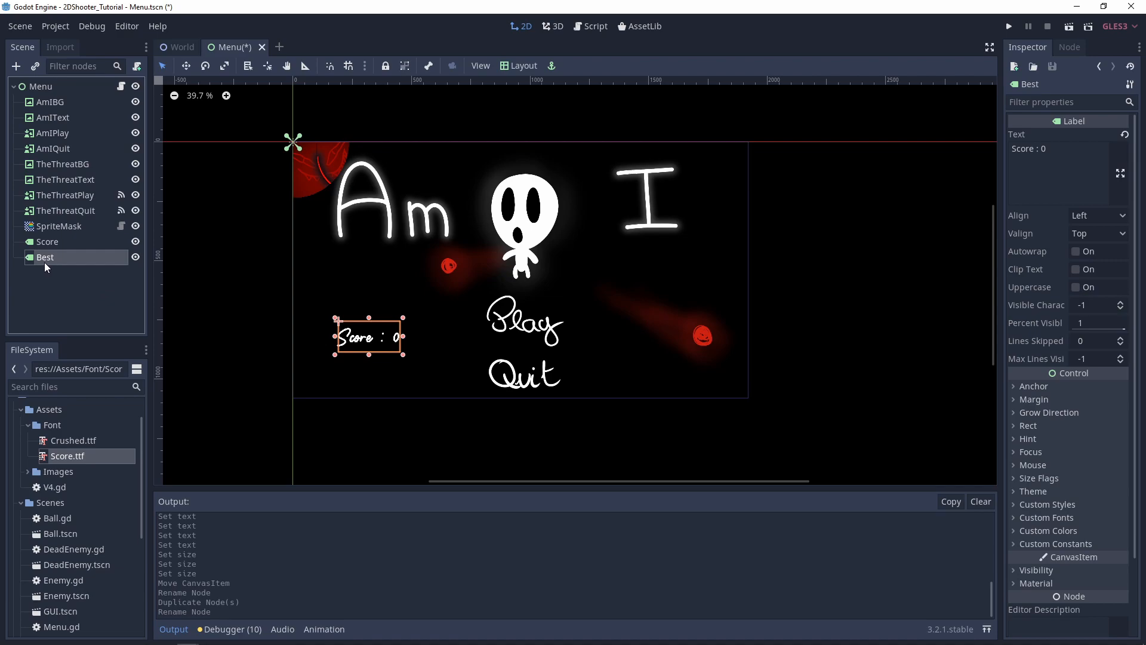
click(1057, 149)
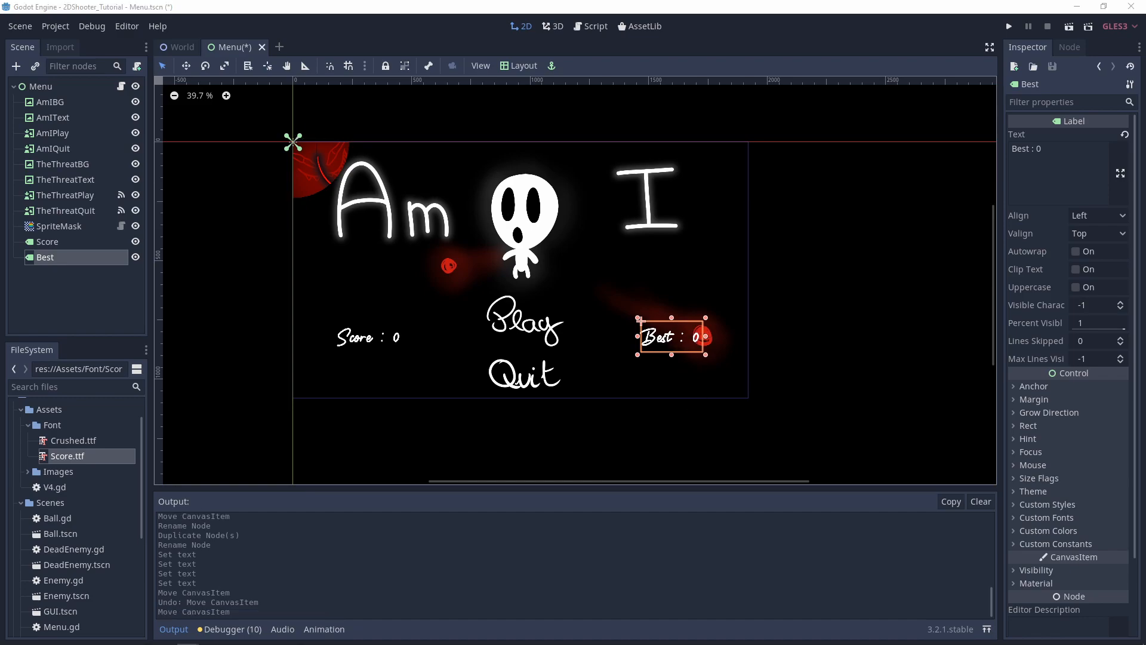
click(825, 308)
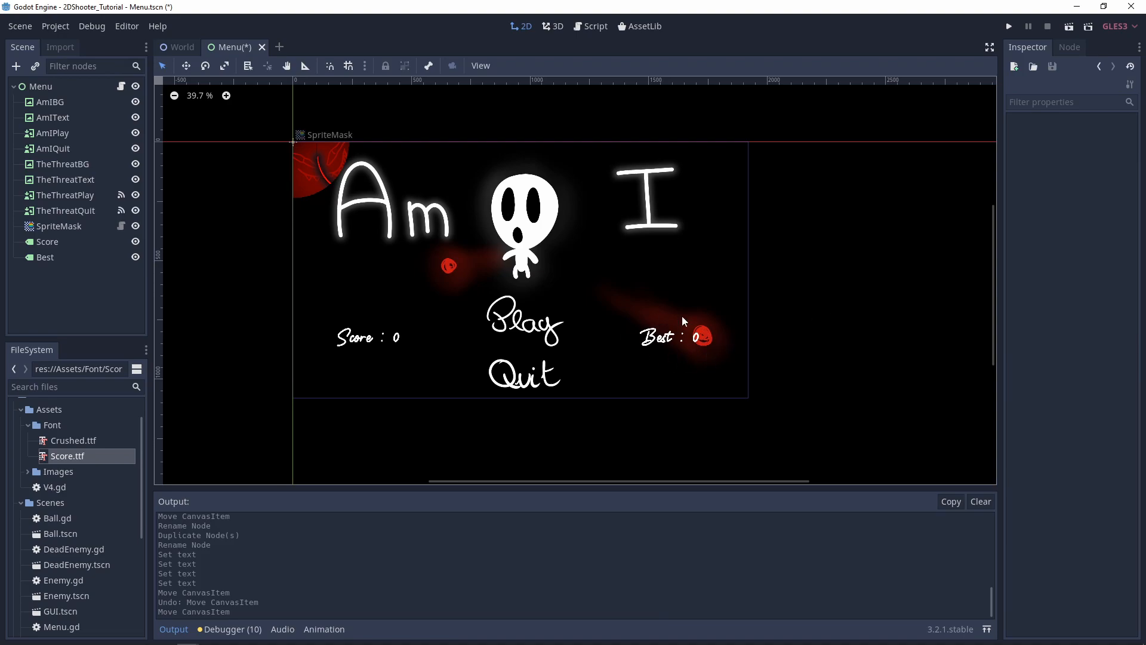
mouse_move(676, 333)
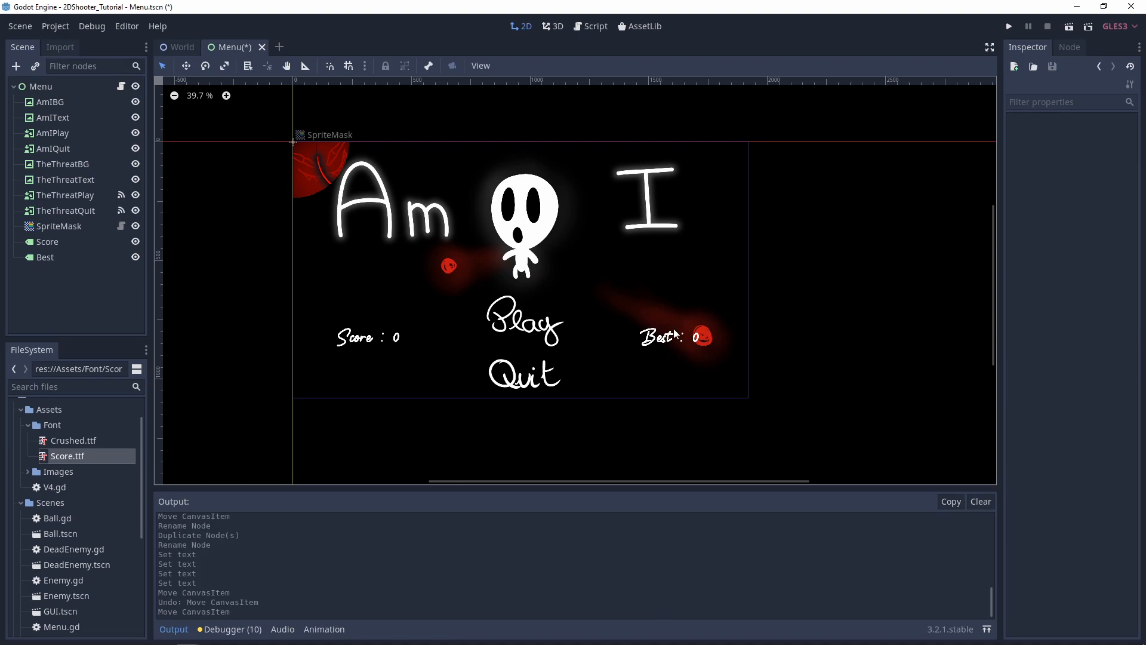
mouse_move(666, 370)
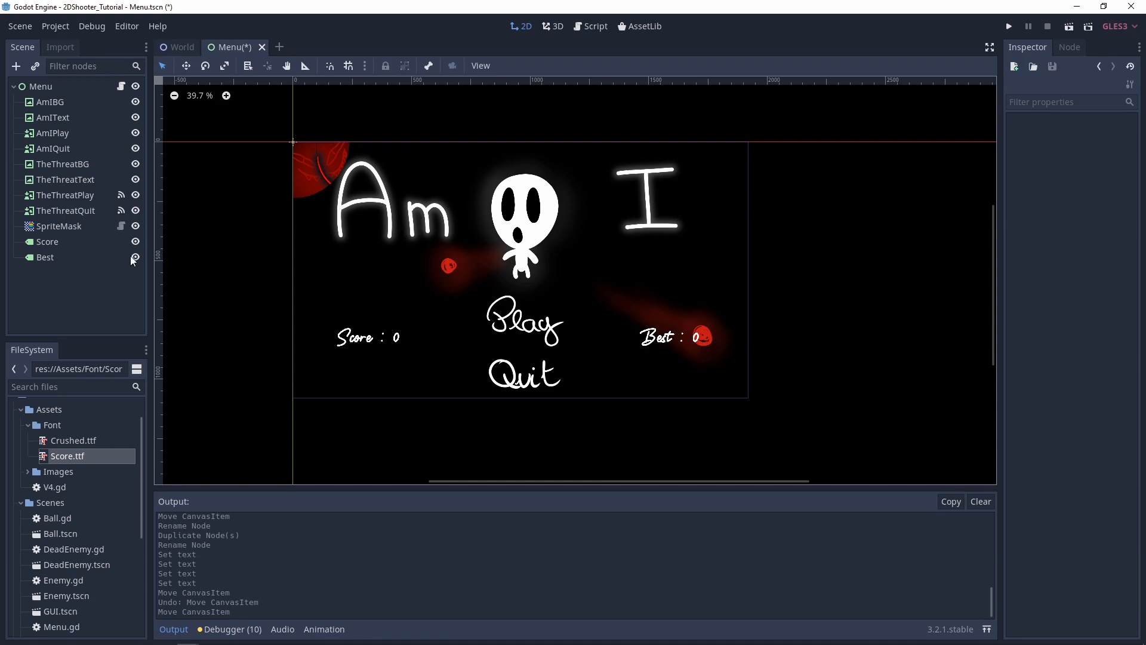
Step: In Global.gd, declare 'var best_score = 0' below the score variable
click(588, 26)
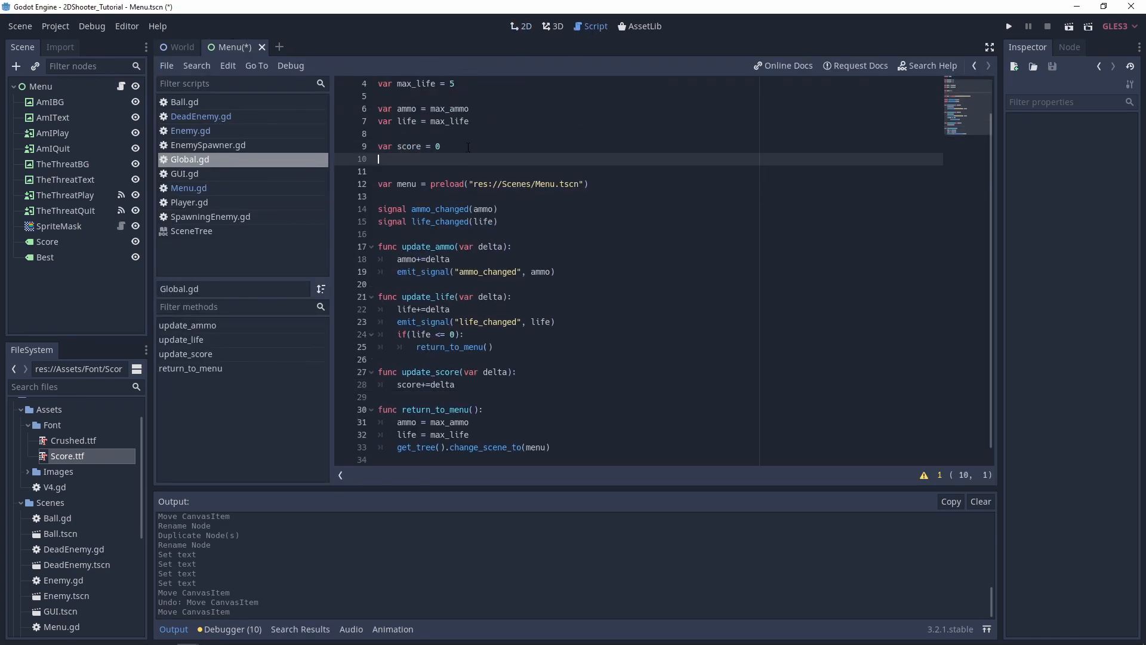
text(var)
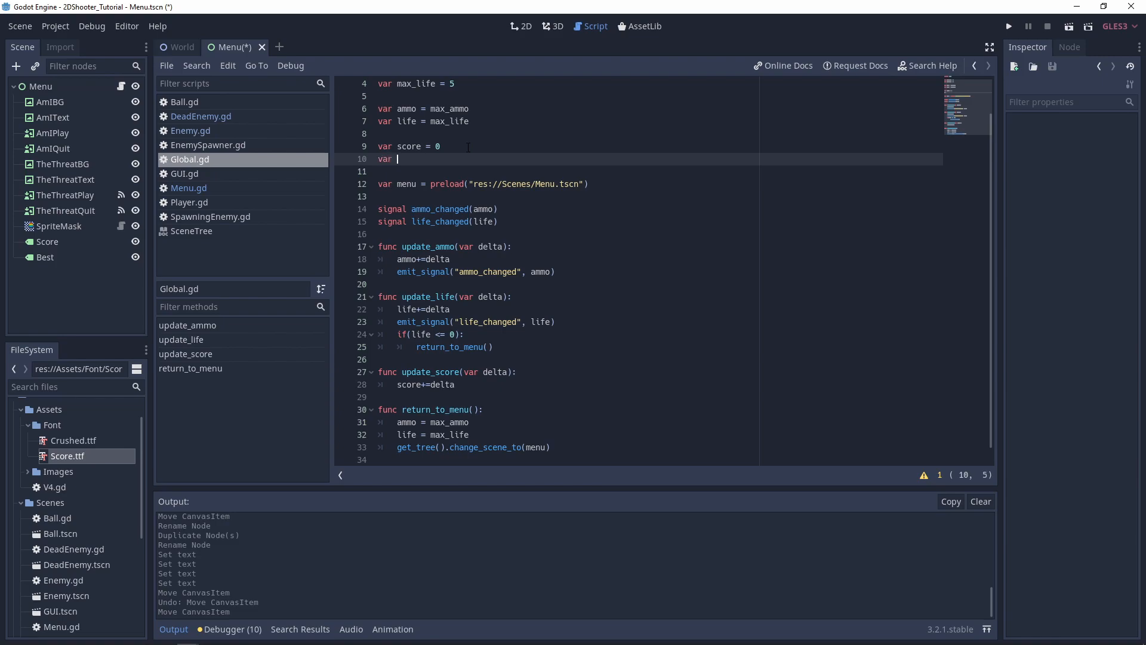
text(best_score =)
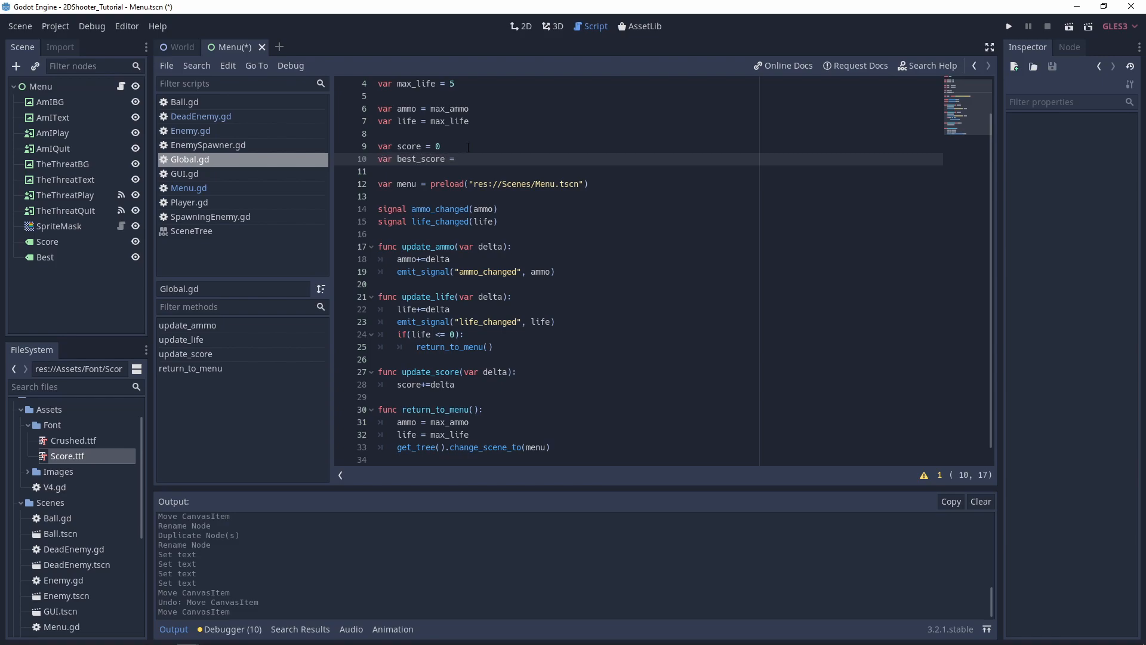
text(0)
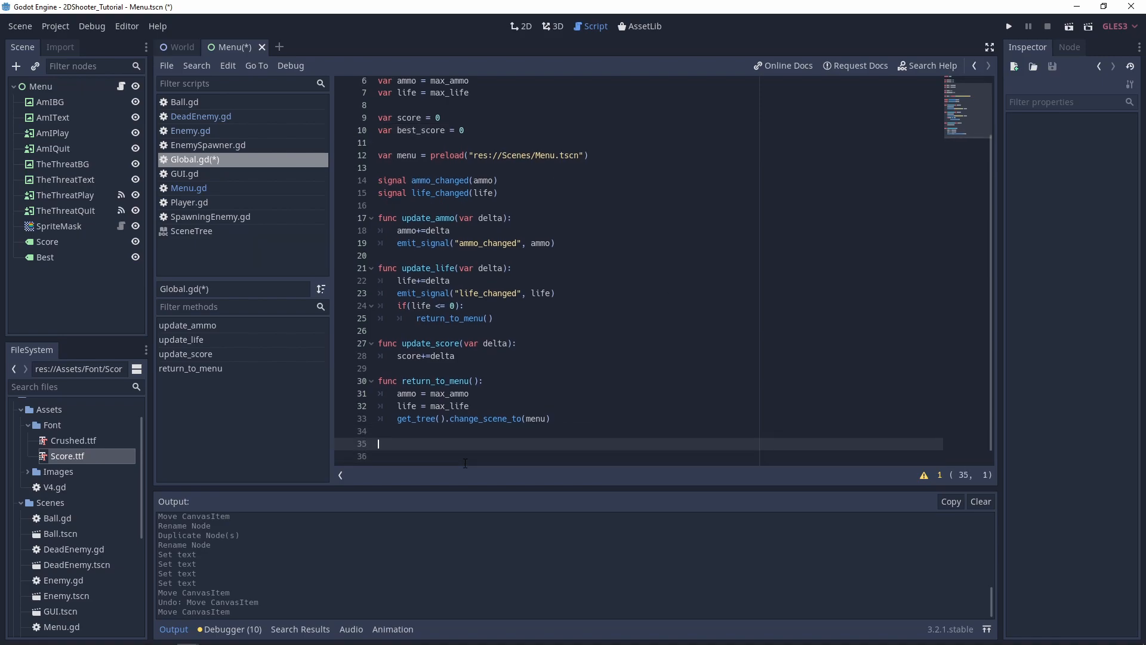
Step: Start func save_score() with 'var save_file = File.new()'
text(func)
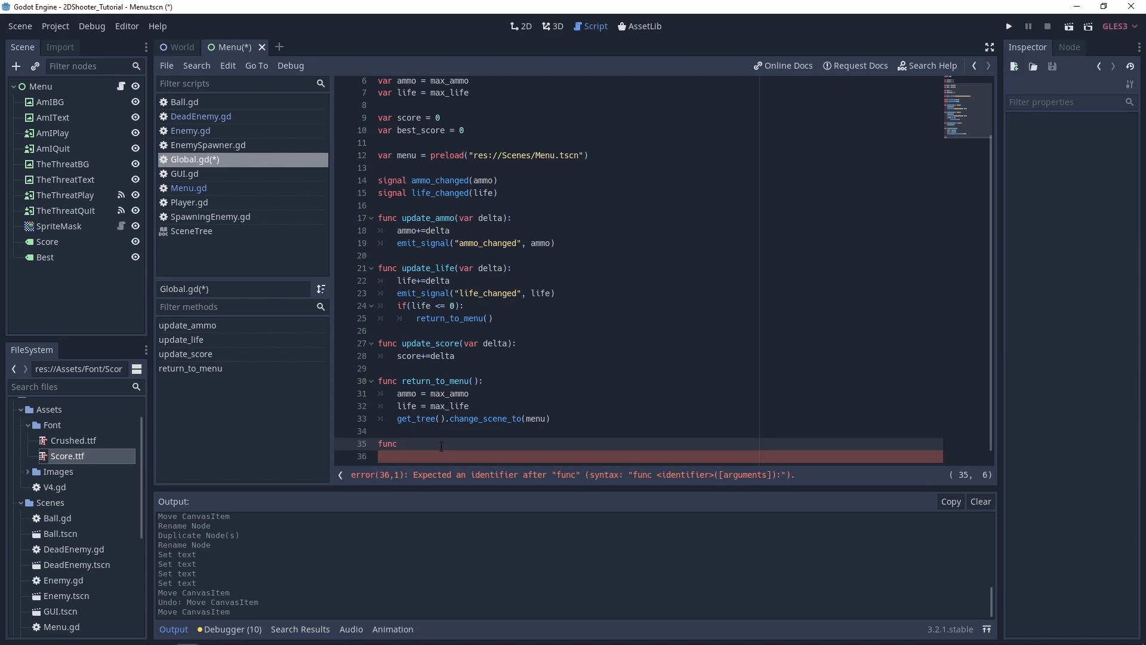
text(save_score)
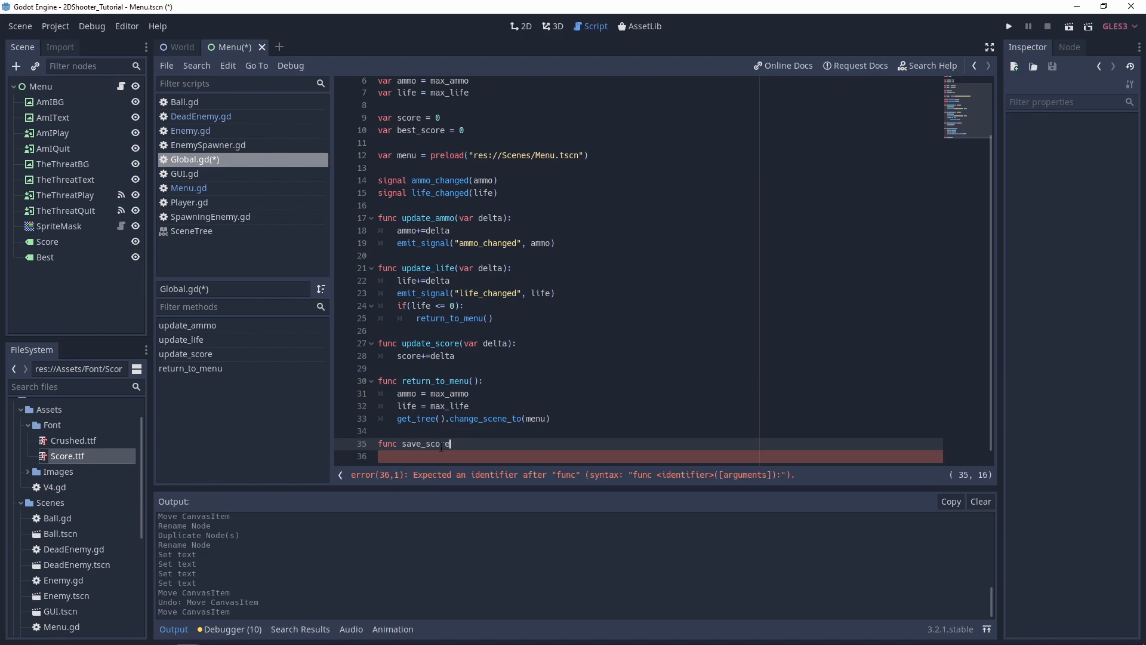
text(())
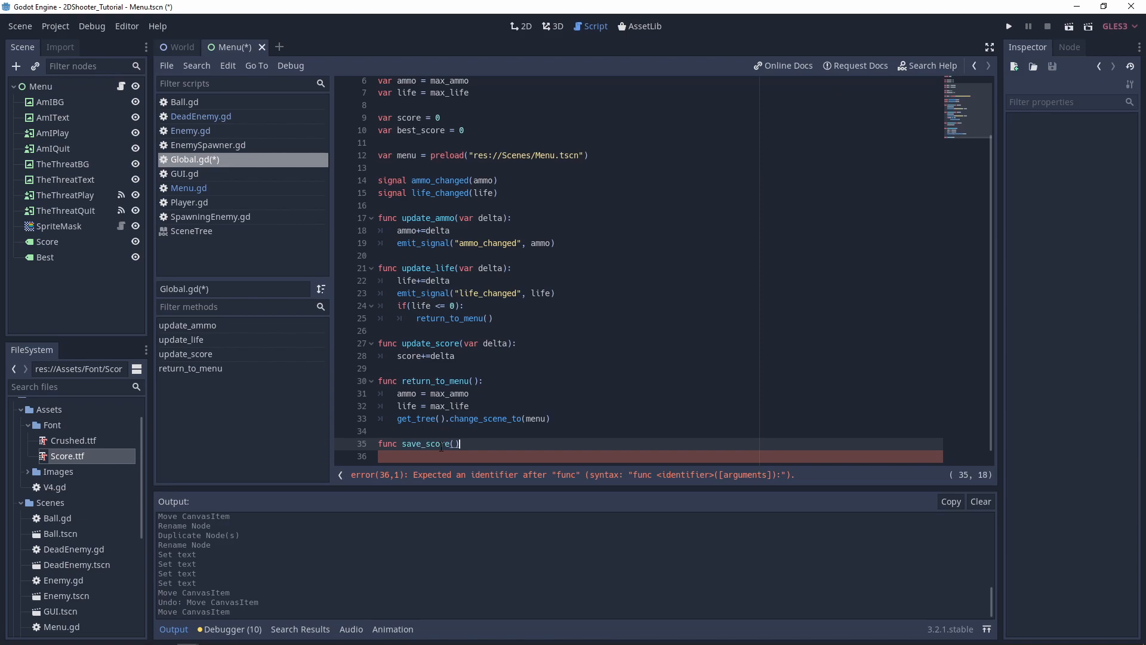
key(Return)
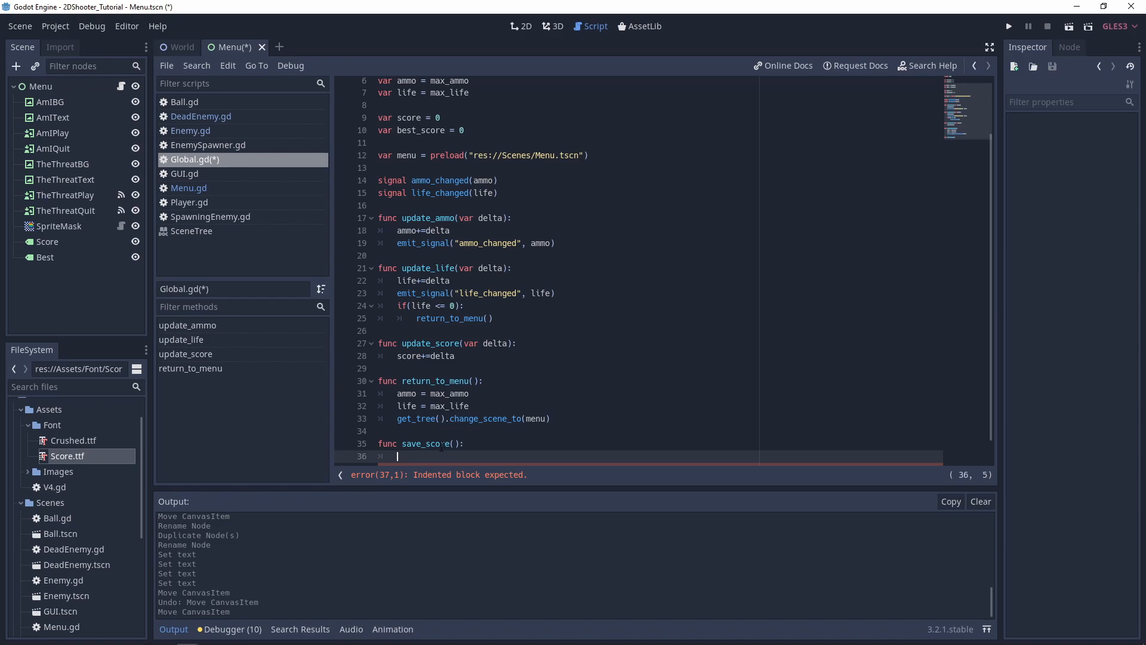
text(var)
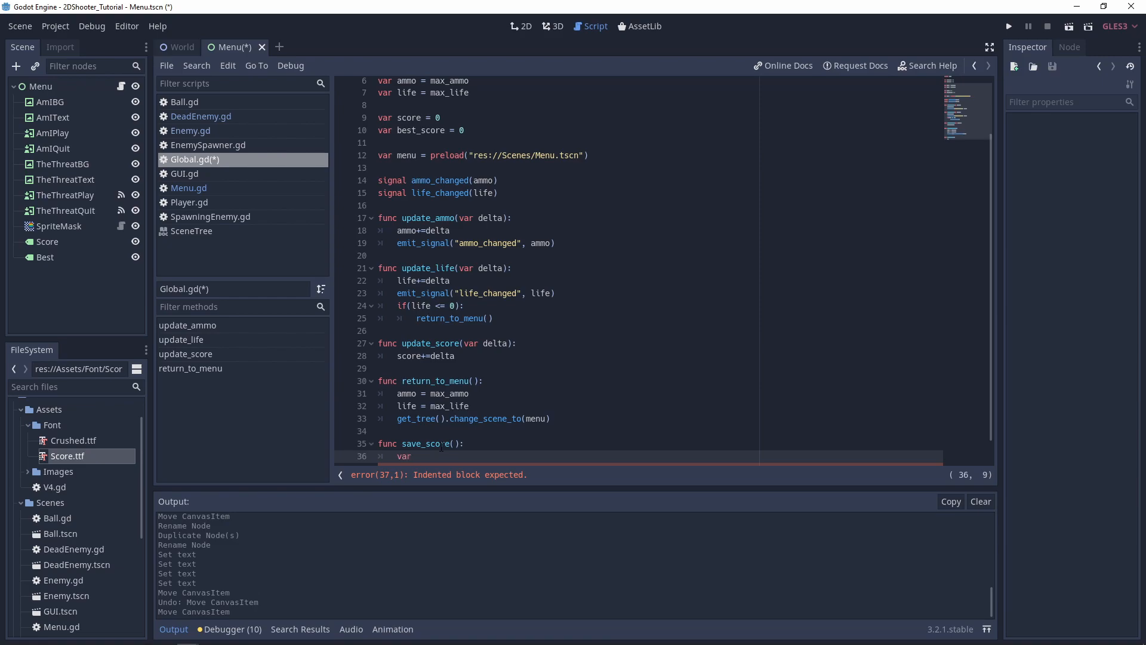
text(save_fi)
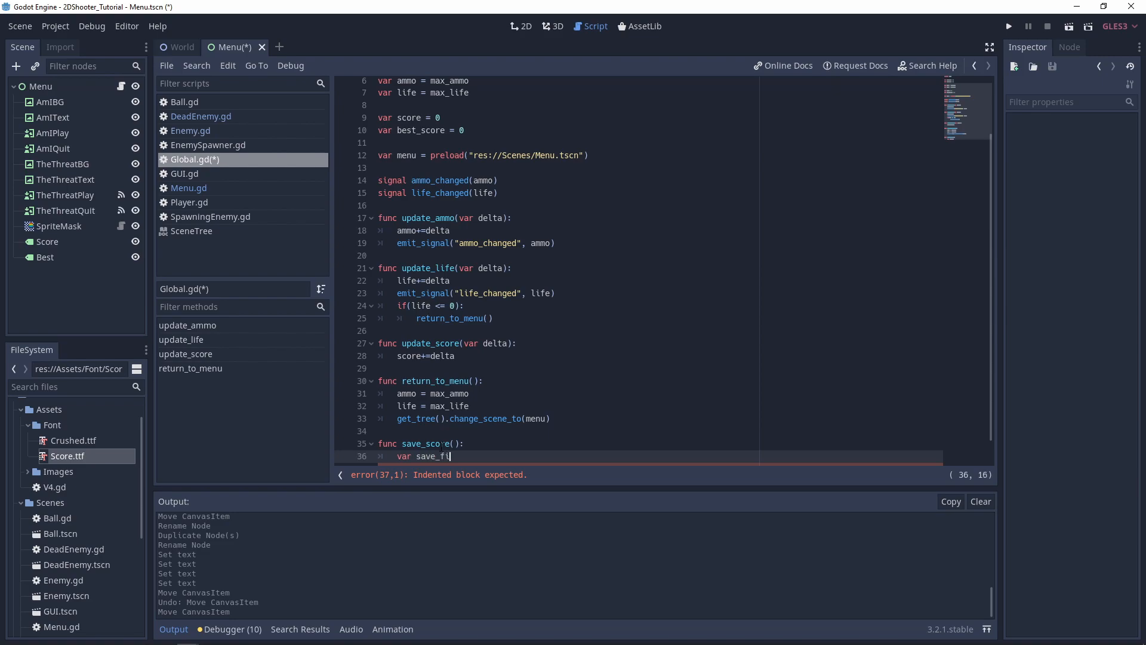
text(le =)
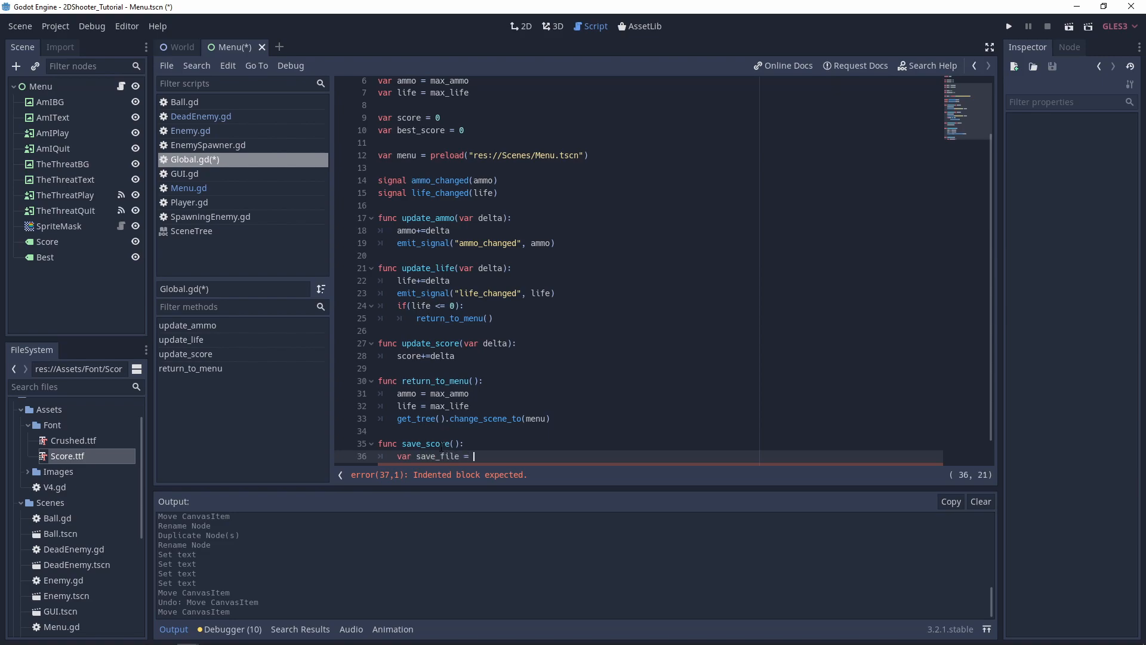
text(File.new()
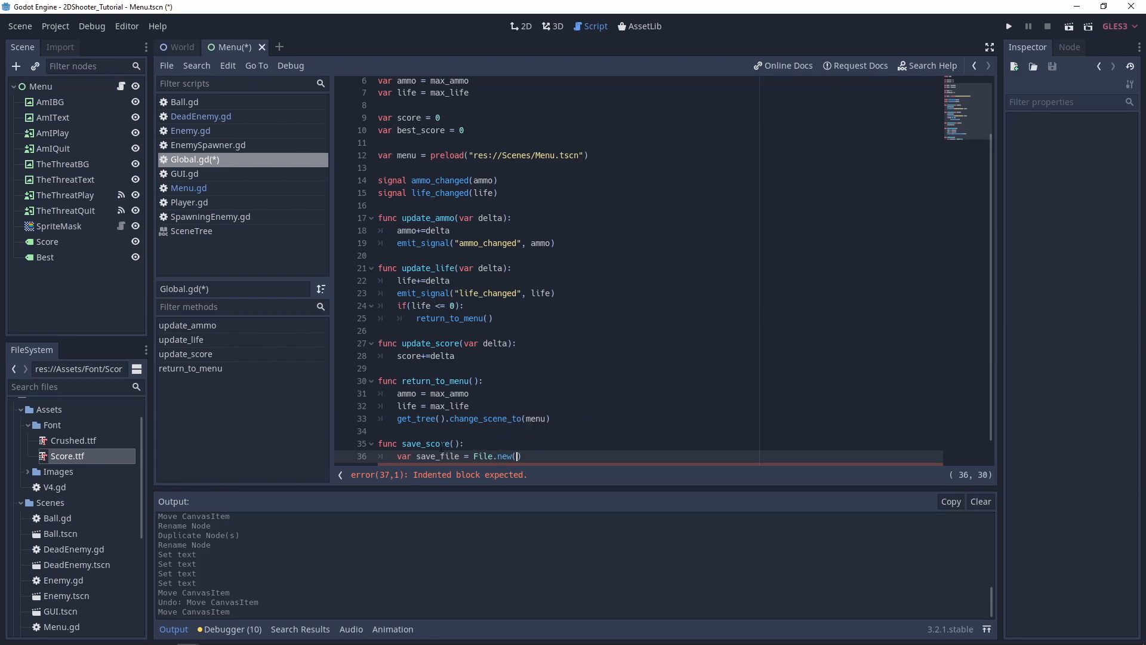
key(Return)
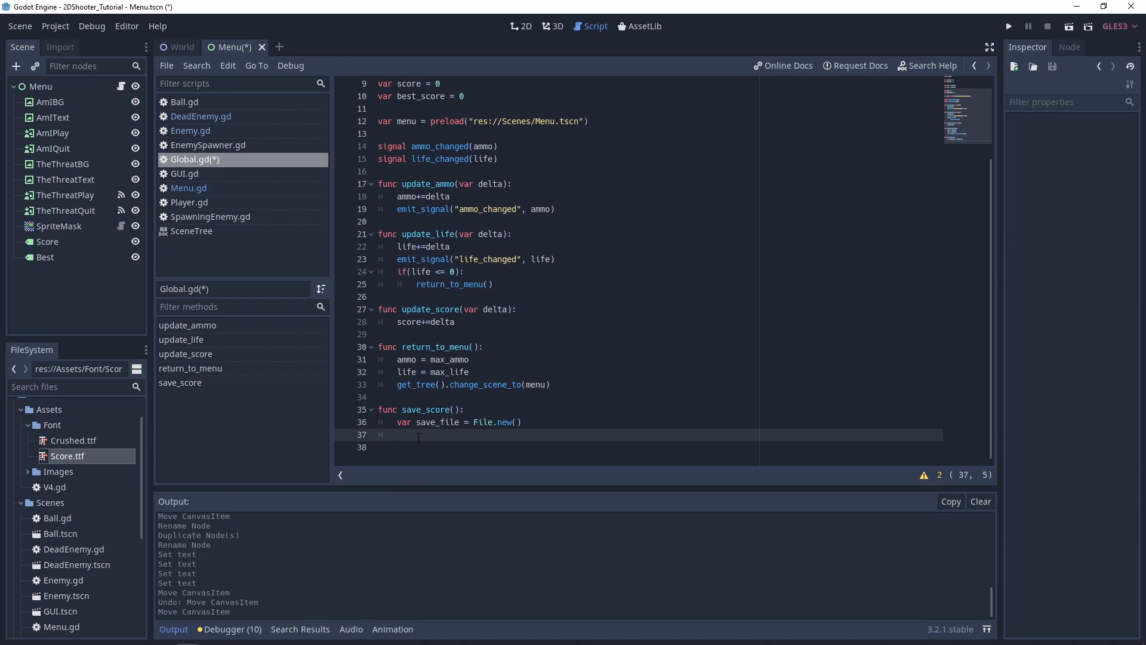
Step: Add save_file.open("user://savegame.save", File.WRITE) to save_score
text(save_file)
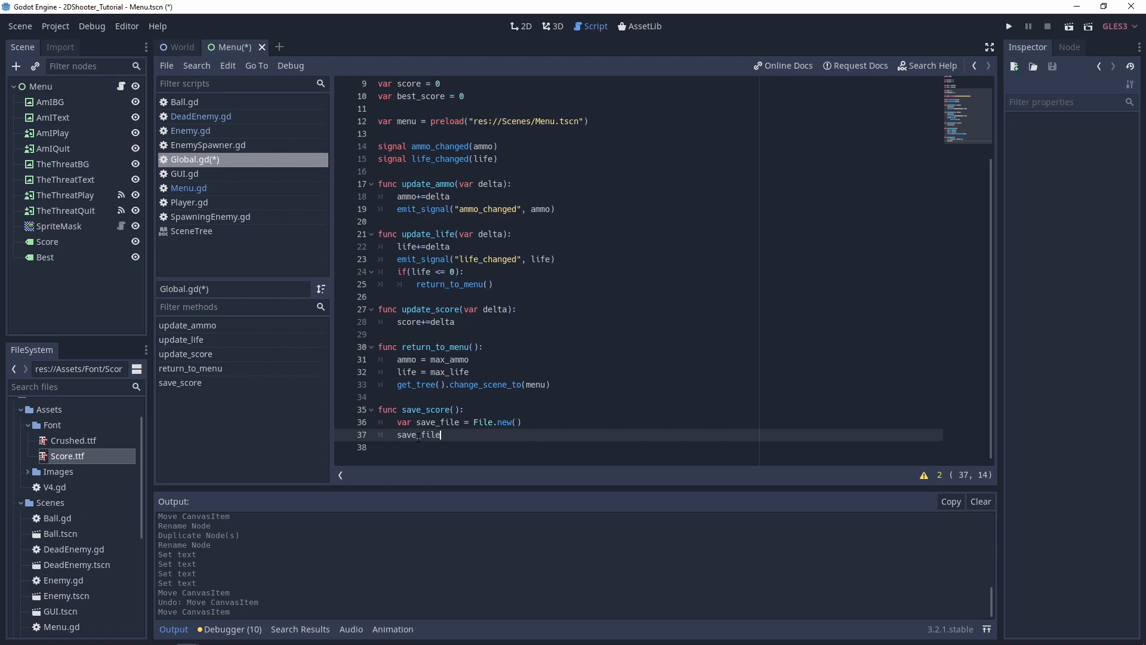
text(.open()
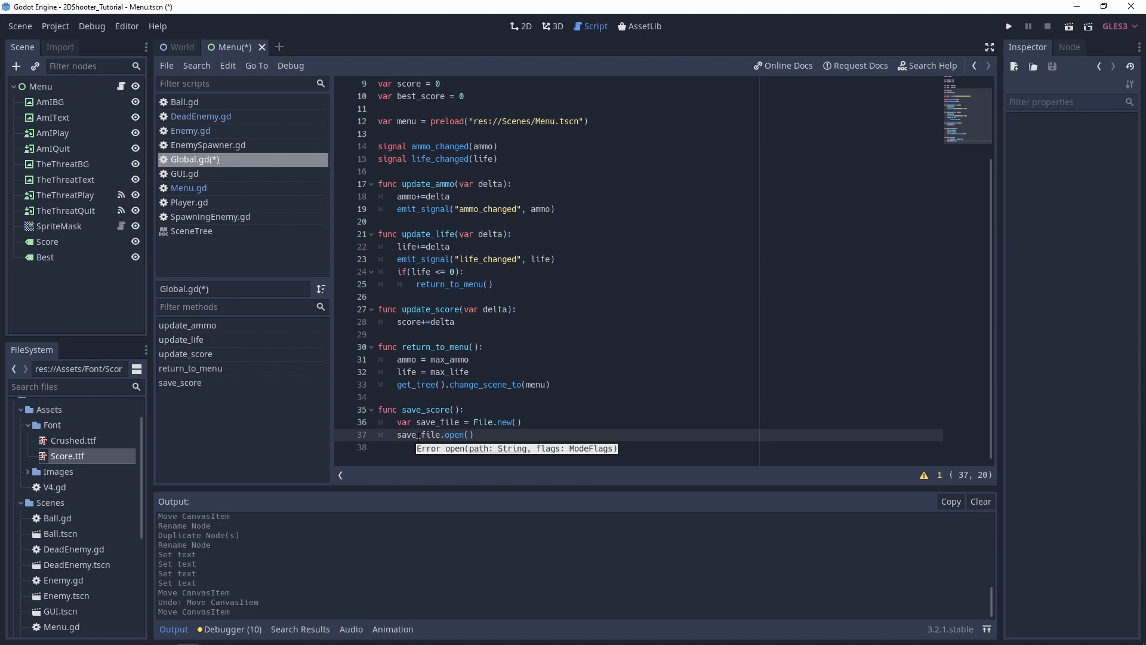
text("")
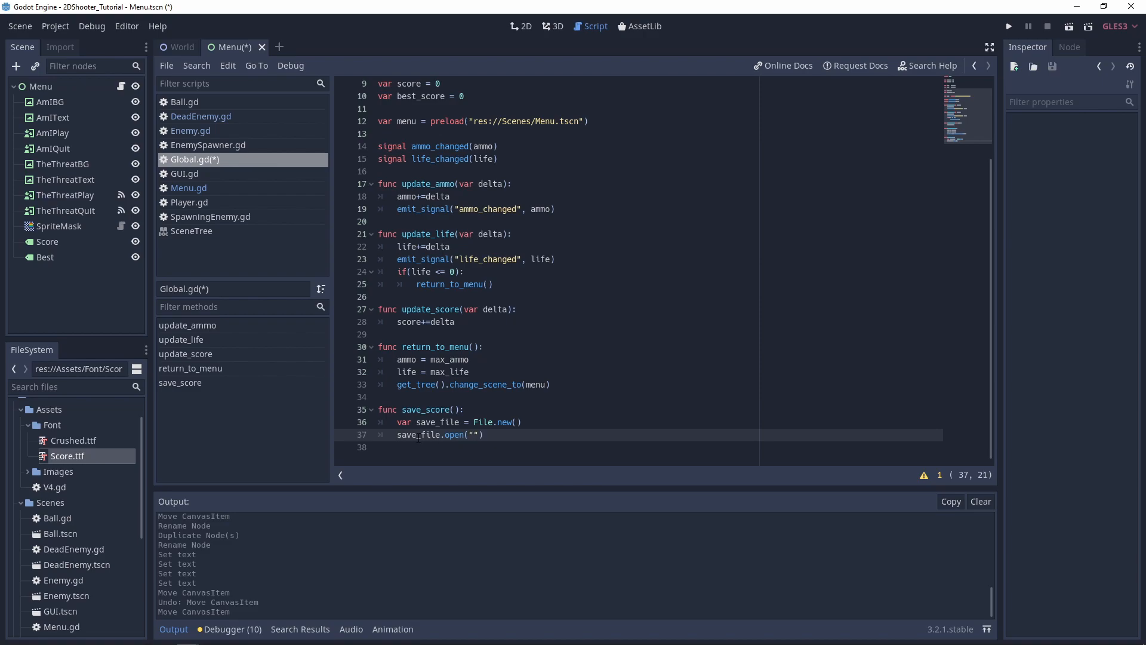
text(user)
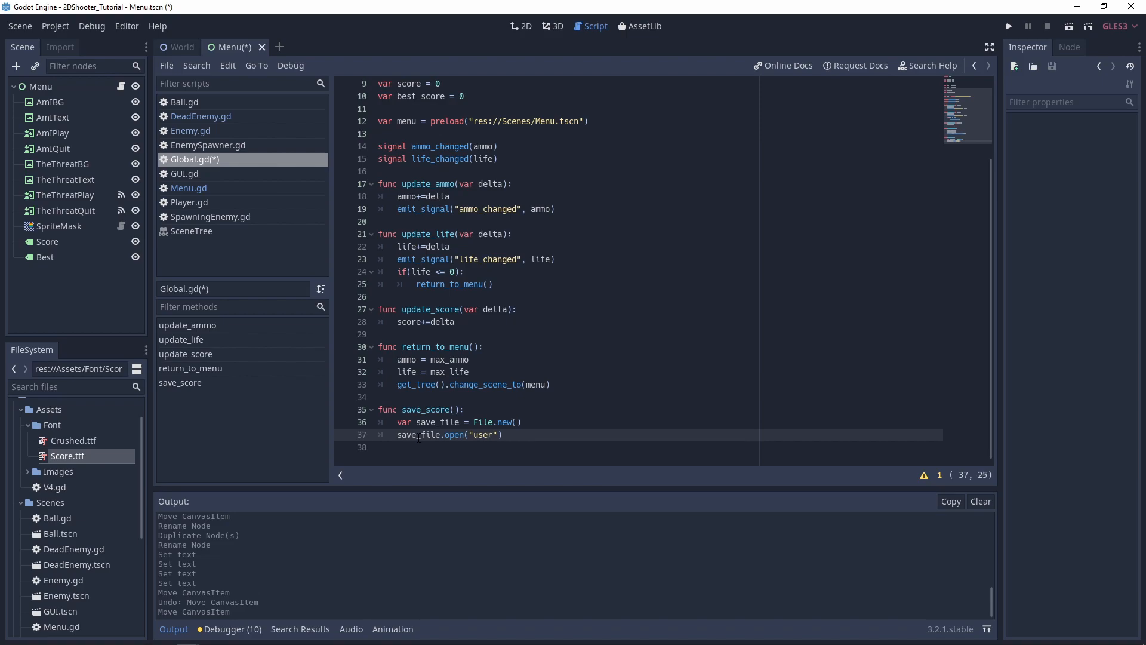
text(://)
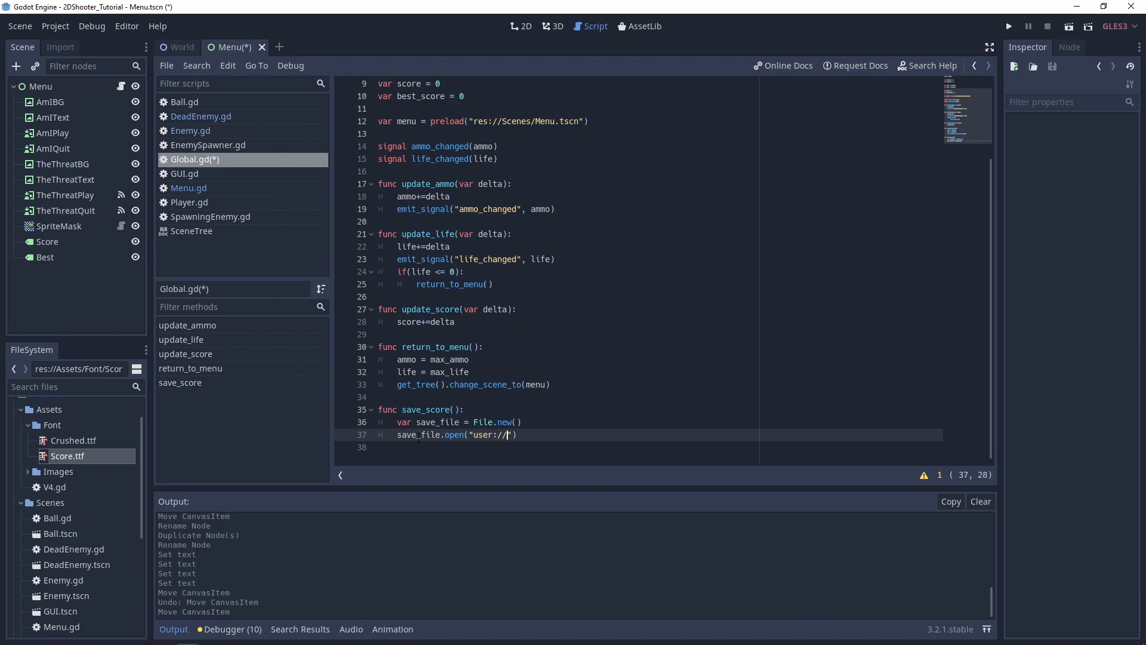
text(sa)
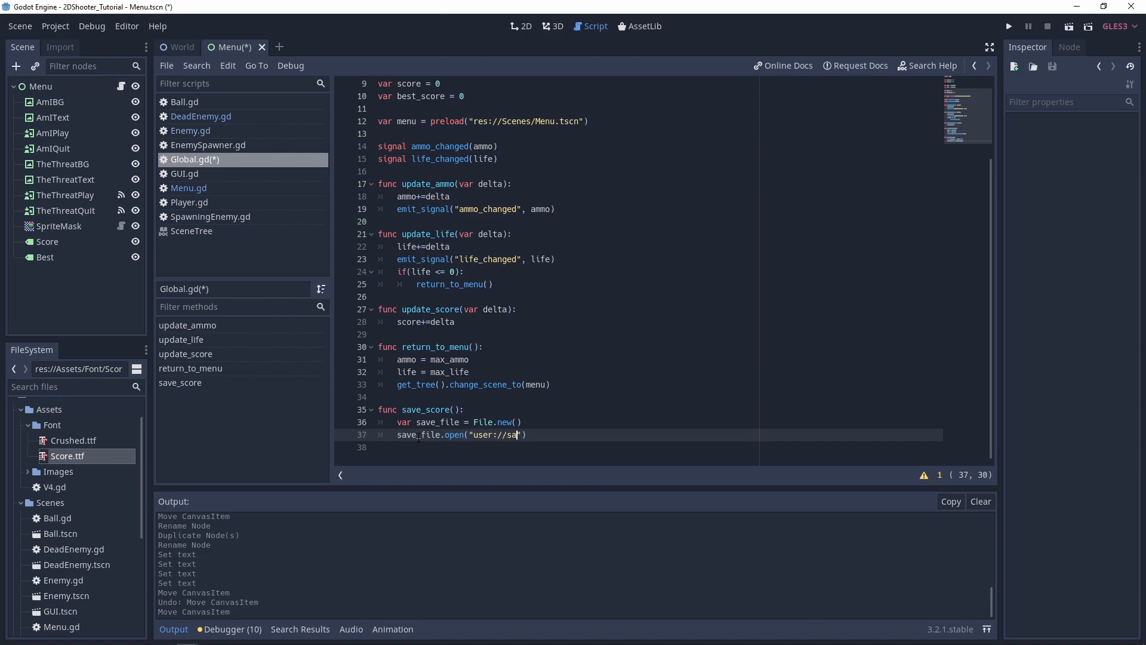
text(ved)
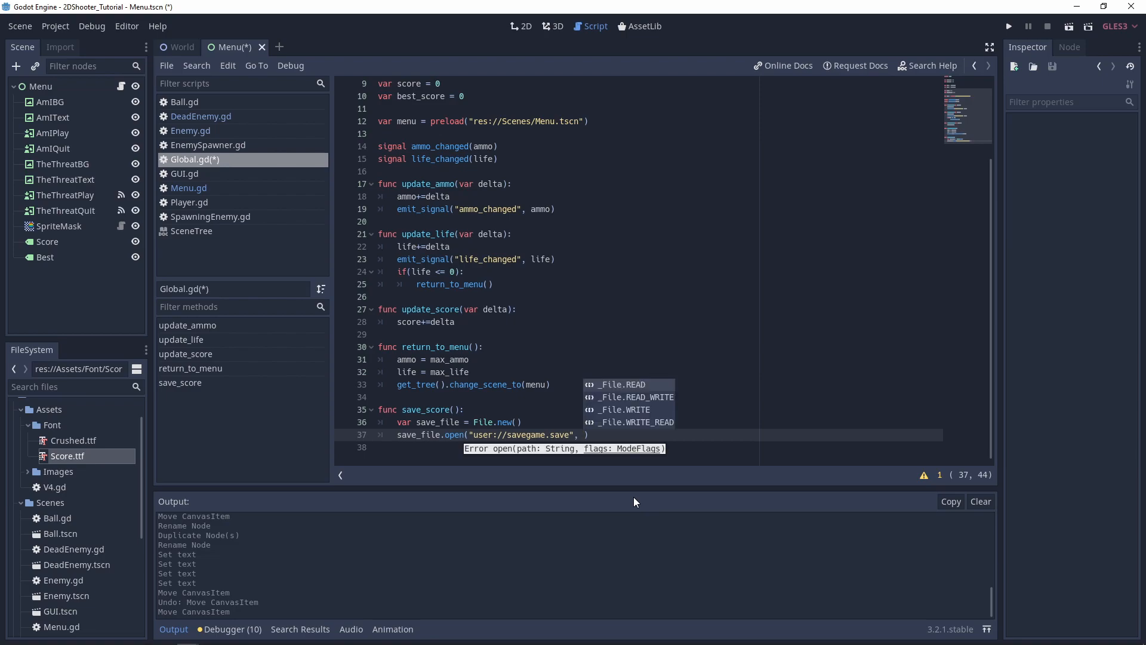
text(File)
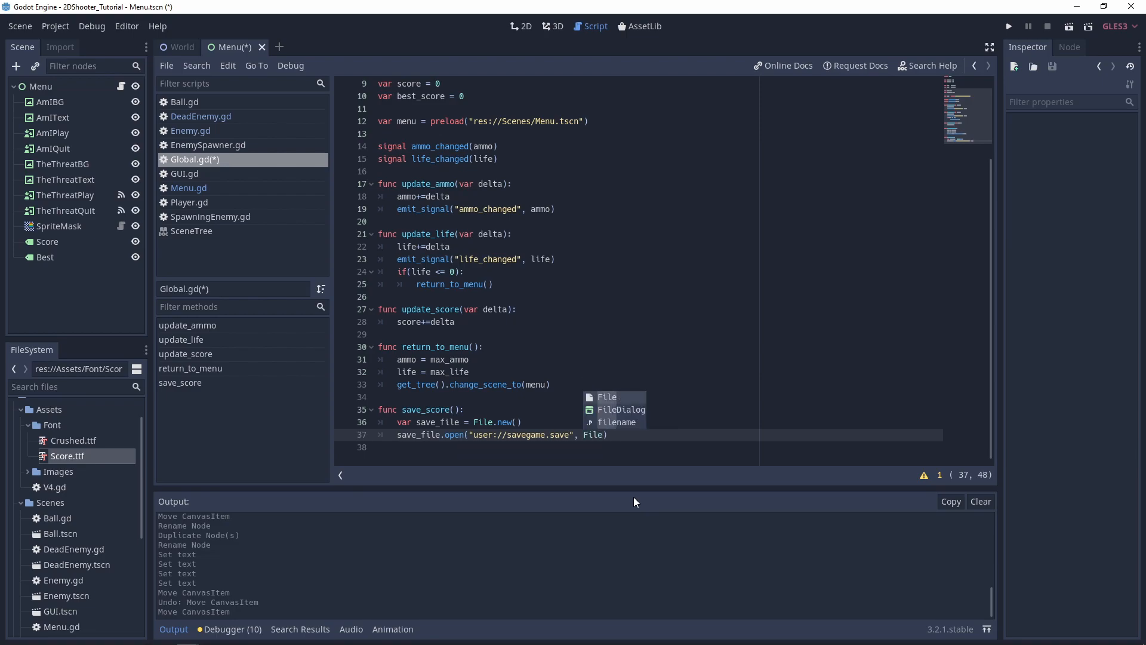
text(.WRITE)
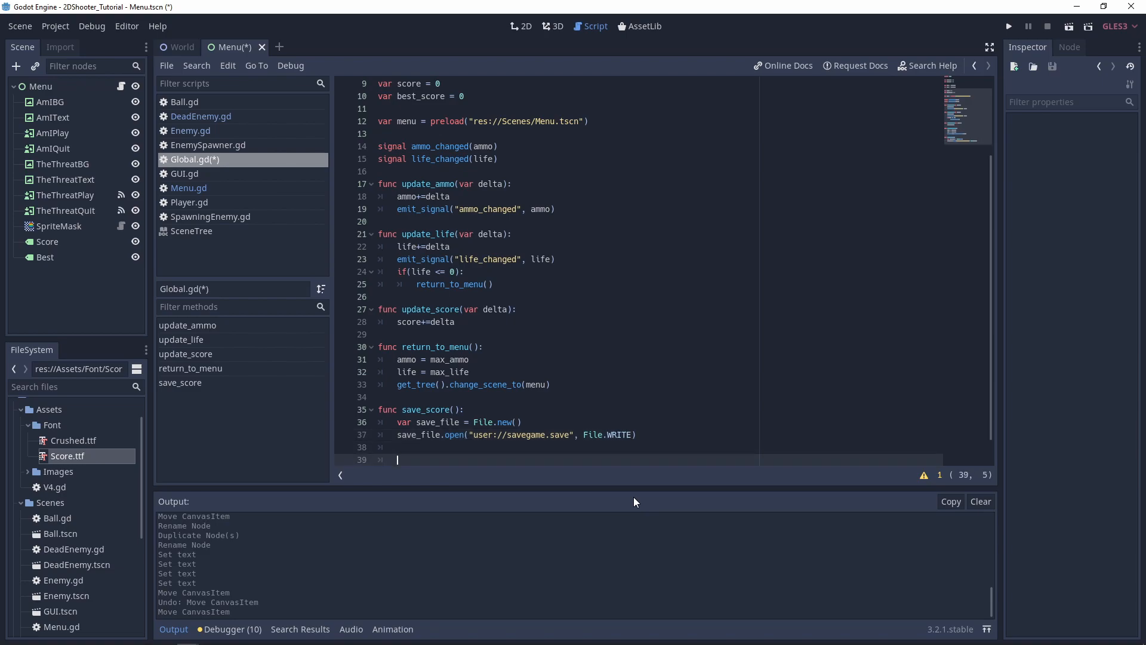
Step: Add if score > best_score: best_score = score to save_score
scroll(down, 3)
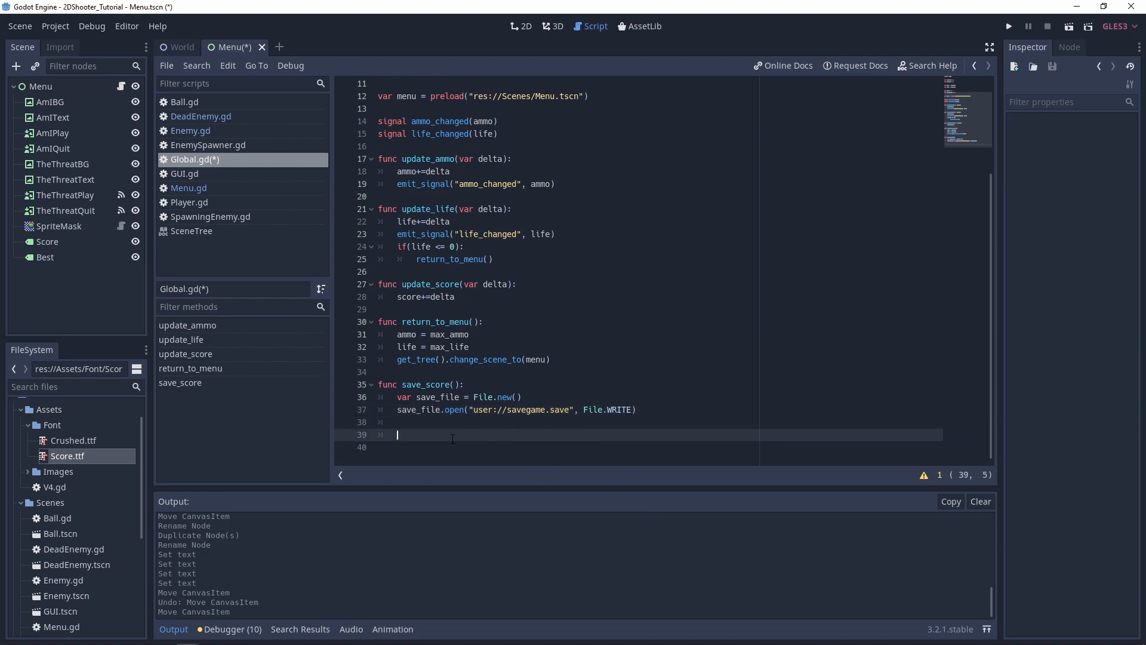
text(if)
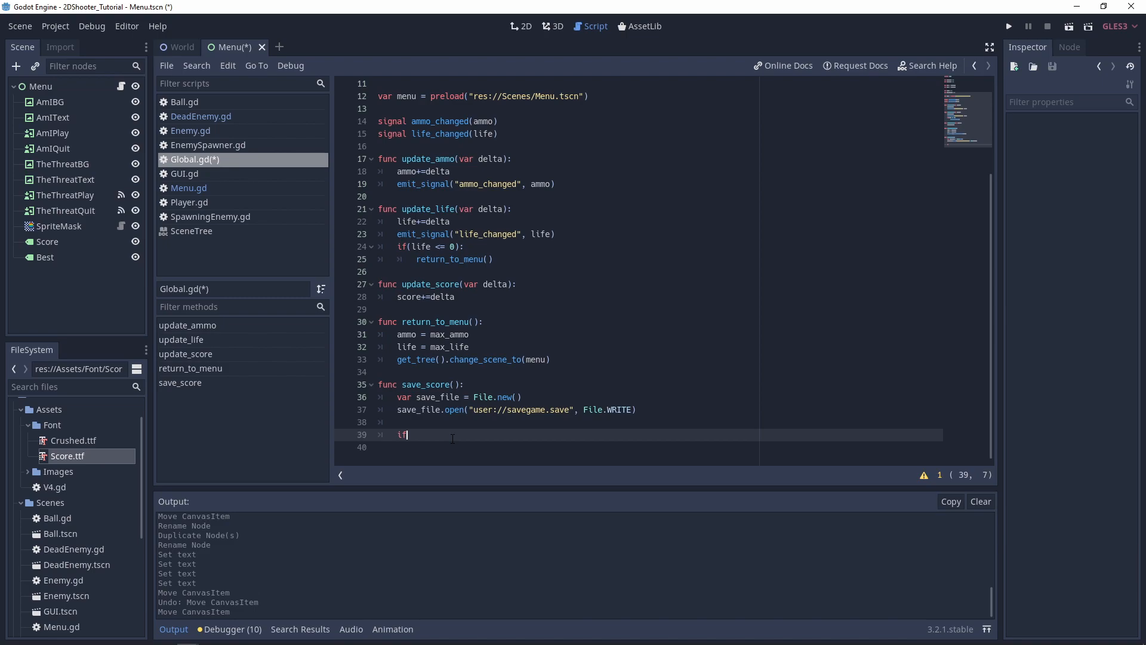
text(score)
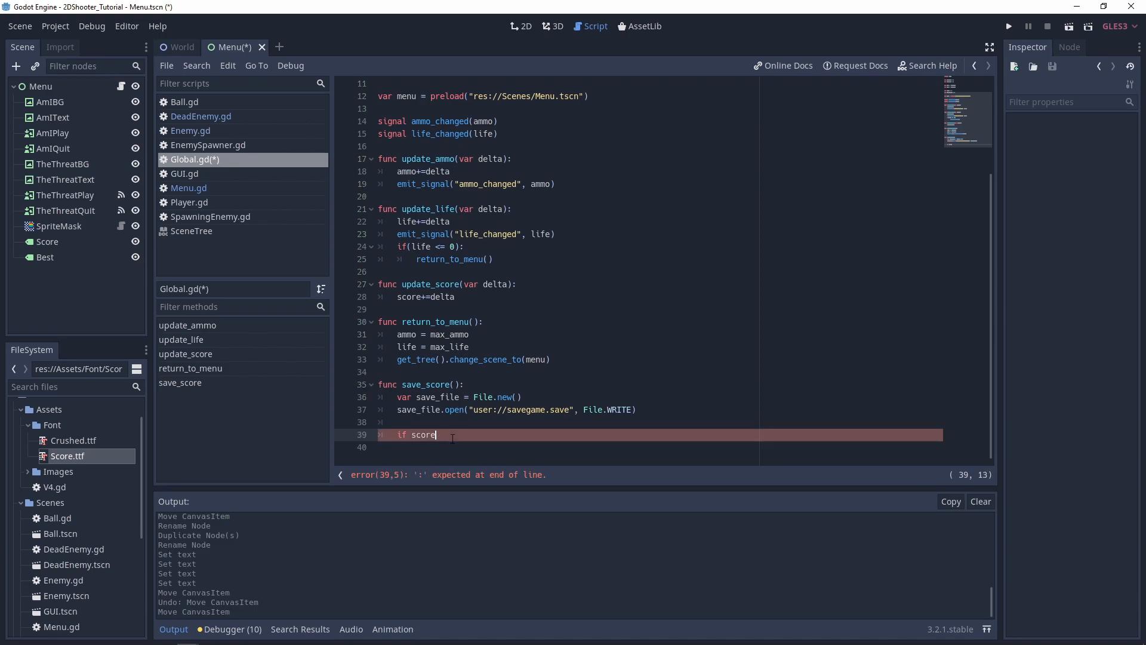
text(> best_score:)
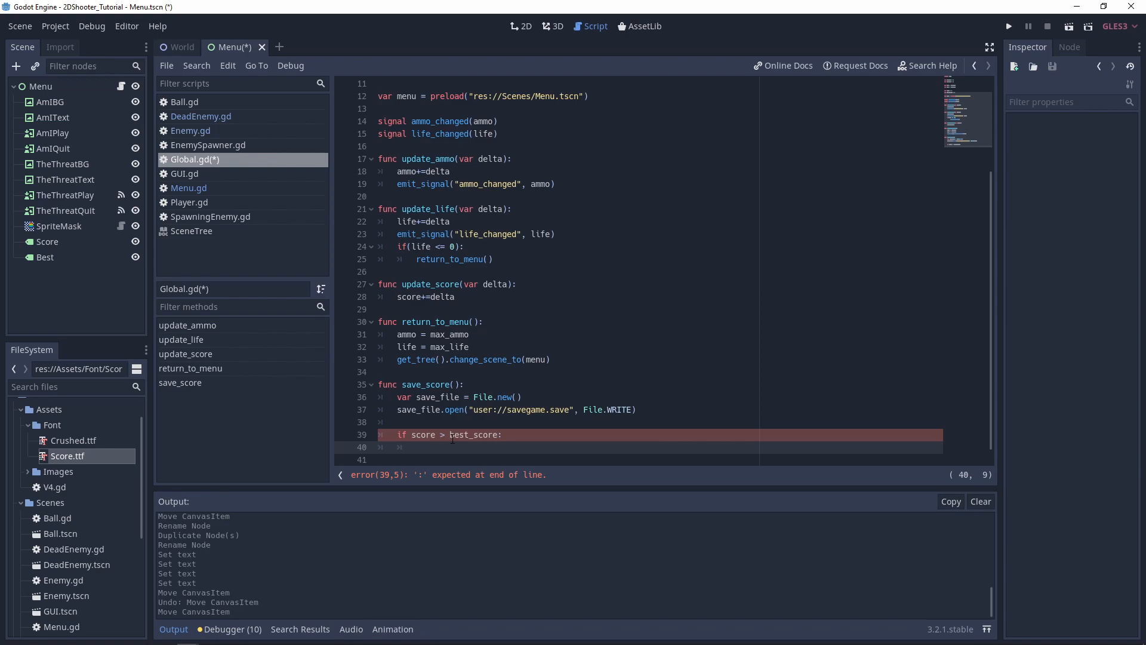
text(bes)
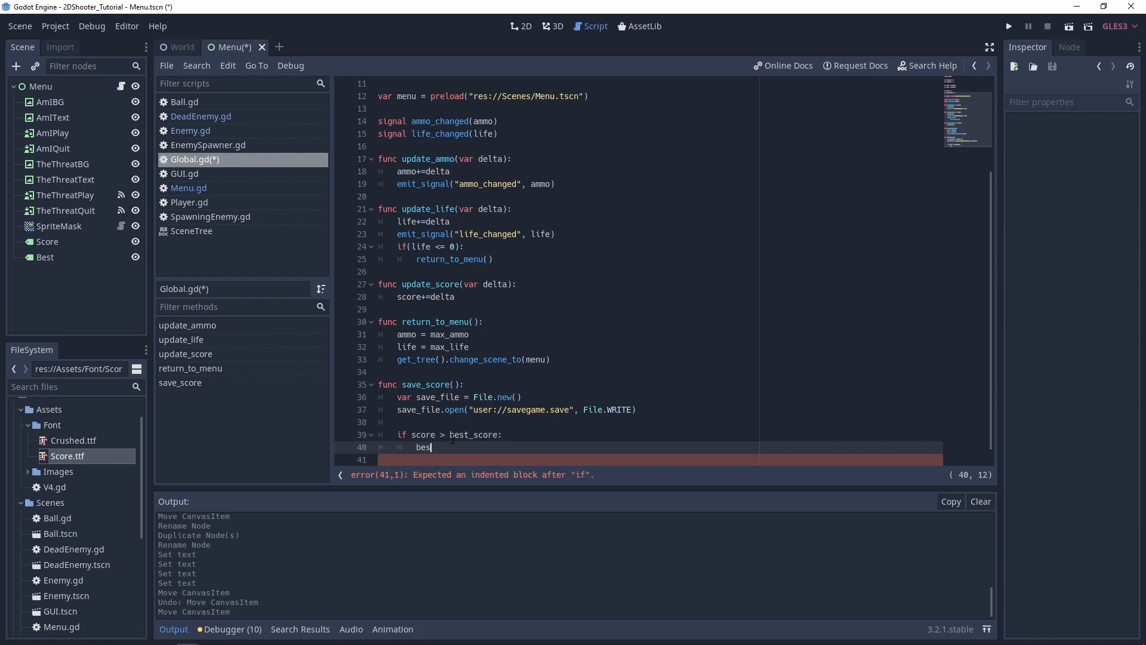
text(t_score = score)
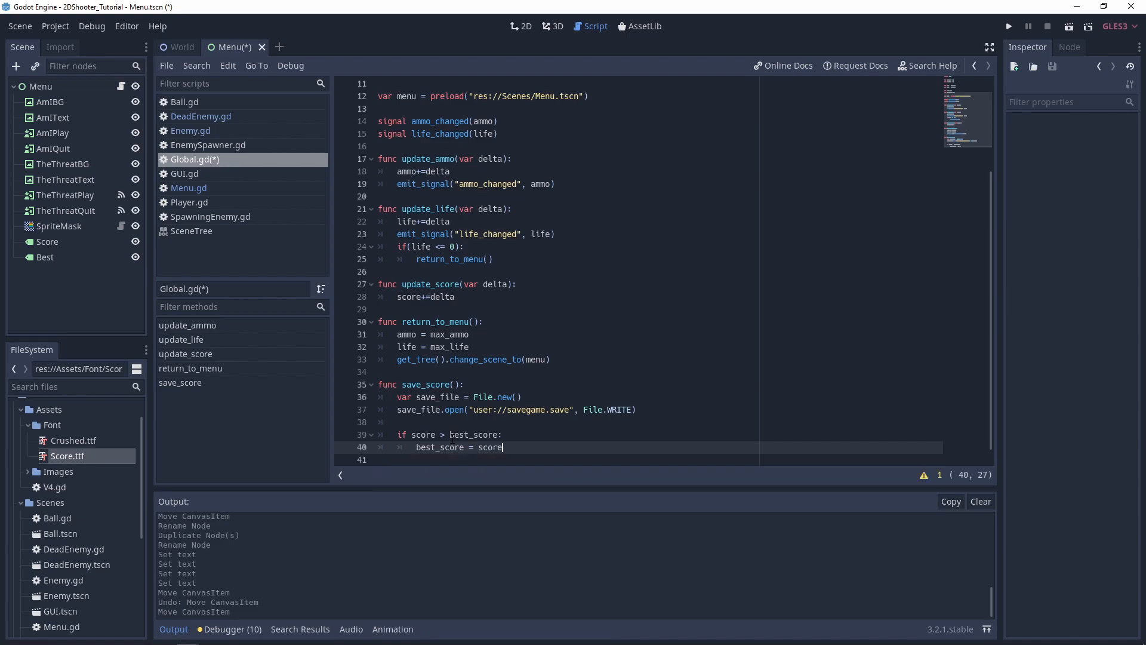
double_click(422, 434)
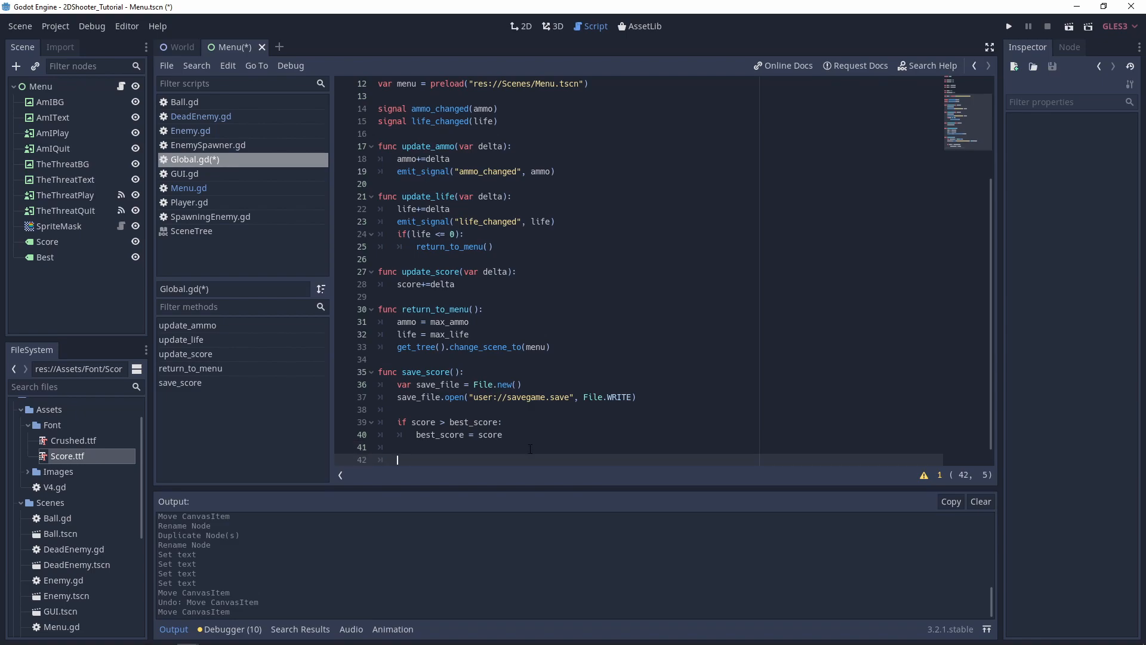
Step: Build var data = { "score": score, "best_score": best_score } in save_score
text(var)
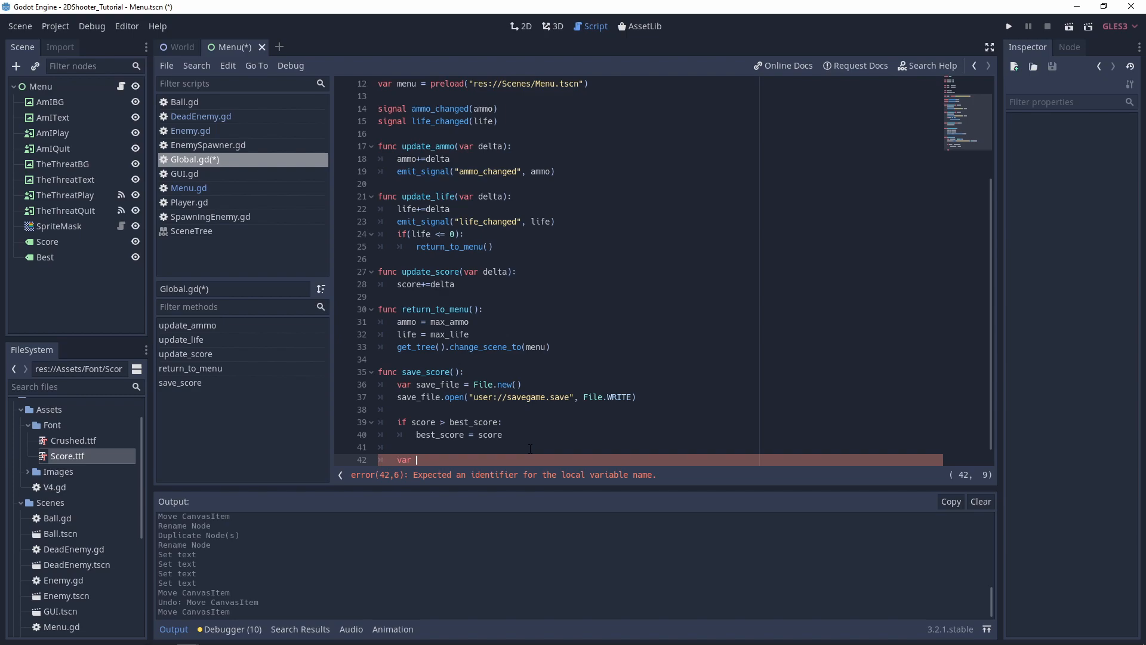
text(data = {)
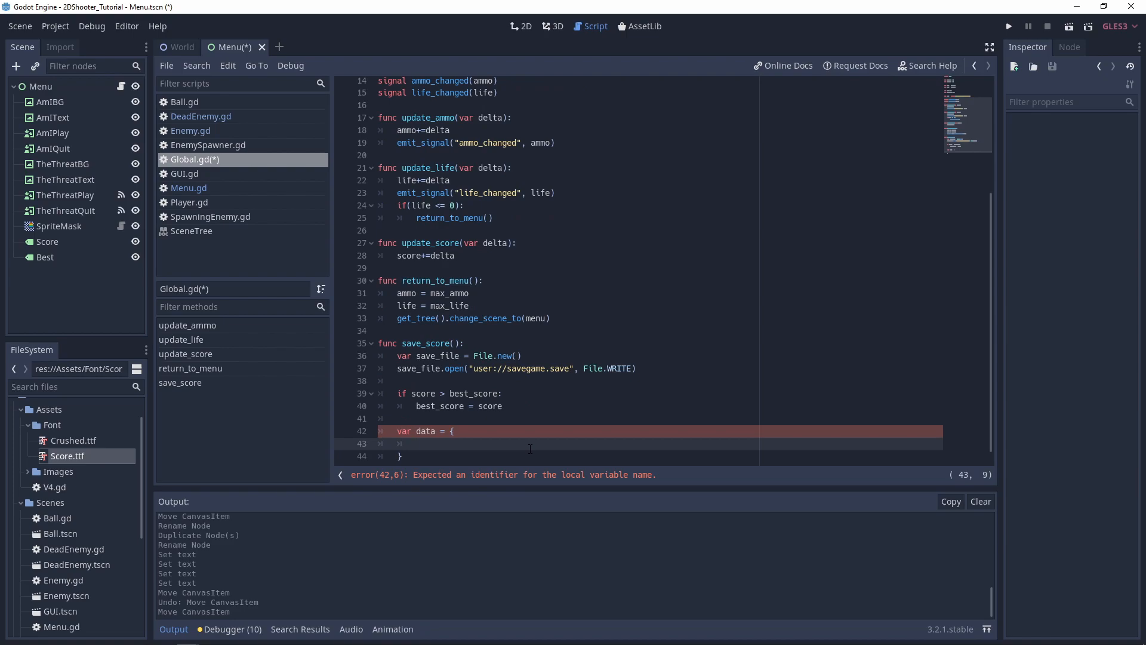
text(")
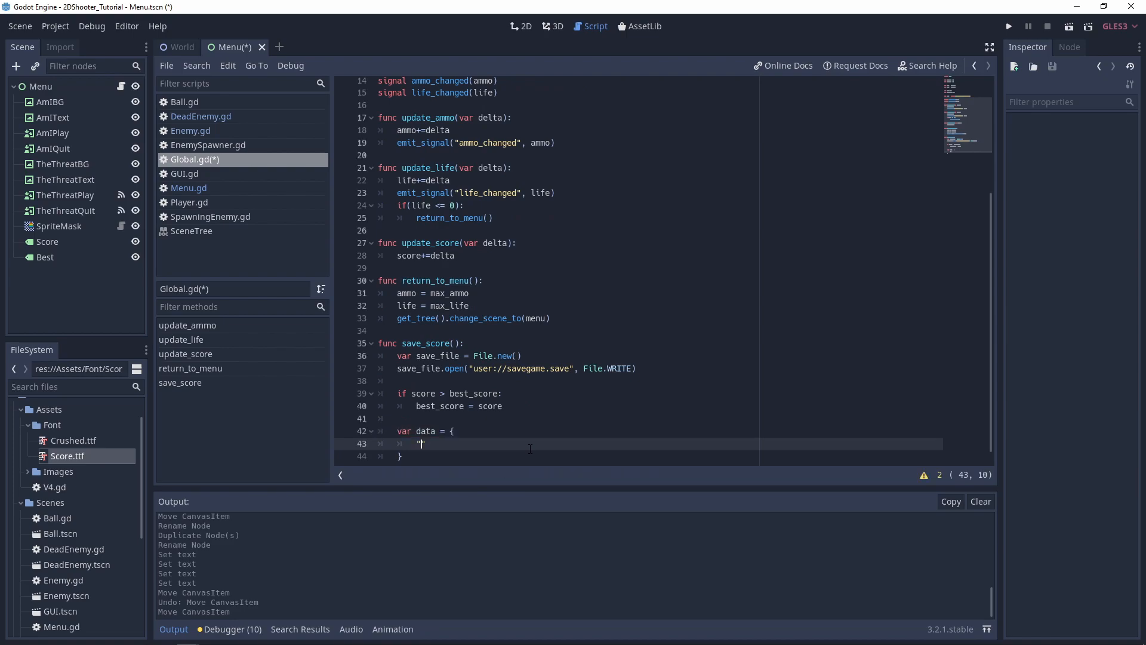
text(score)
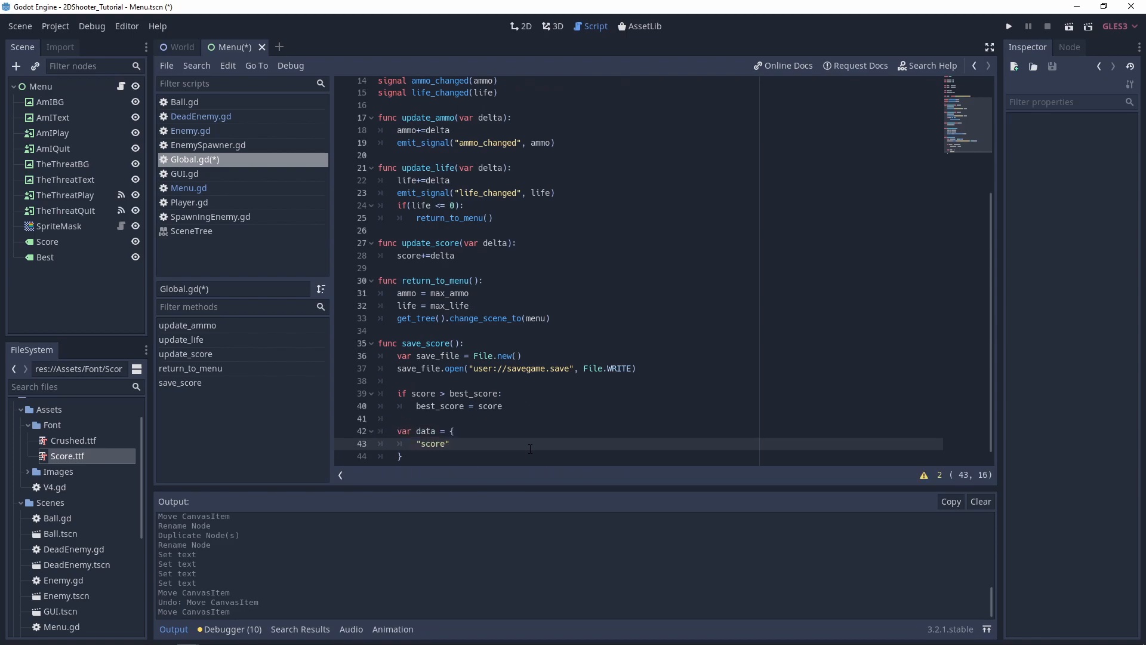
text(: score)
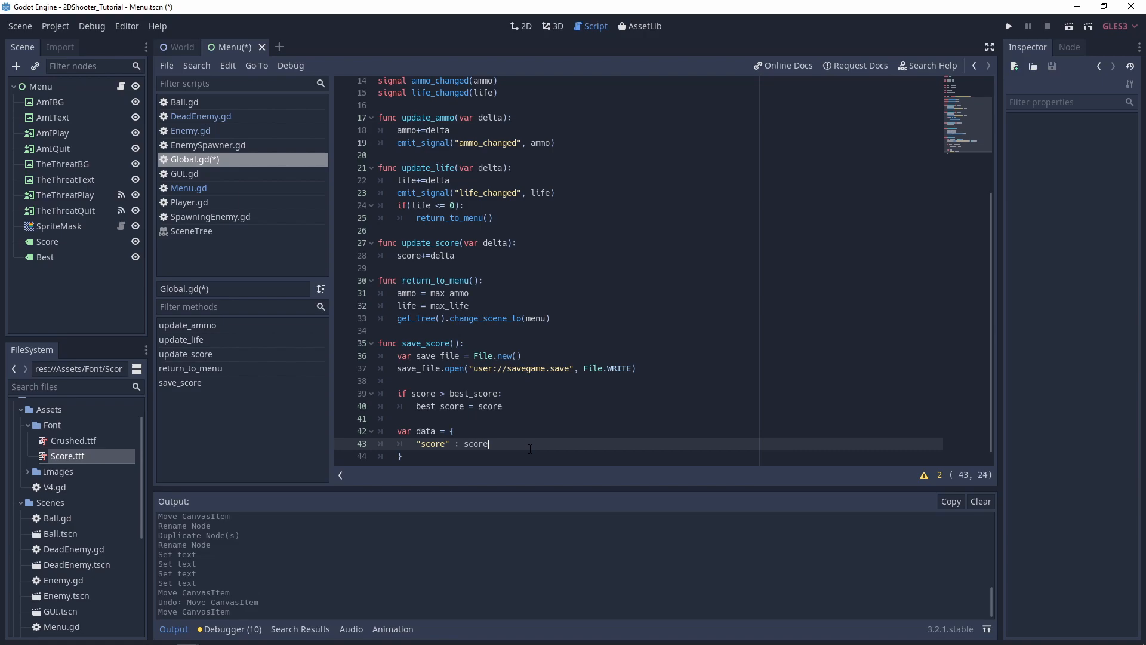
text(,)
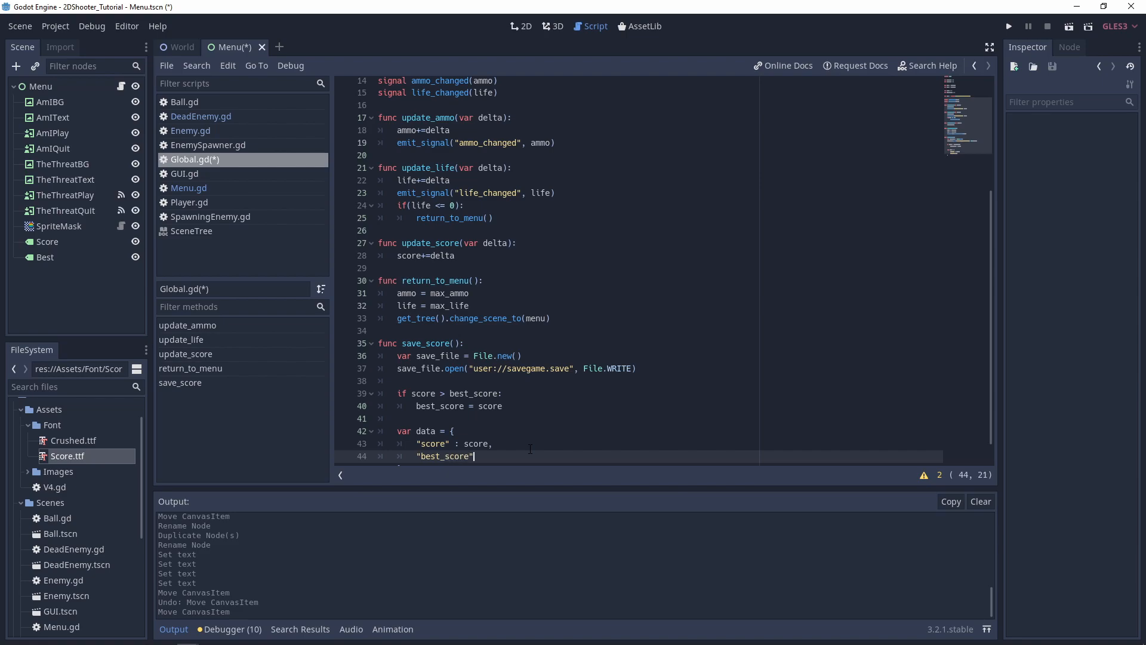
text(: be)
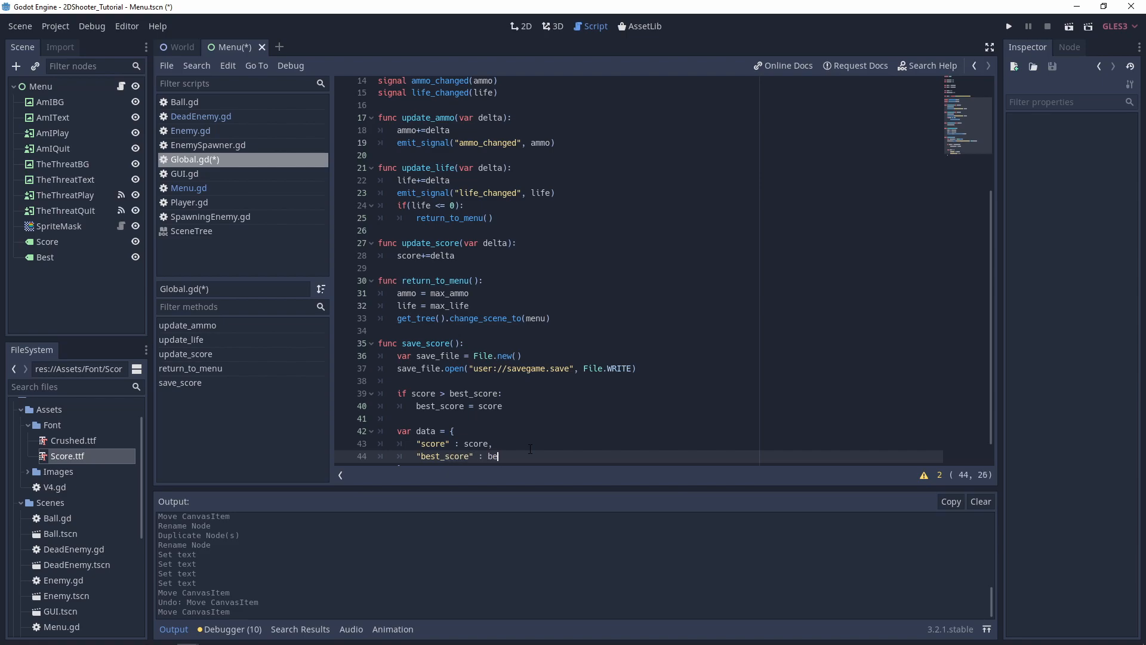
text(st_score)
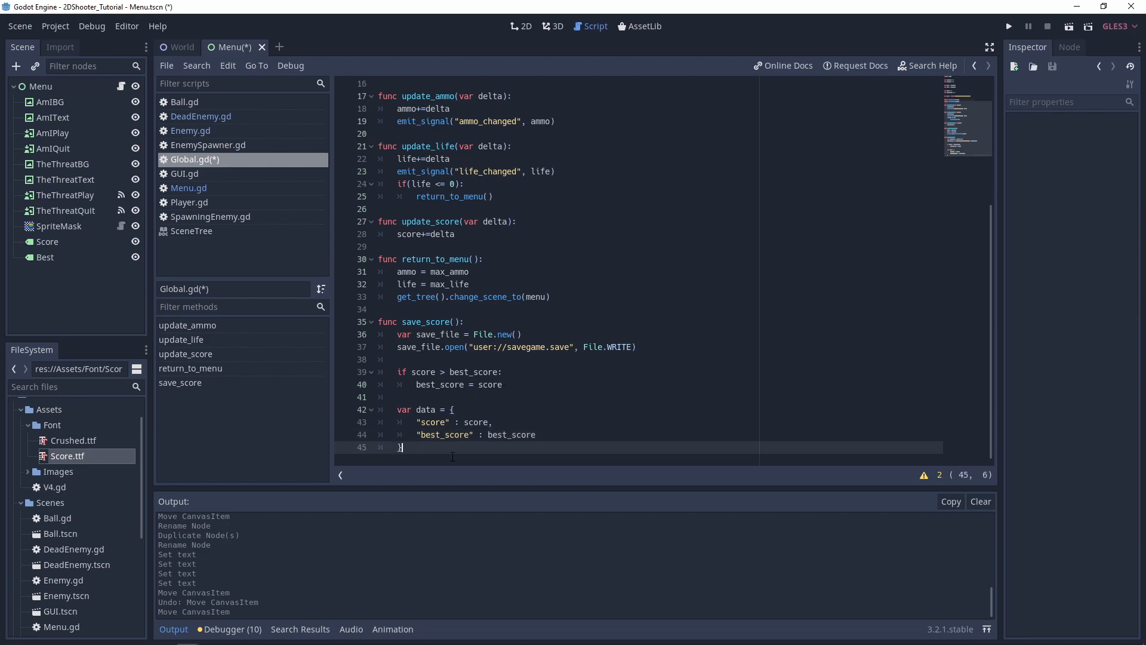
Step: Add save_file.store_var(data) followed by save_file.close() to save_score
text(save_file)
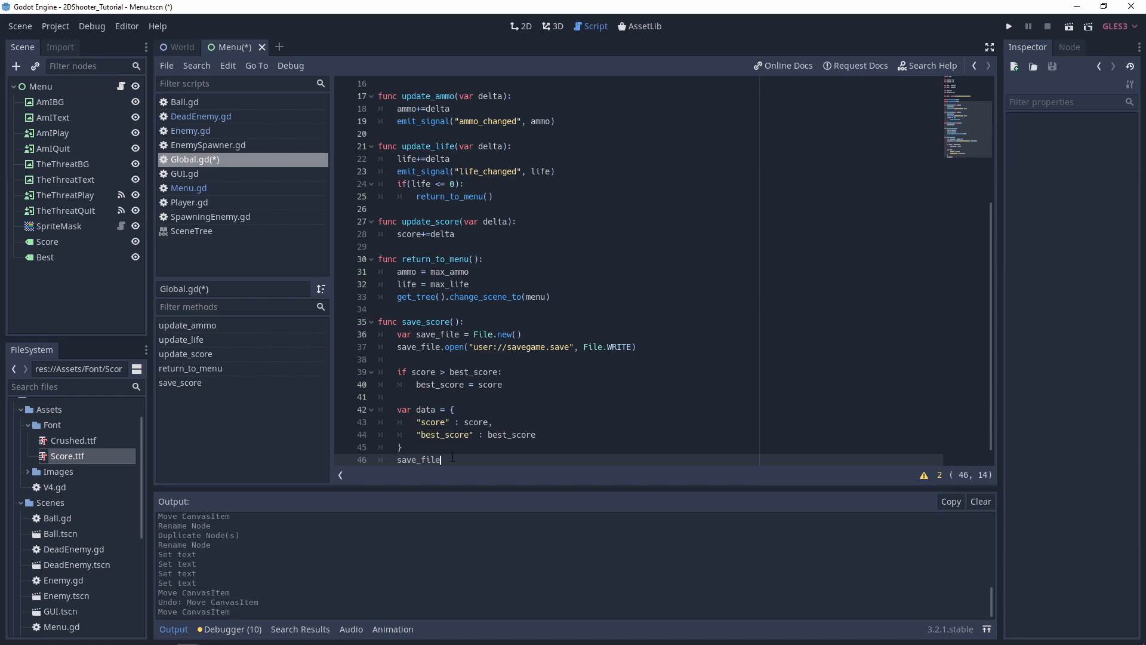
text(.store_var()
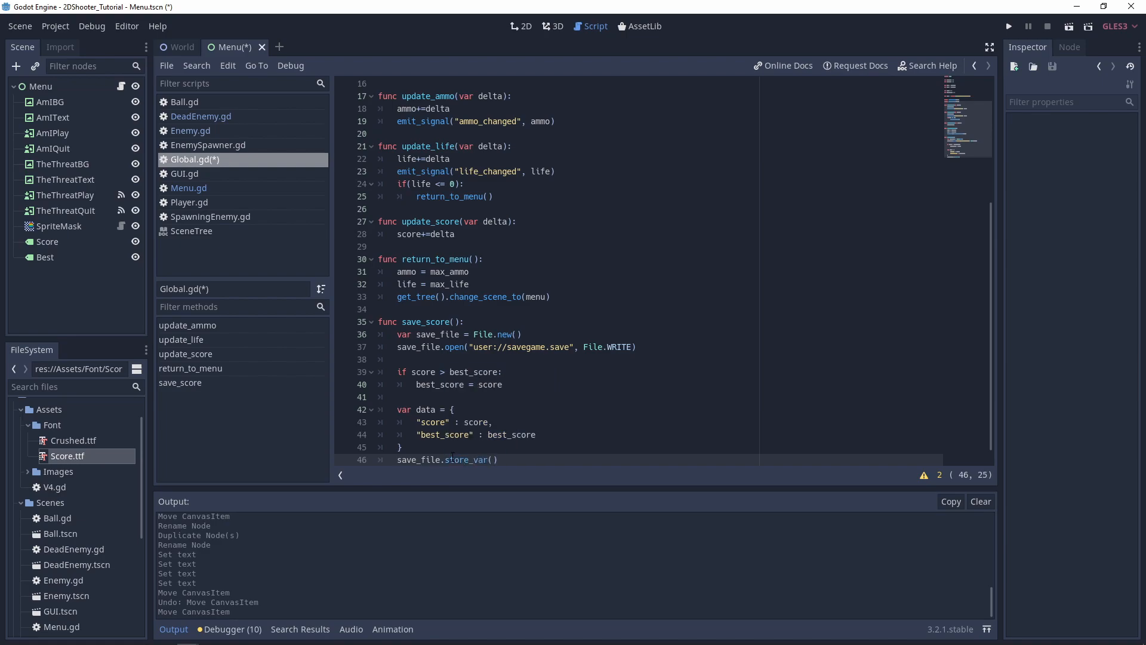
text(data)
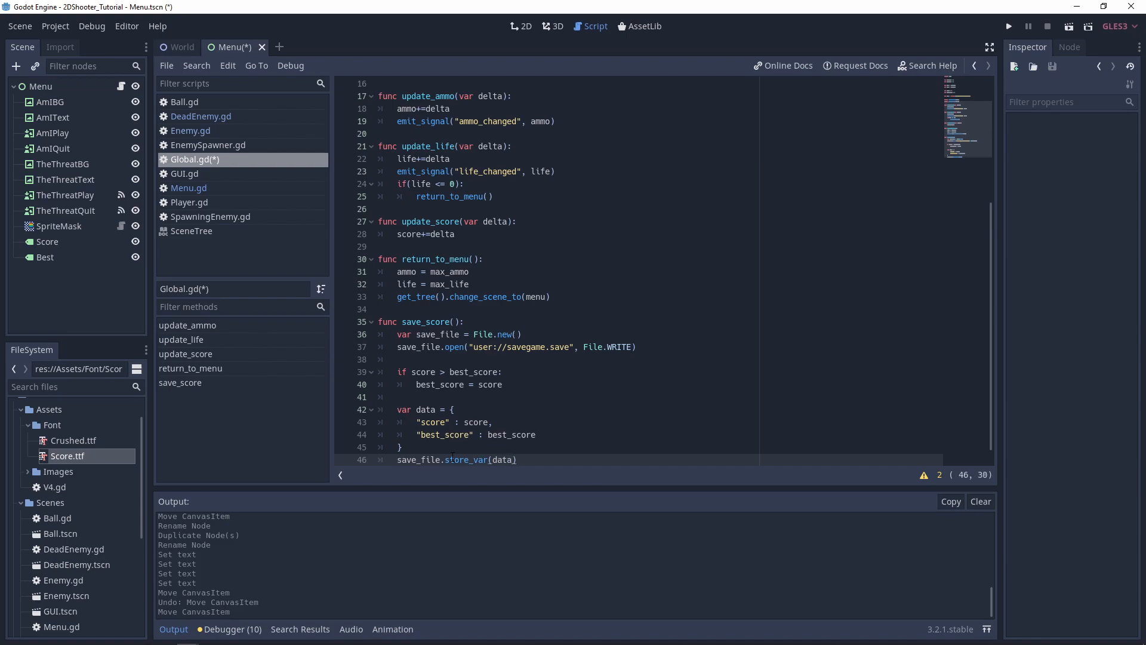
key(enter)
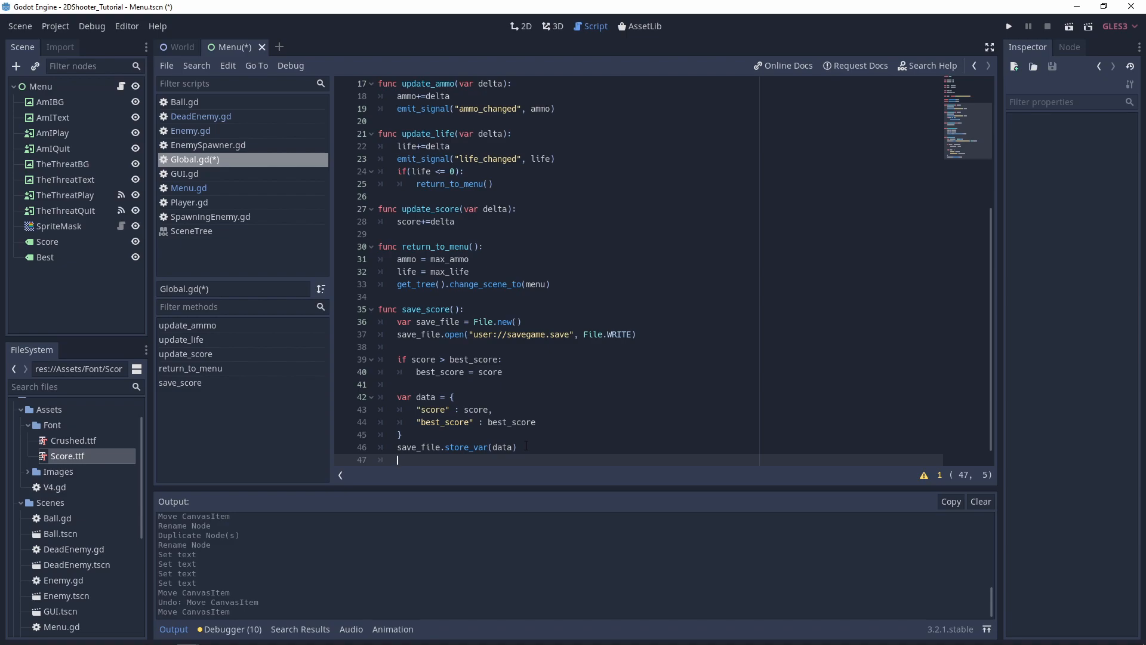
text(save_file)
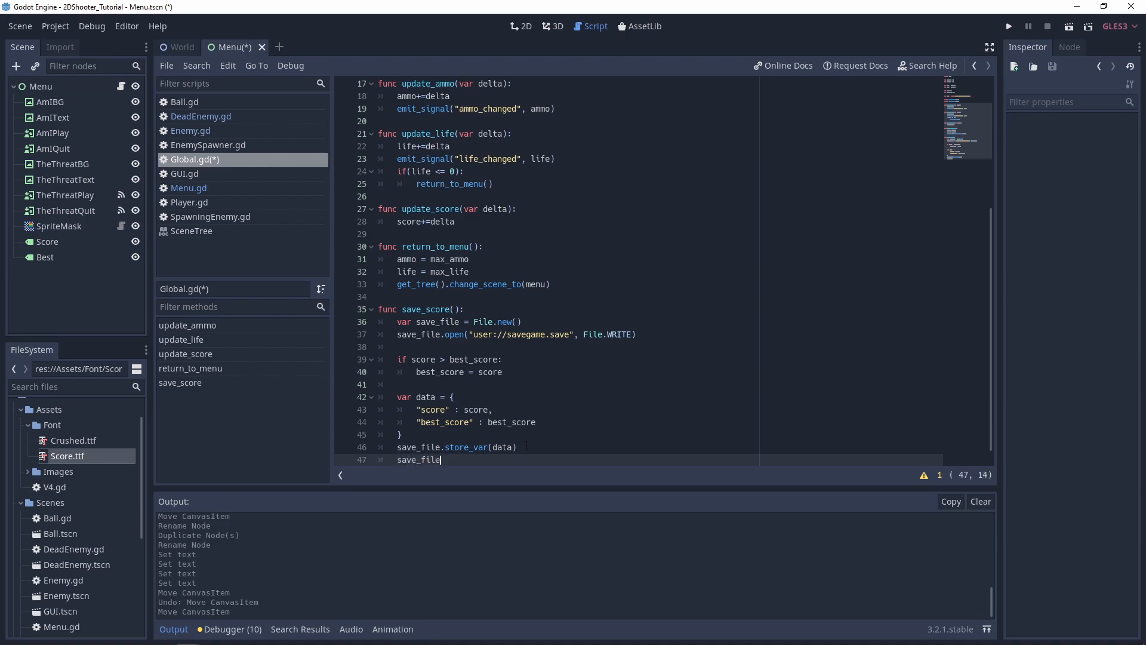
text(.close)
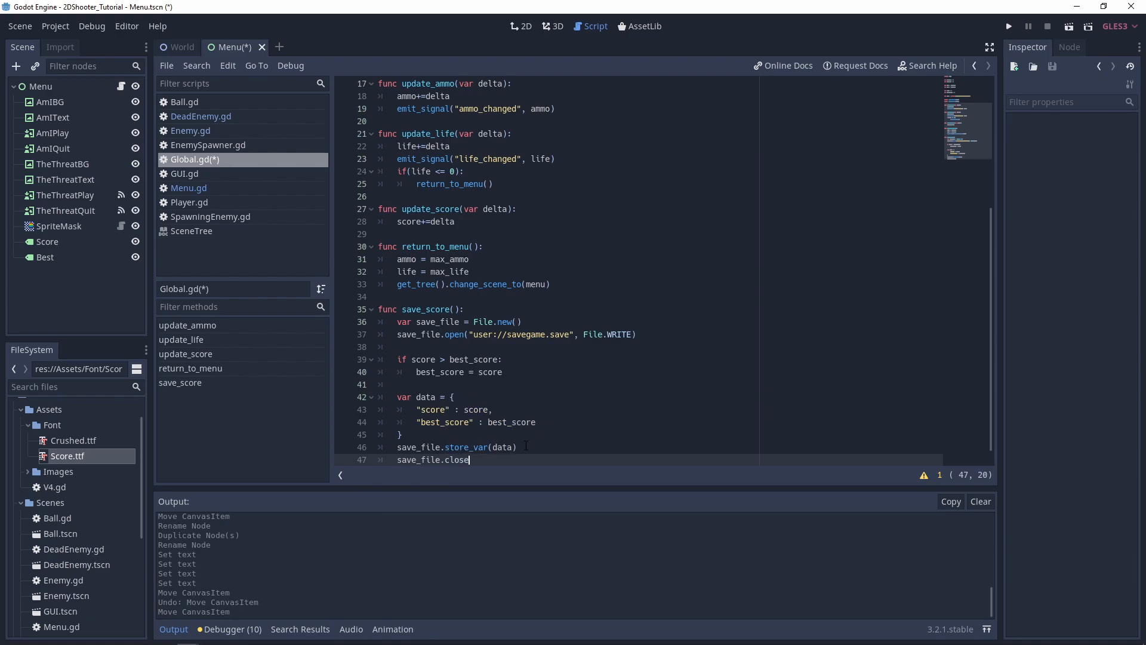
text(())
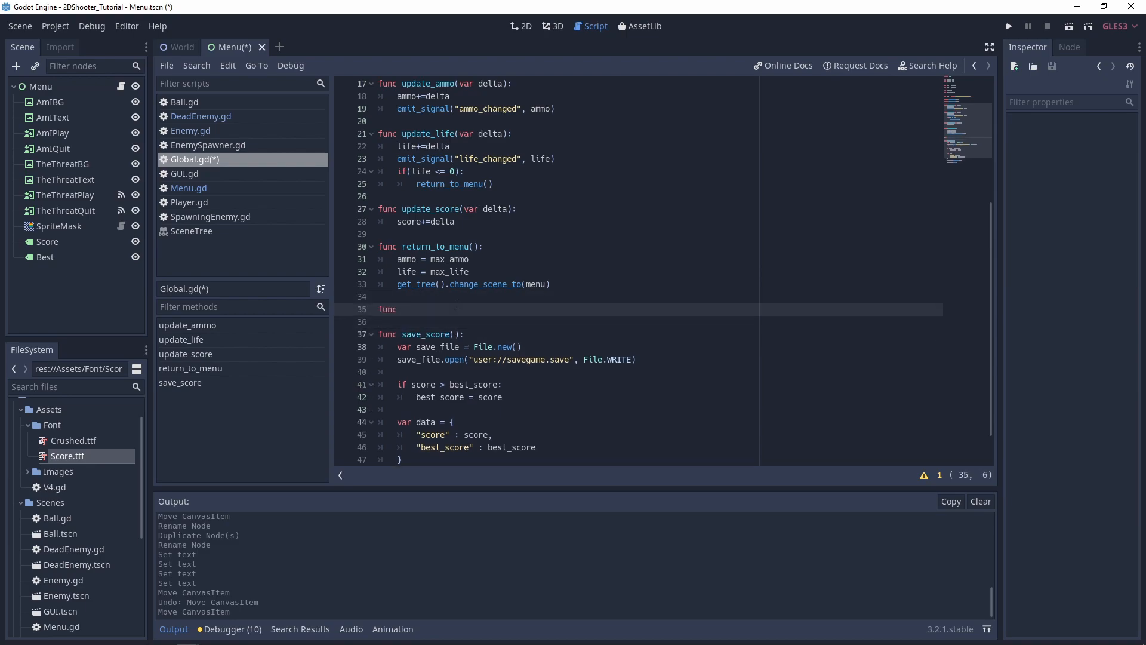
Step: Declare func load_score(): with var save_file = File.new()
text(load)
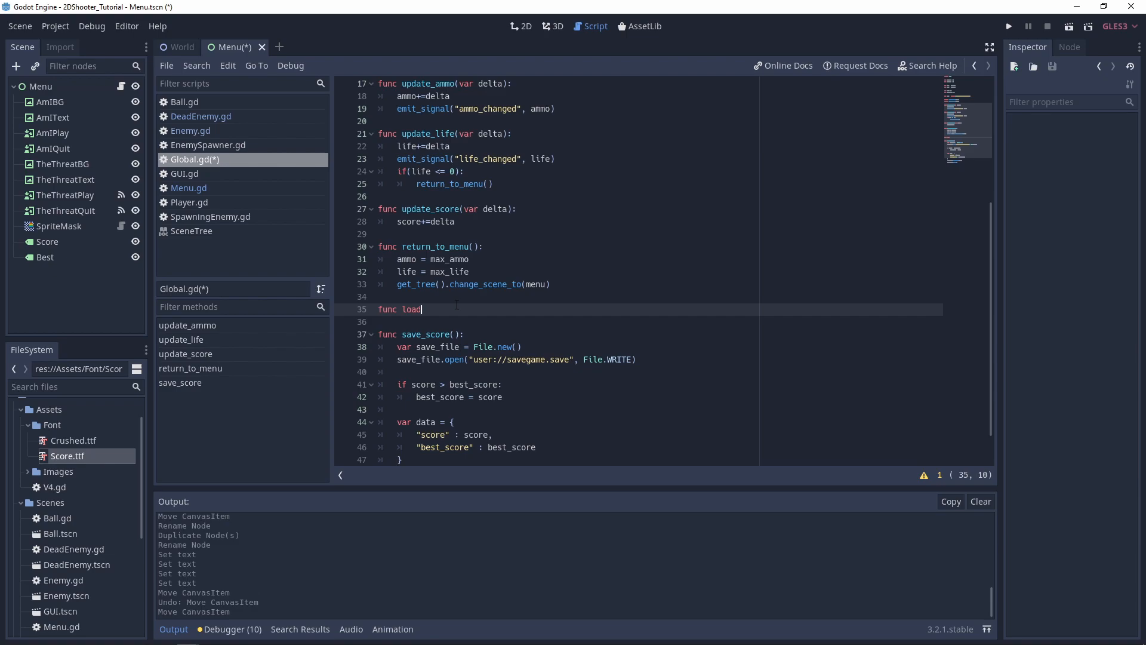
text(_score)
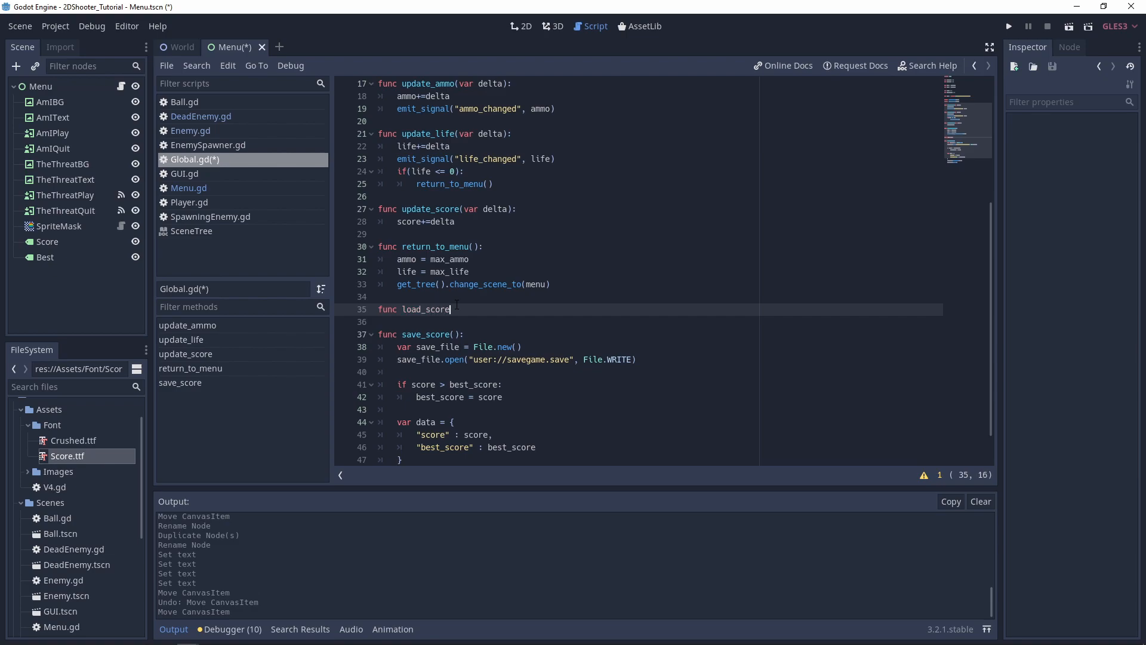
text(():)
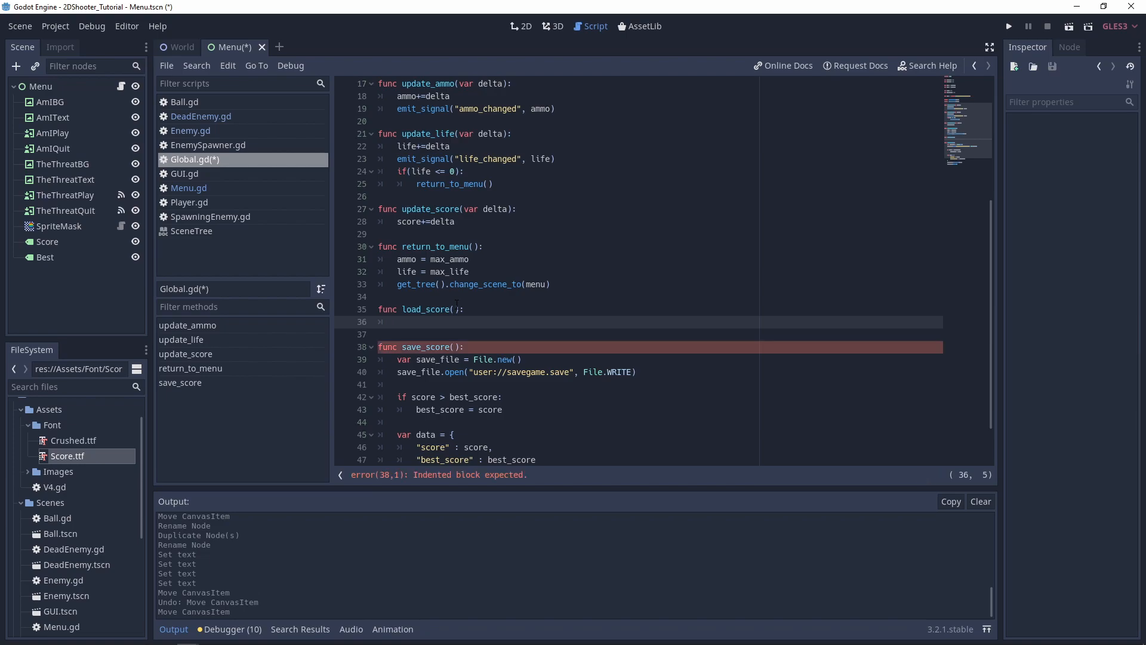
text(var)
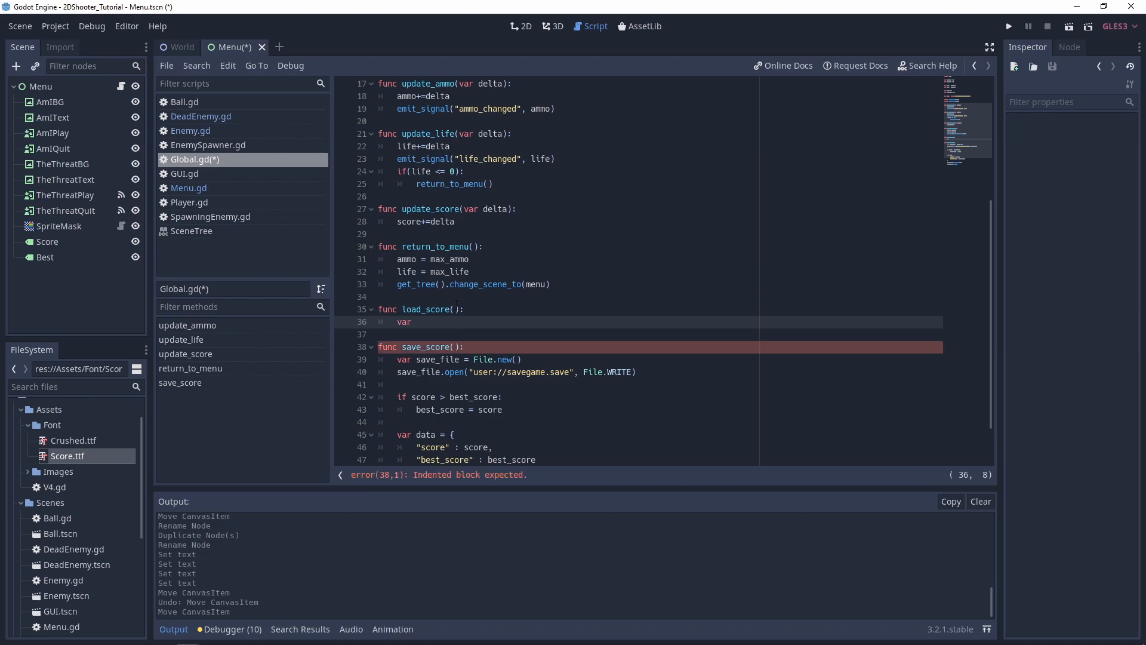
text(save_file = File.new()
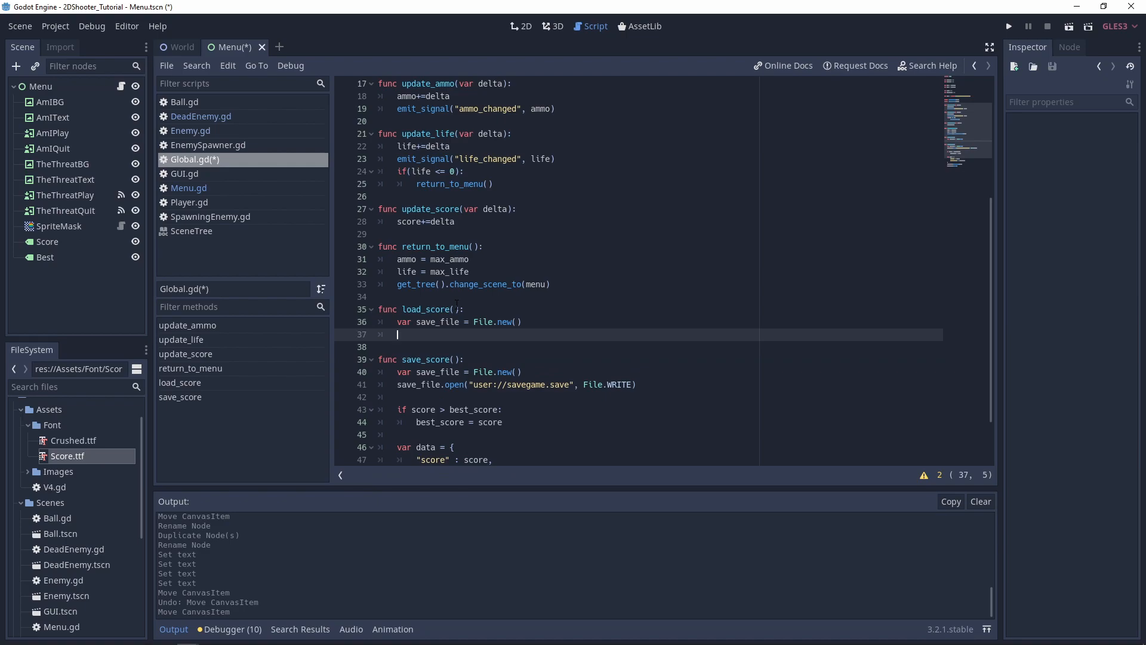
Step: Return early when !save_file.file_exists("user://savegame.save") in load_score
text(if)
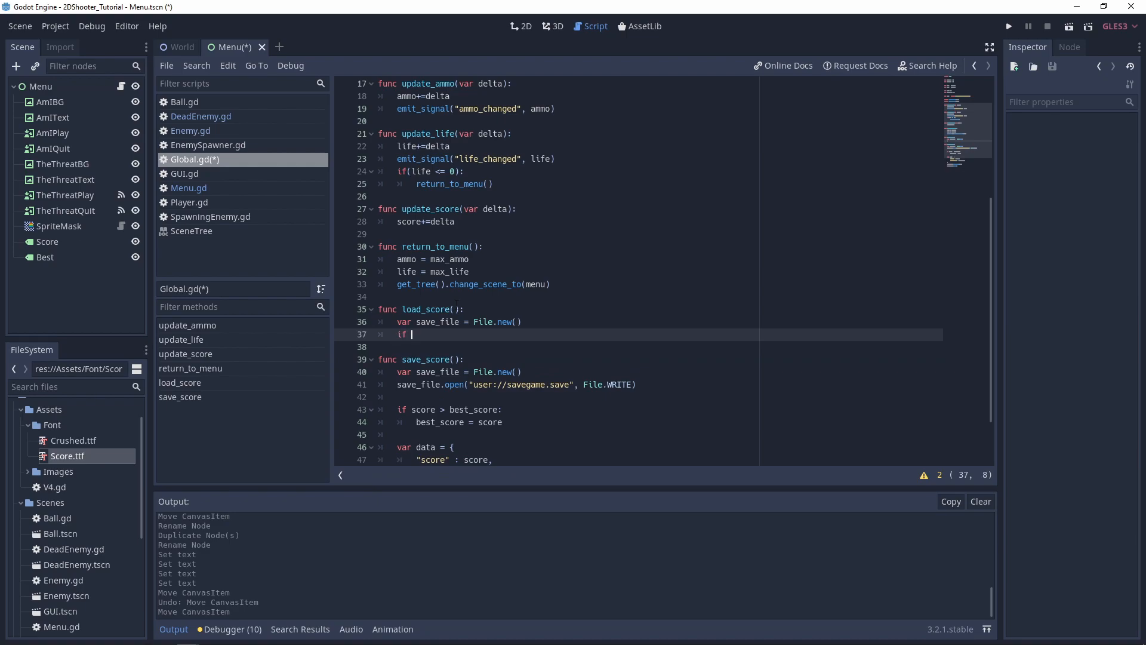
text(!)
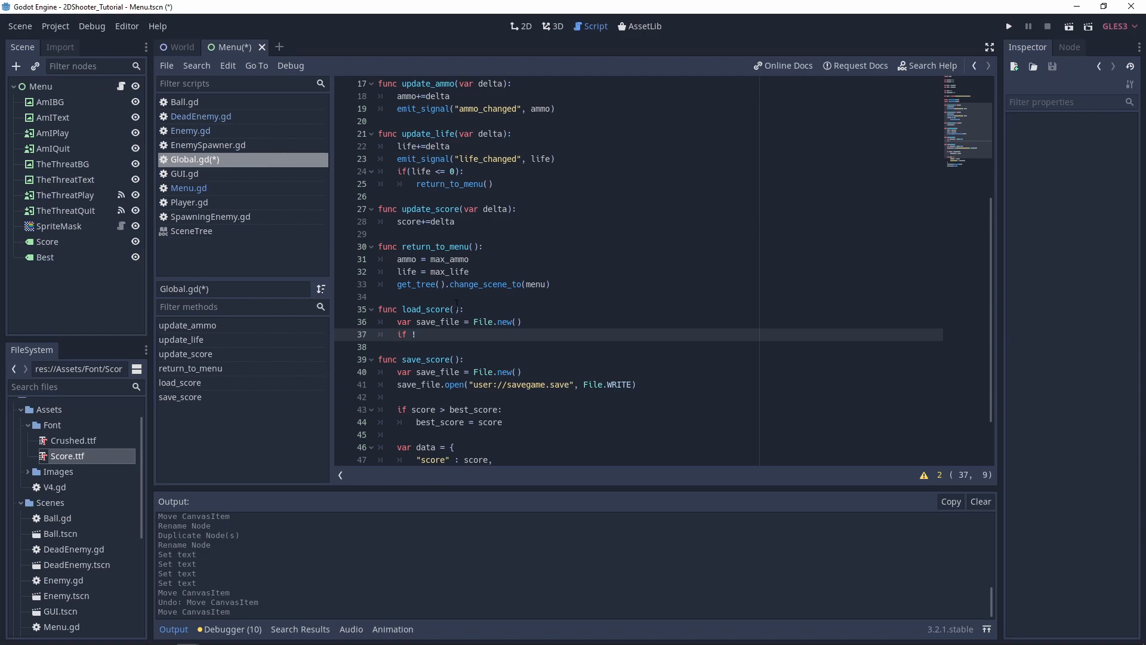
text(save_file.file)
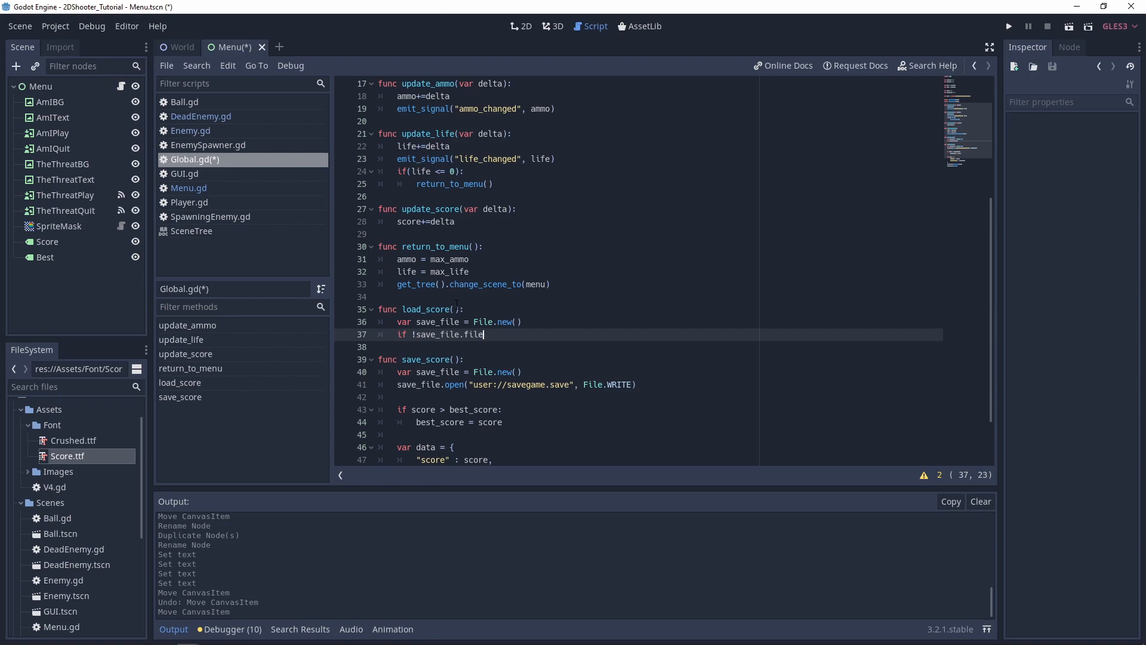
text(_ex)
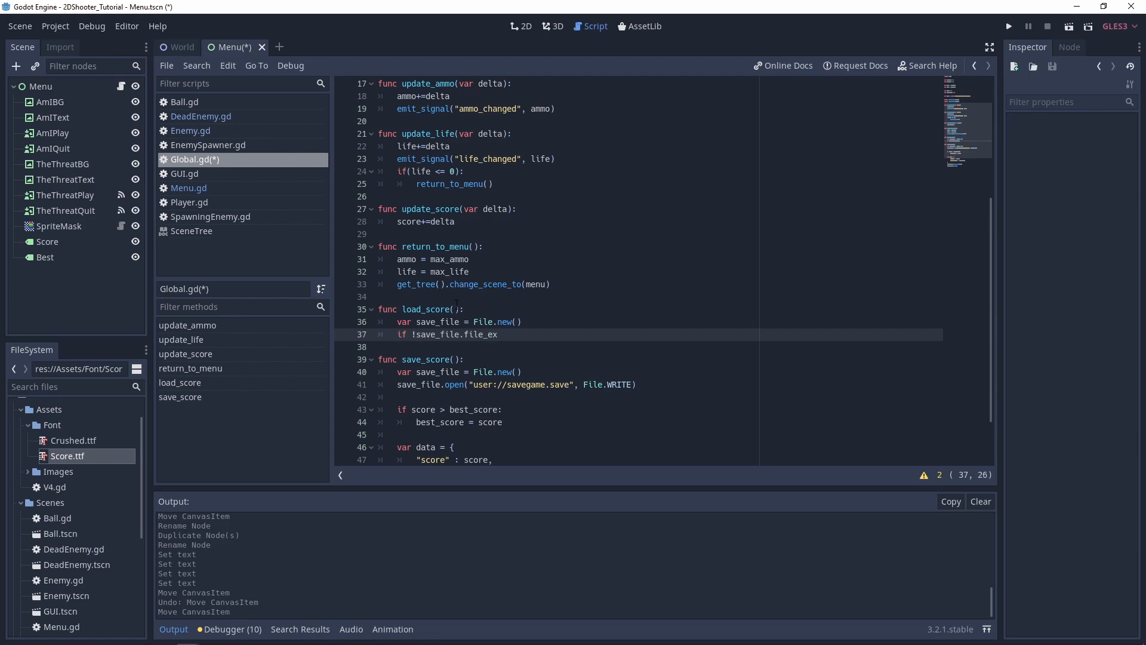
text(ist())
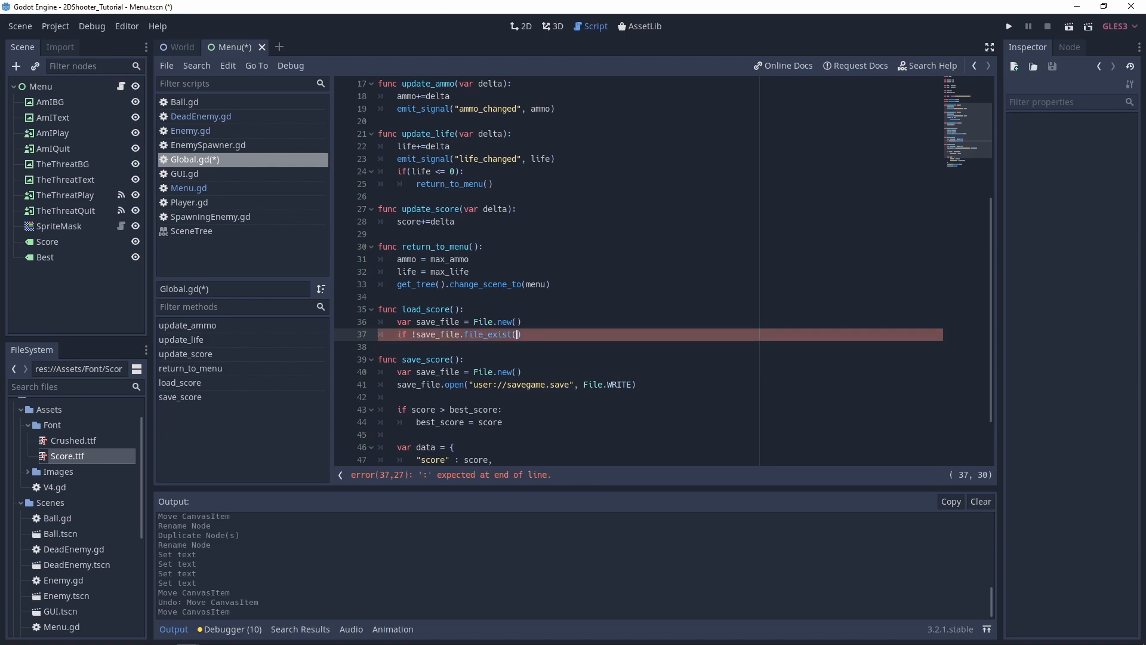
click(567, 384)
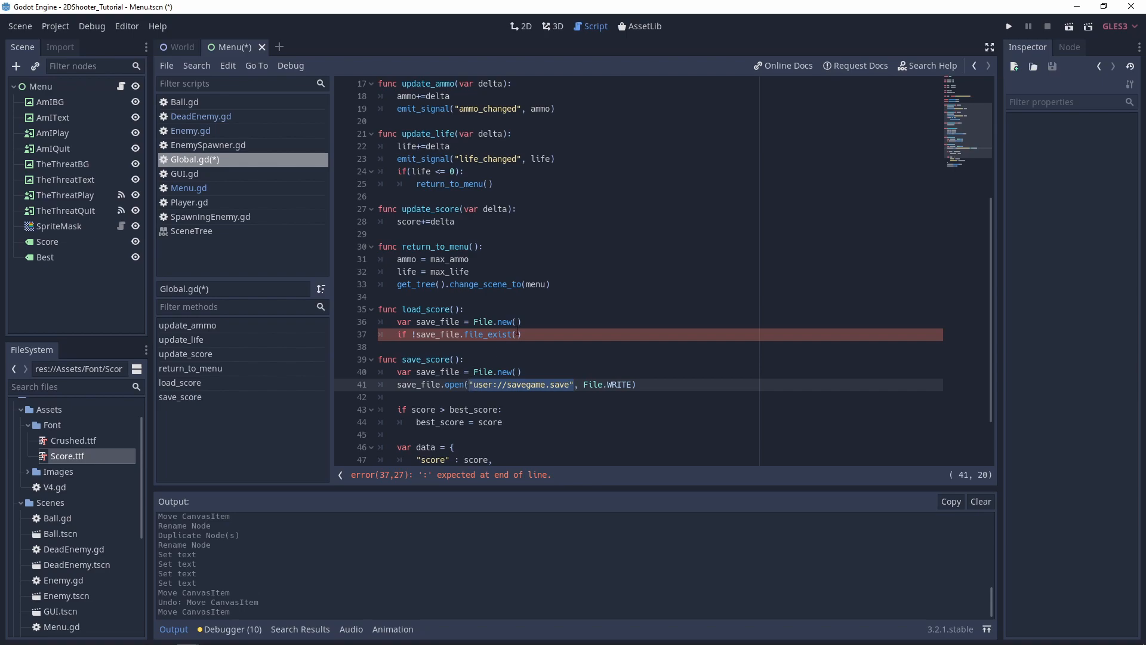
text("user://savegame.save"))
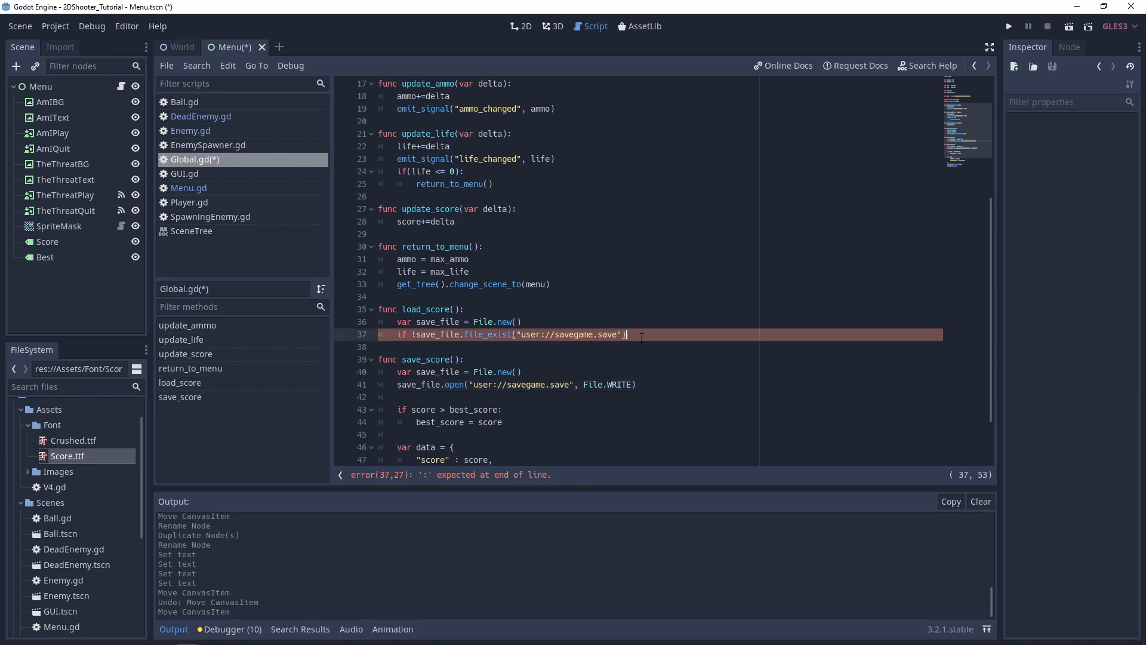
key(enter)
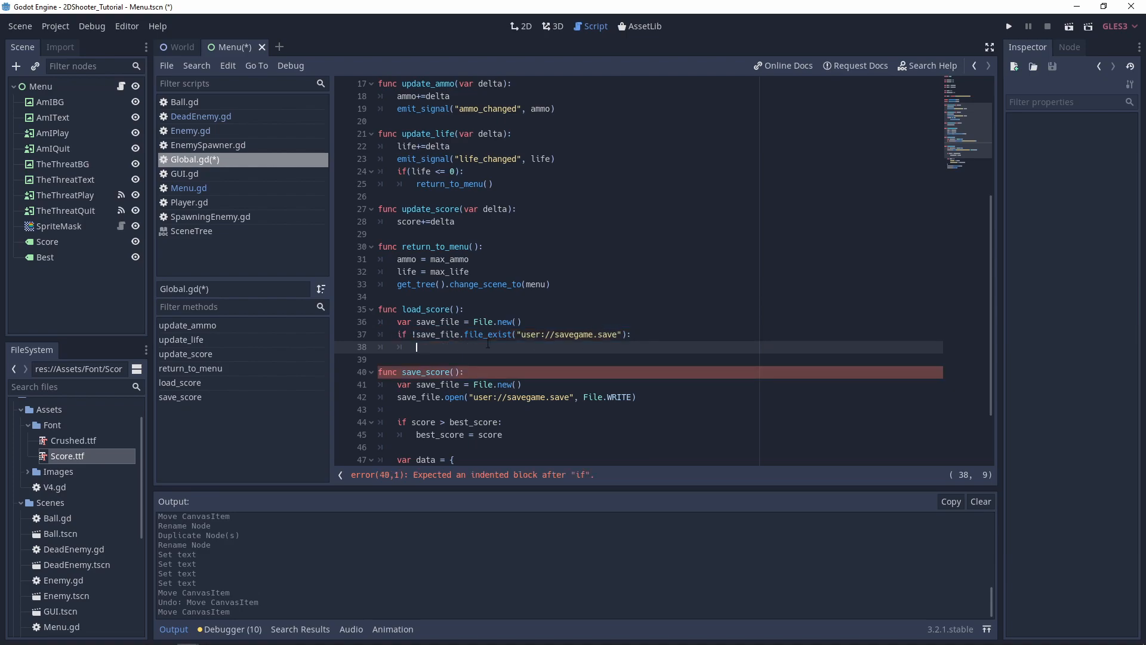
text(return)
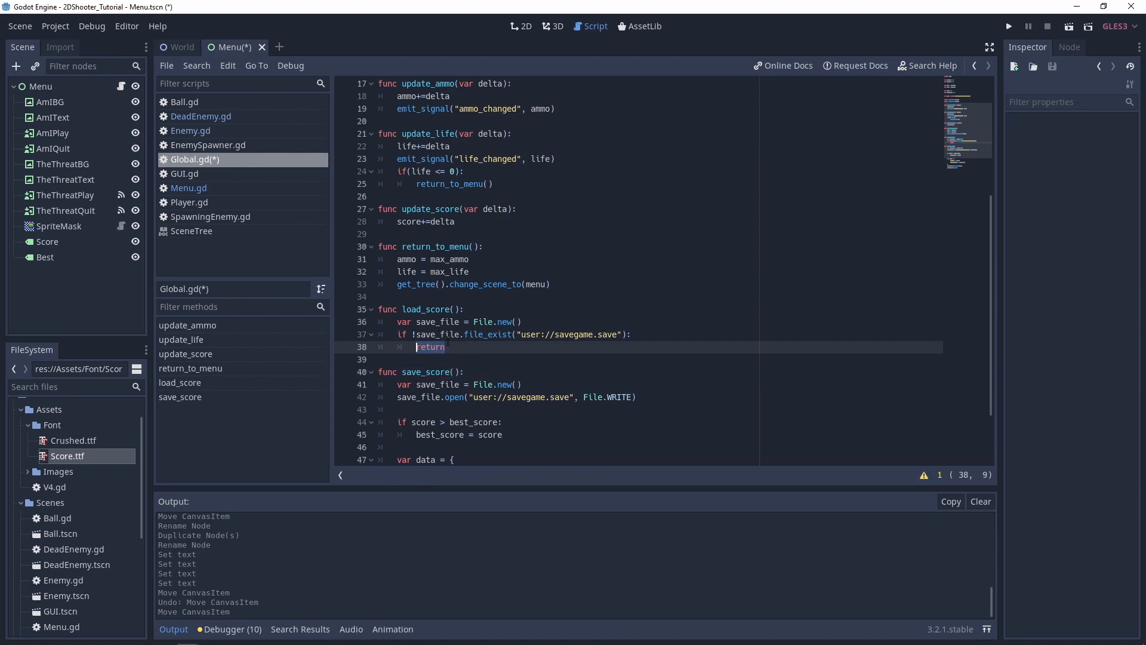
mouse_move(501, 353)
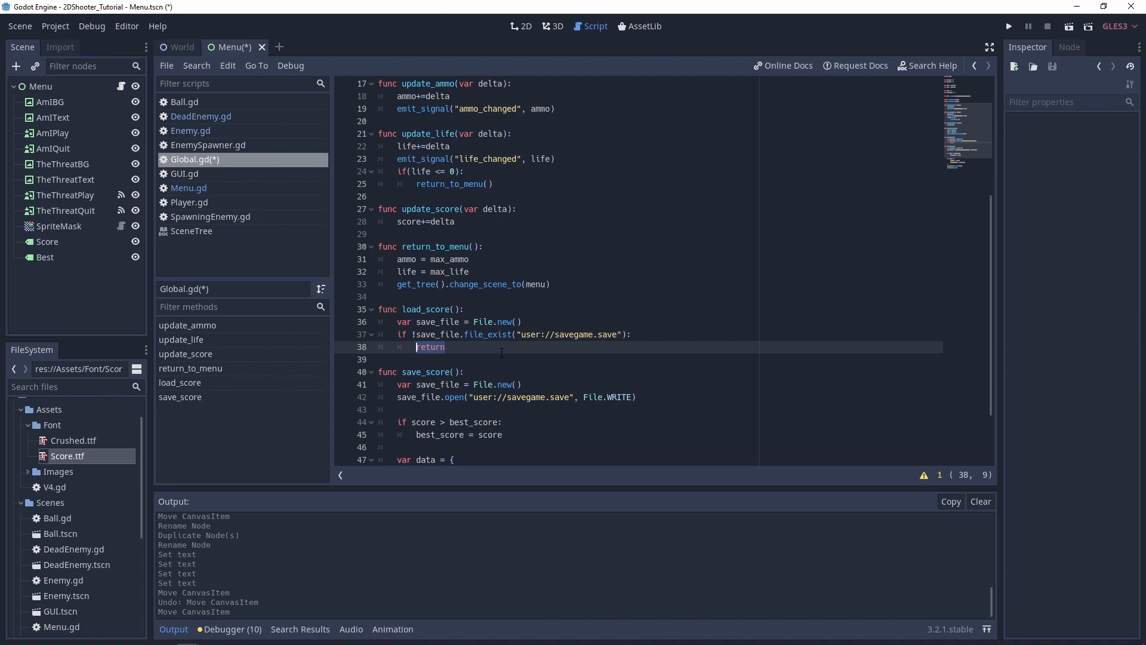
click(445, 346)
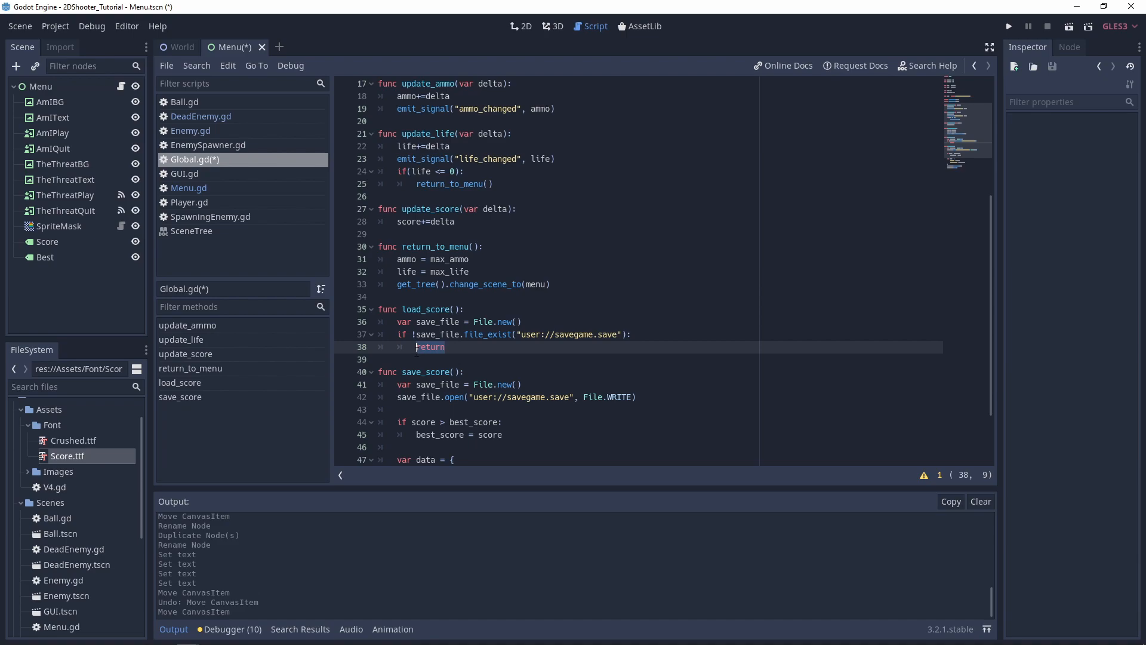
scroll(up, 3)
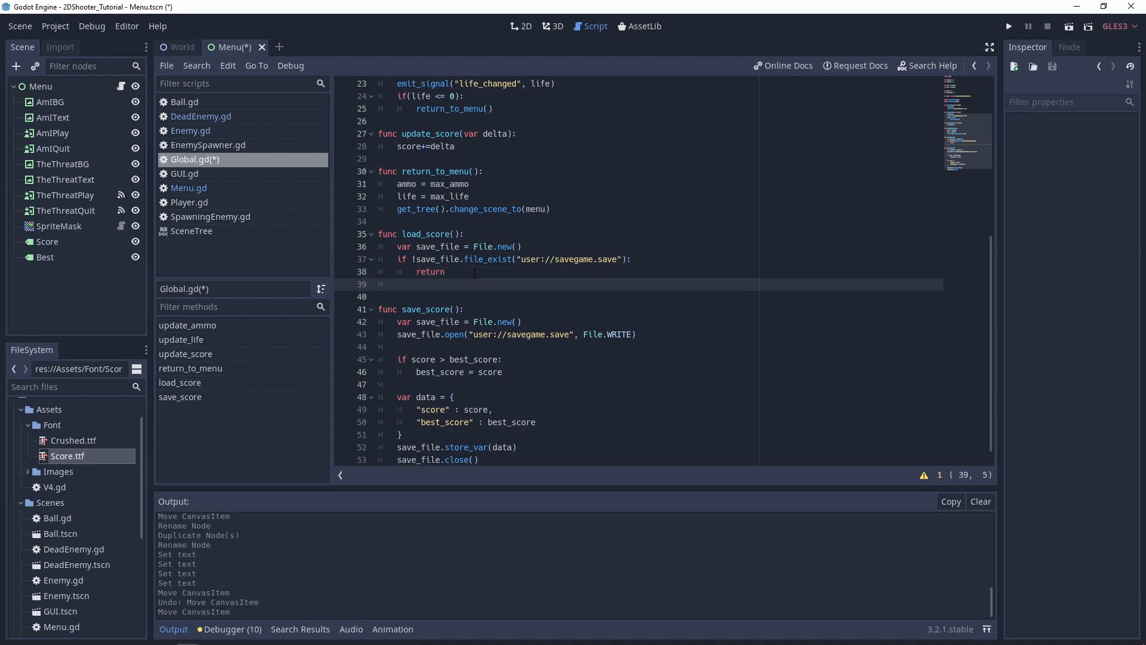
Step: Make load_score open user://savegame.save with File.READ, reusing the save_score open call
text(save_file)
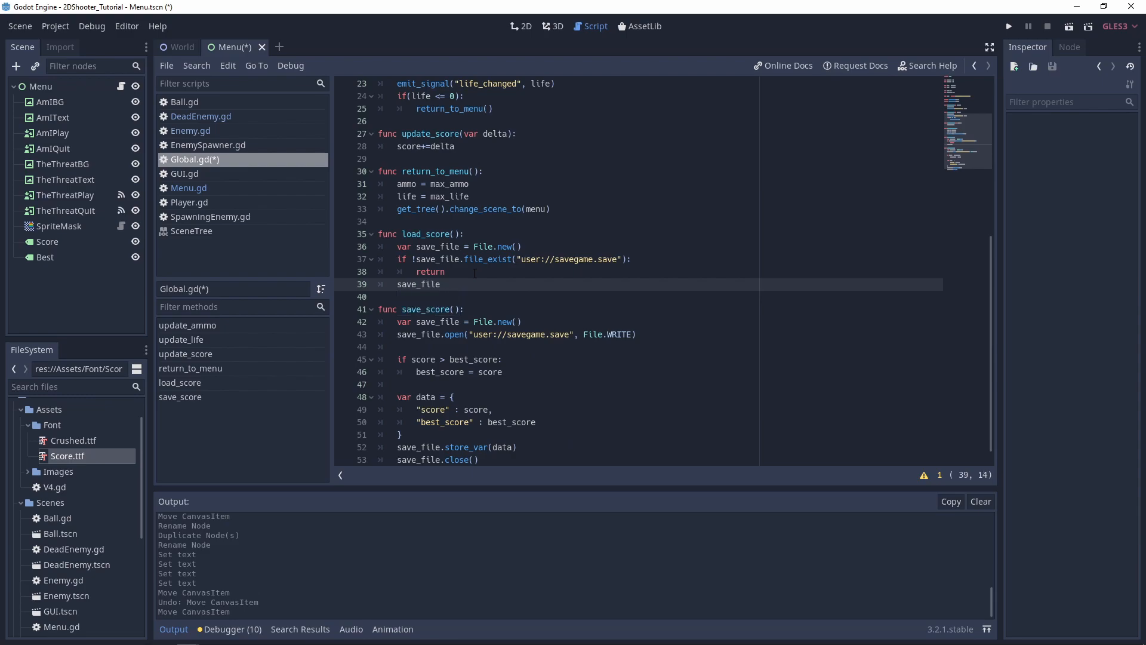
text(.open()
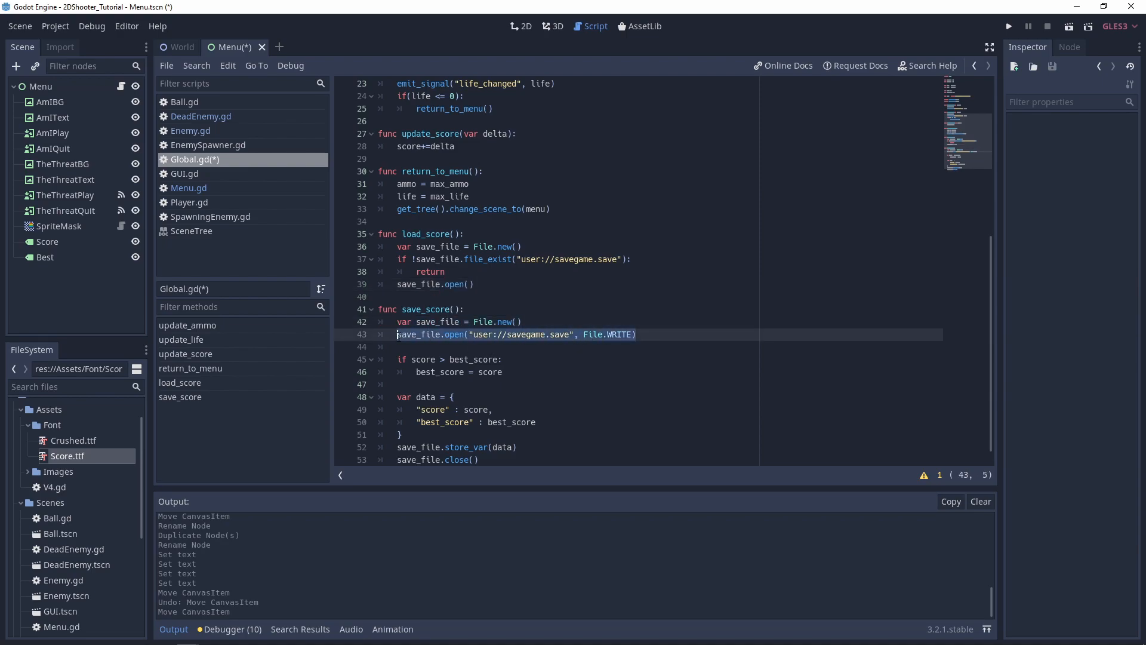
click(411, 285)
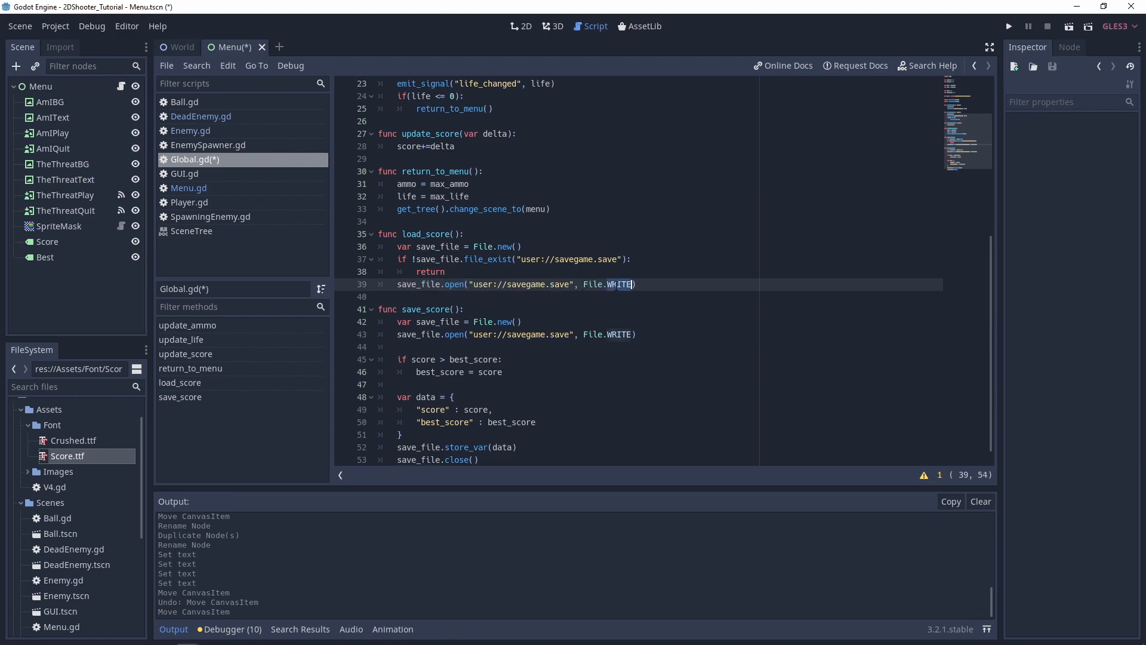
text(READ)
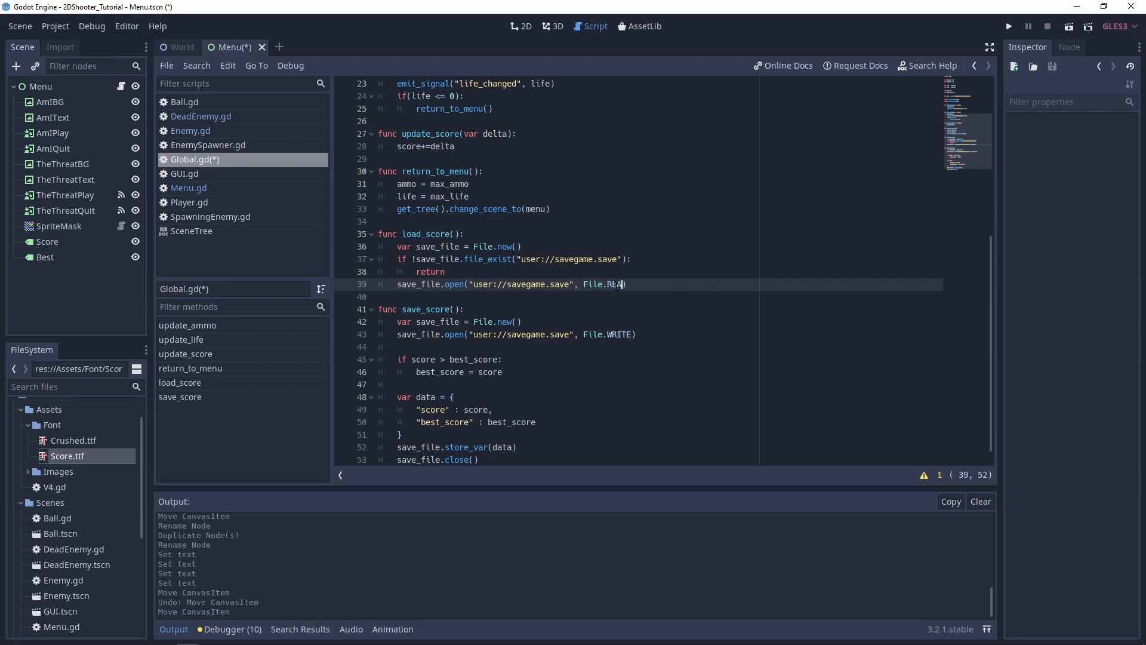
text(D))
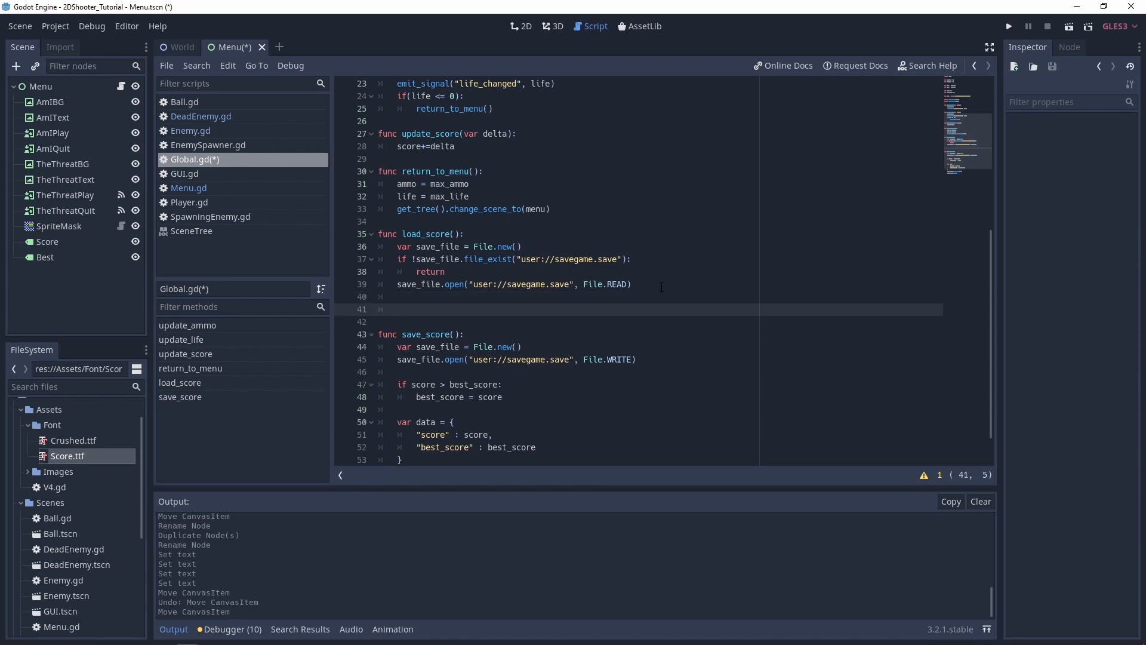
Step: Read the file contents into var data = save_file.get_var()
text(var)
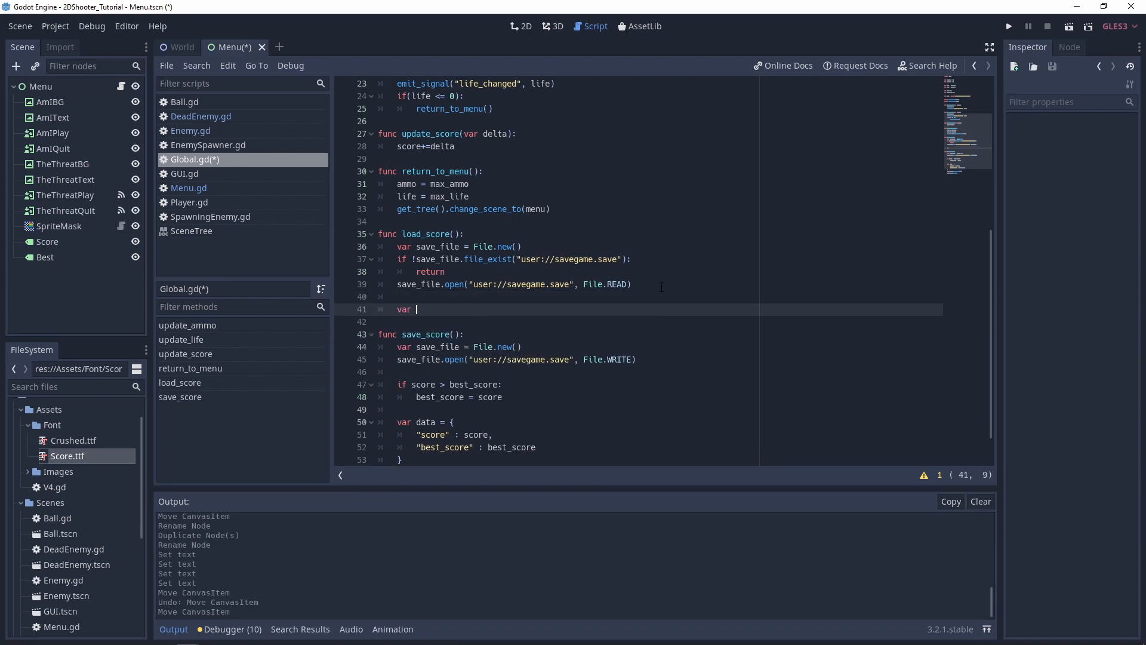
text(data)
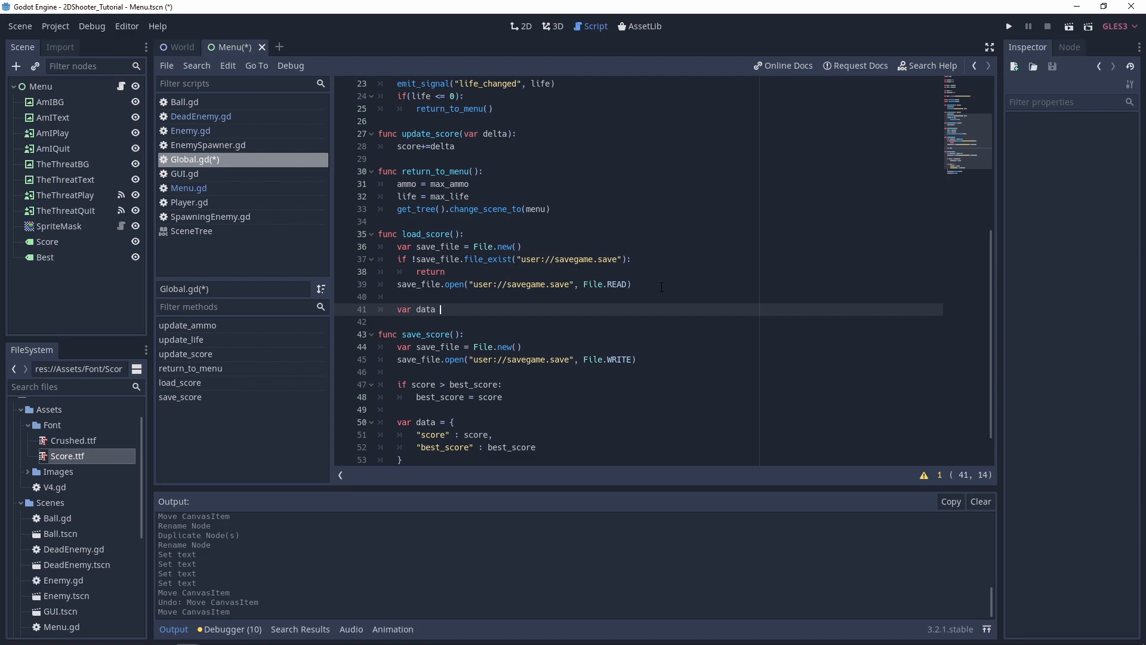
text(save_file)
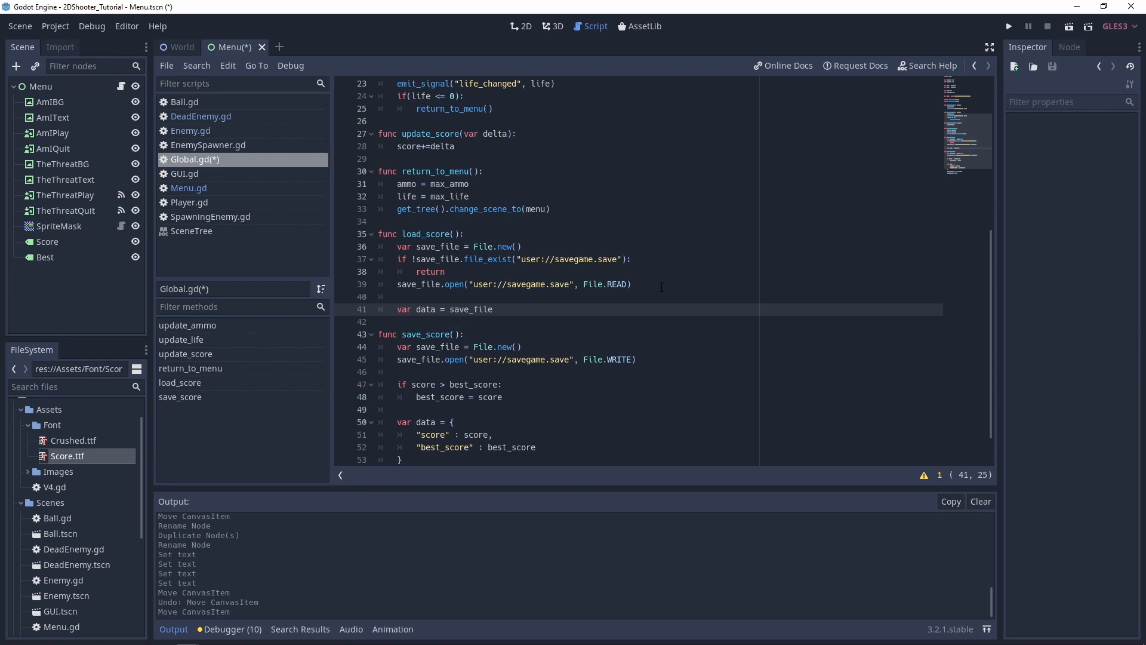
text(.get_var())
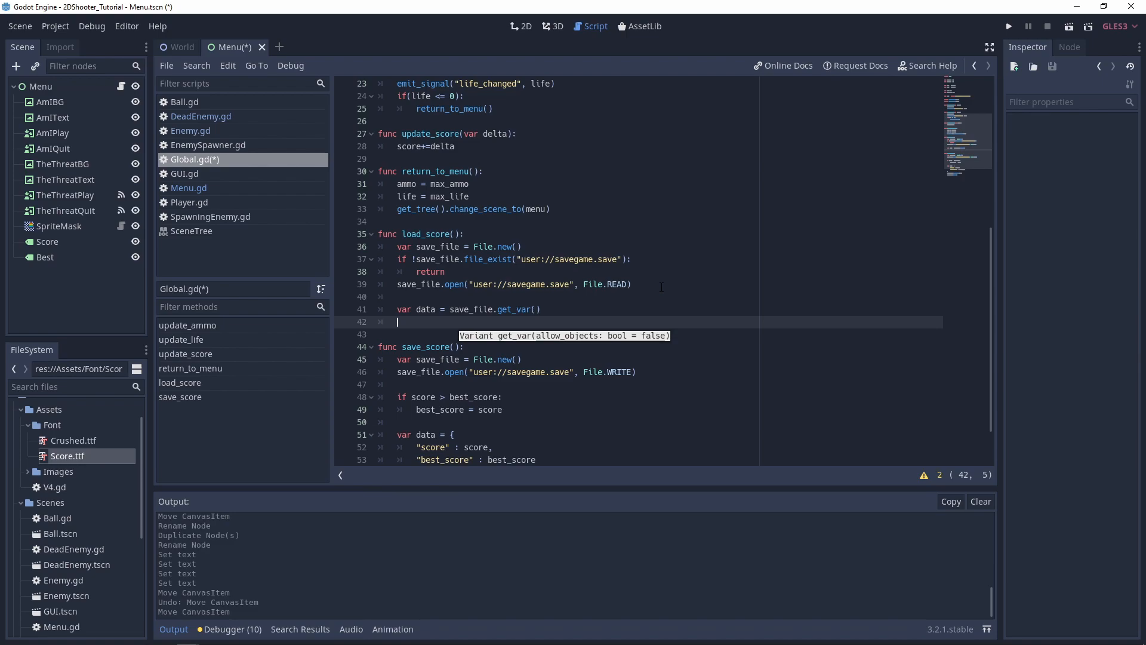
Step: Assign score = data["score"] and best_score = data["best_score"] in load_score
text(score =)
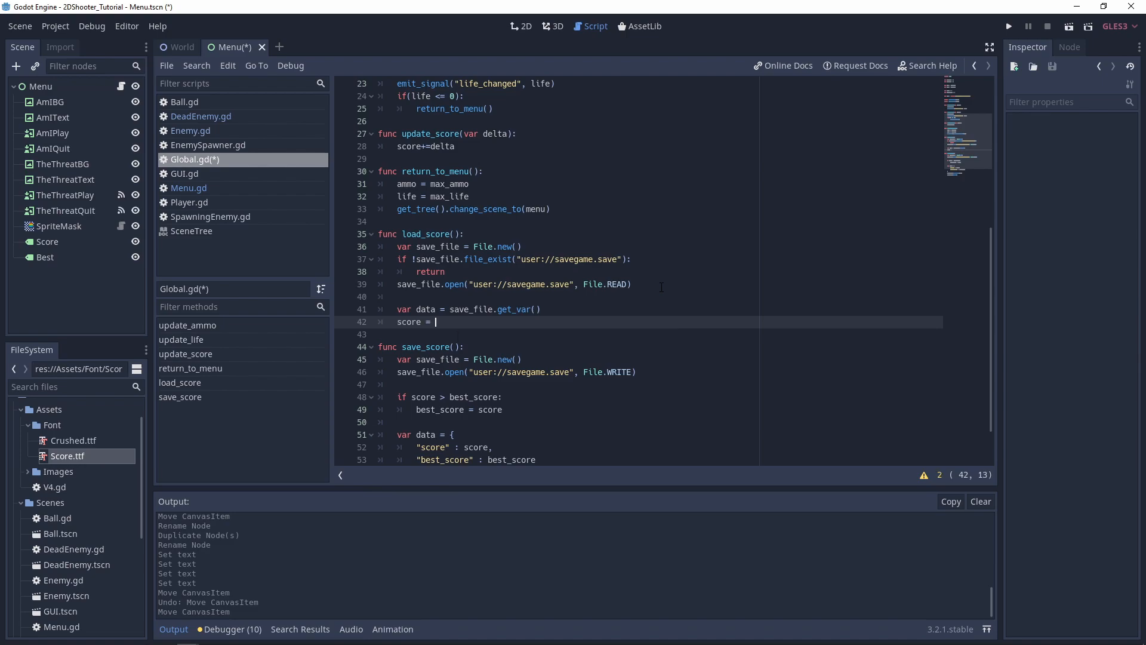
text(data)
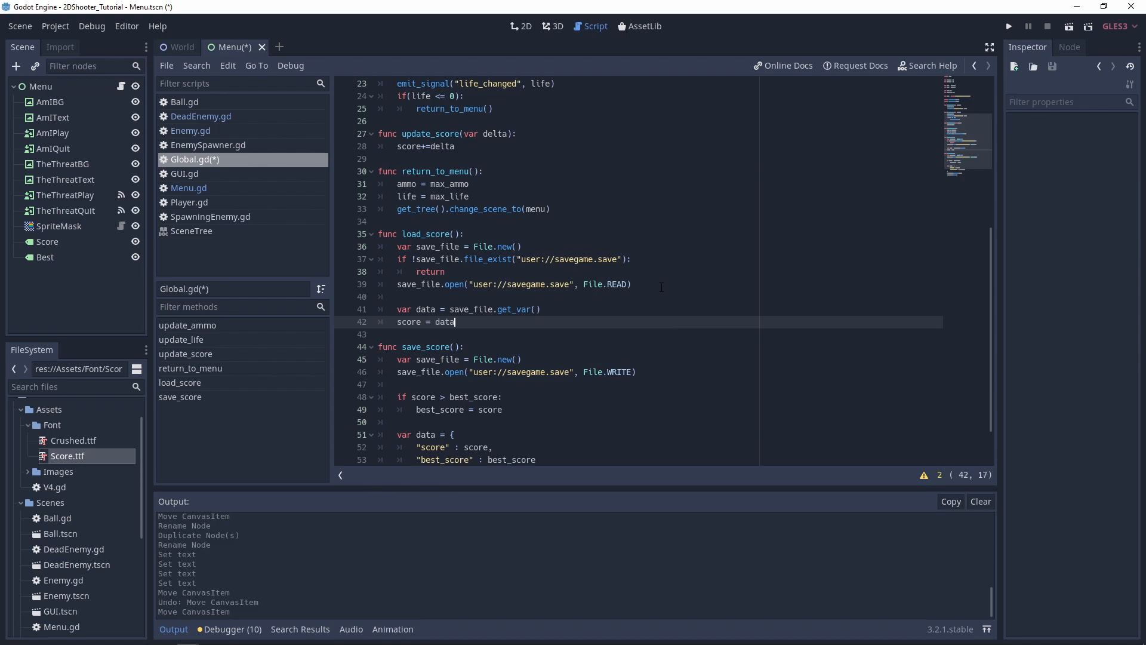
text([)
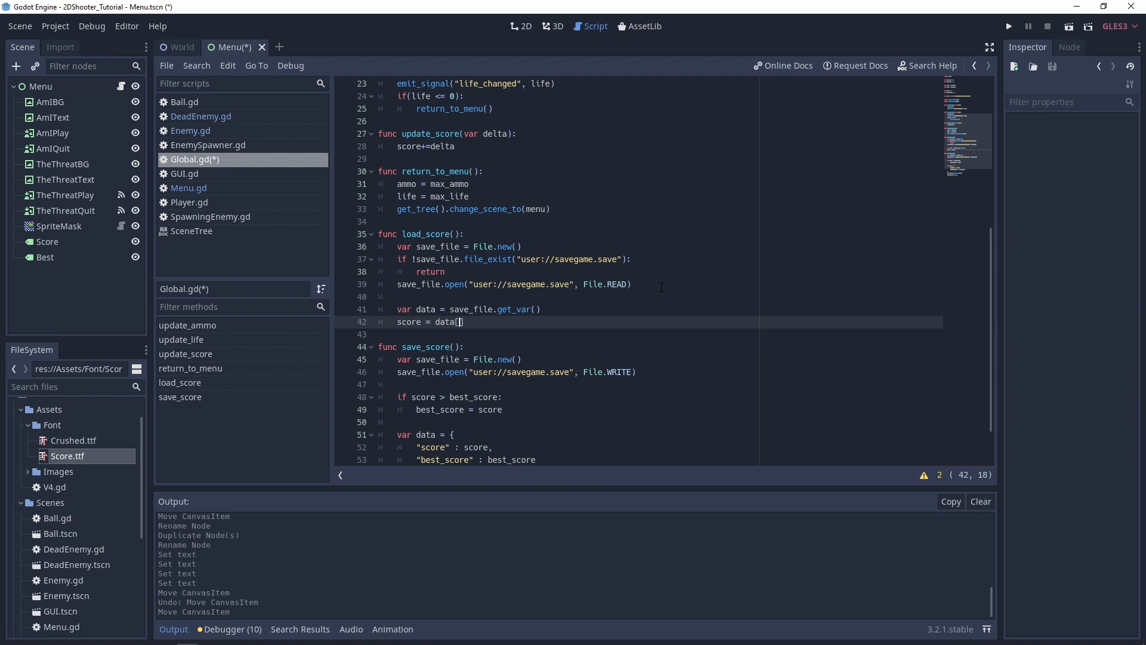
text("s)
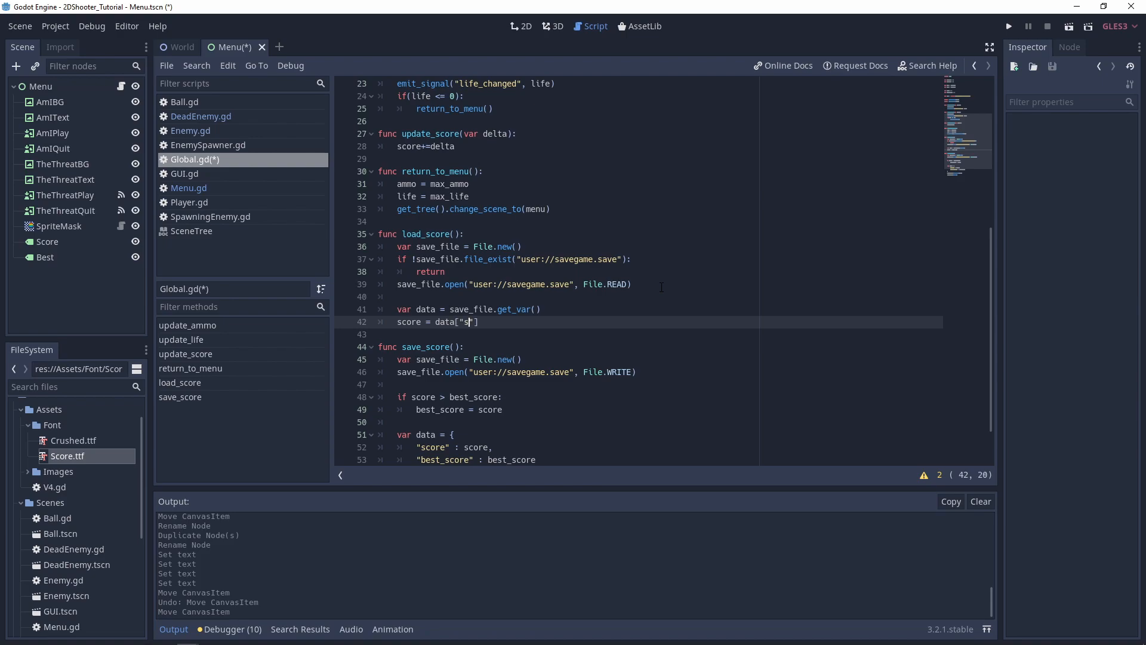
text(core)
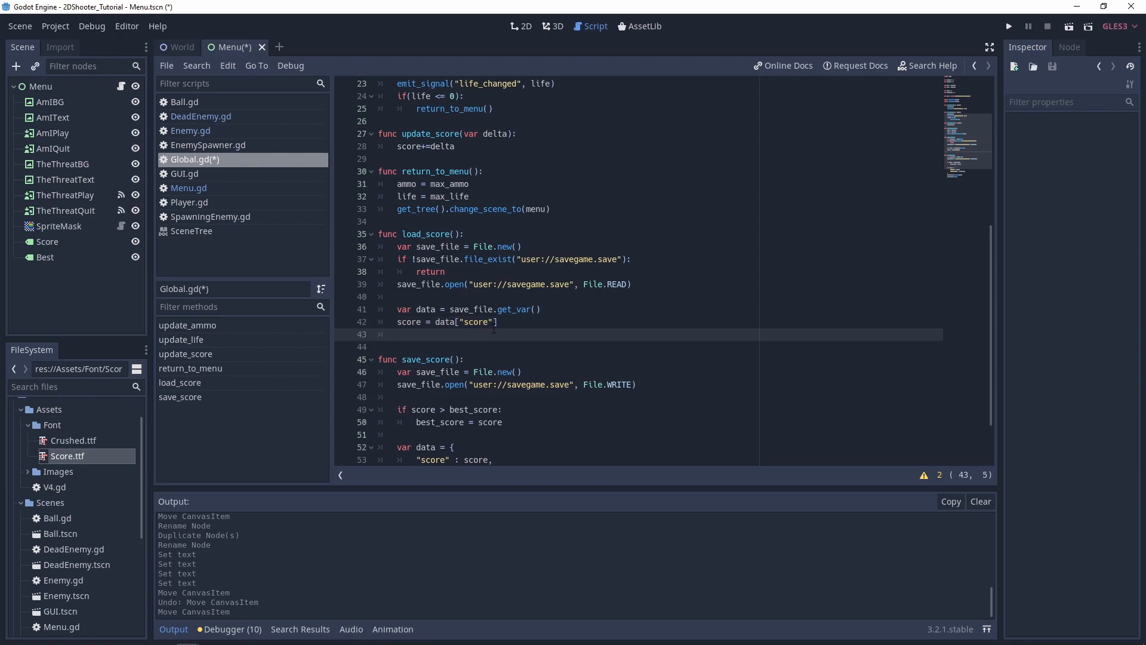
text(best_score =)
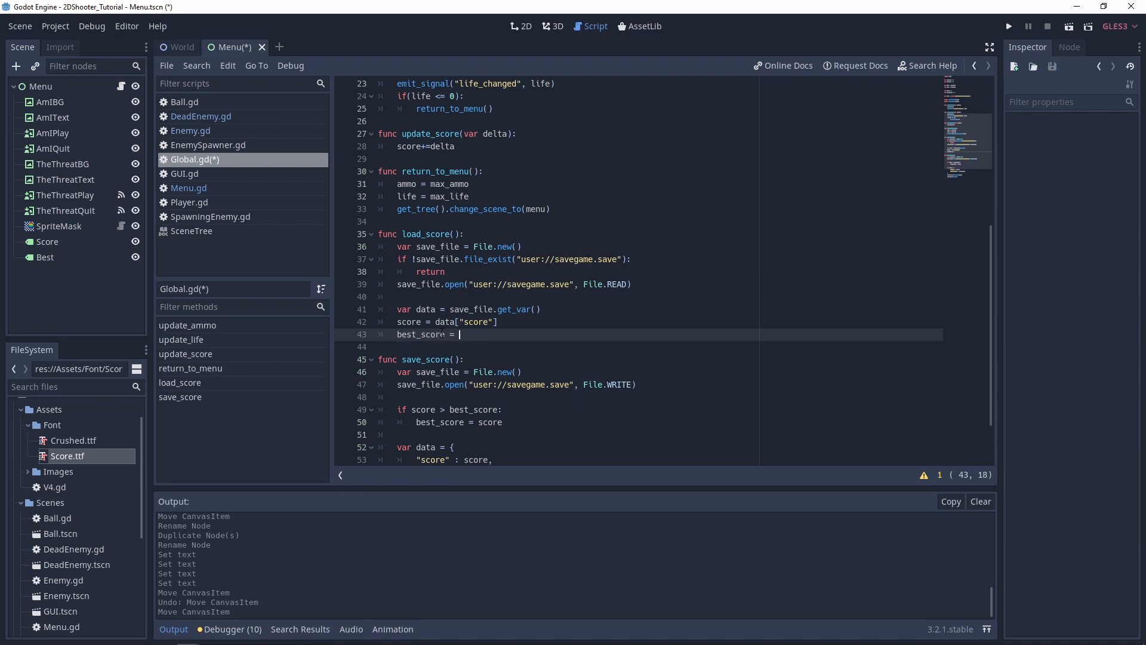
text(data)
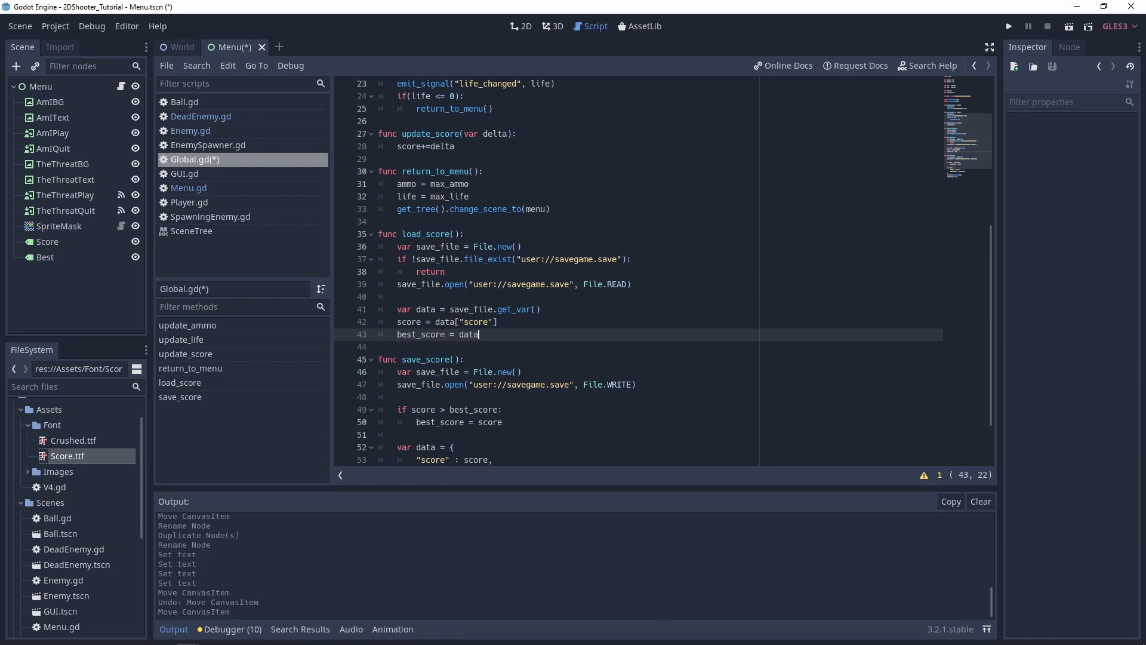
text(["best")
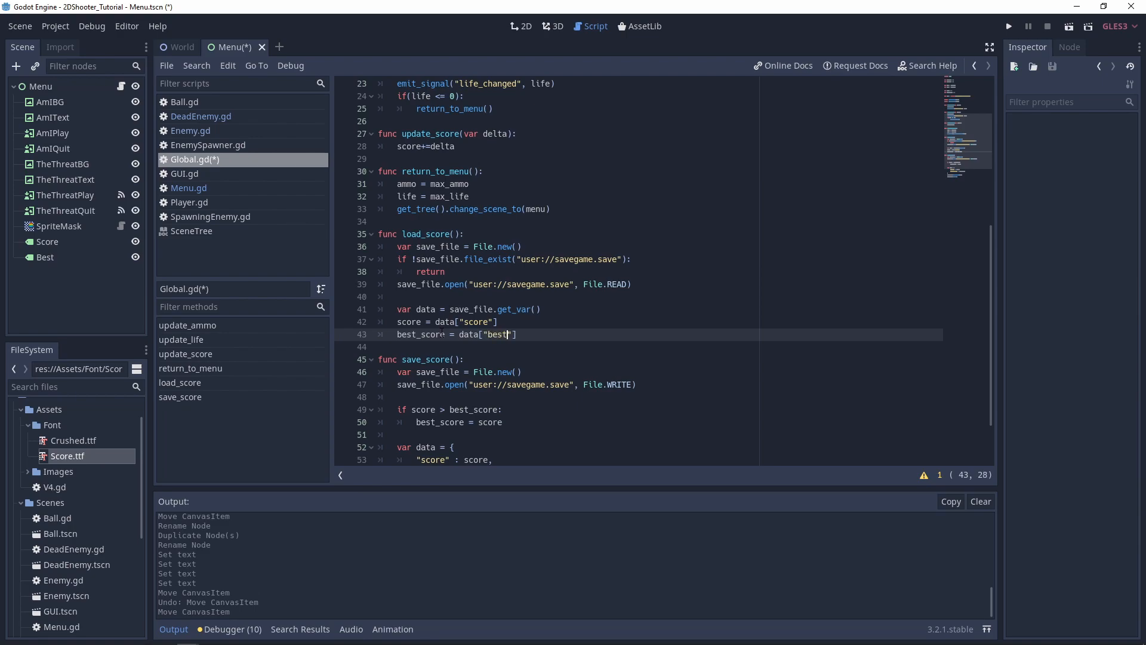
text(_score)
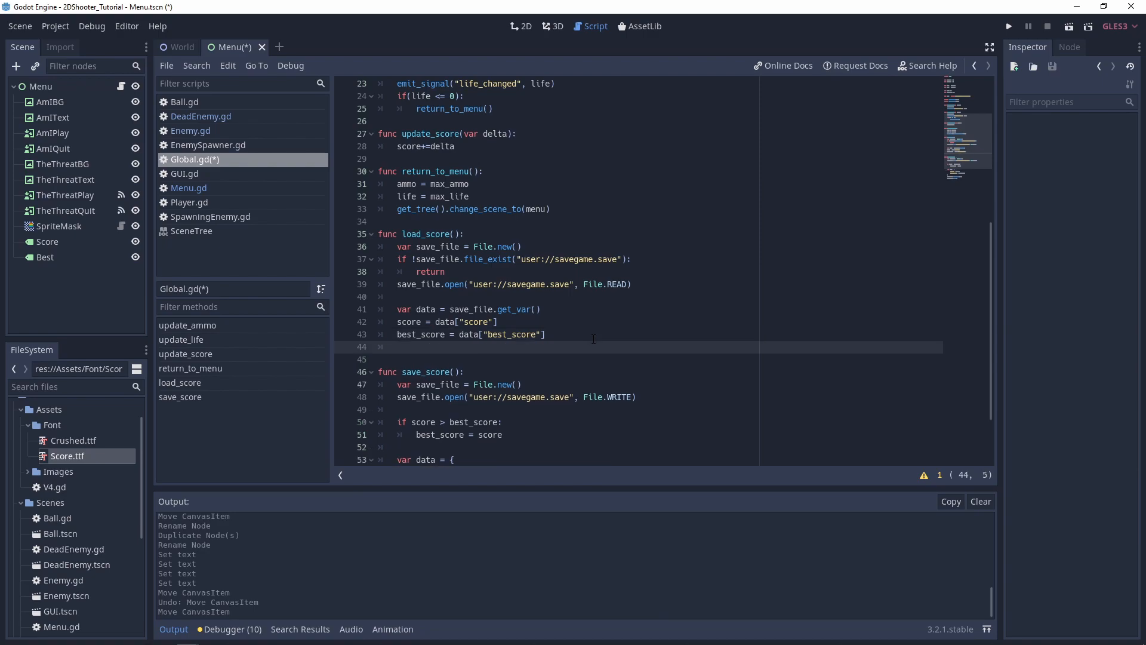
Step: Close the file with save_file.close() and save Global.gd
text(save_file.clos)
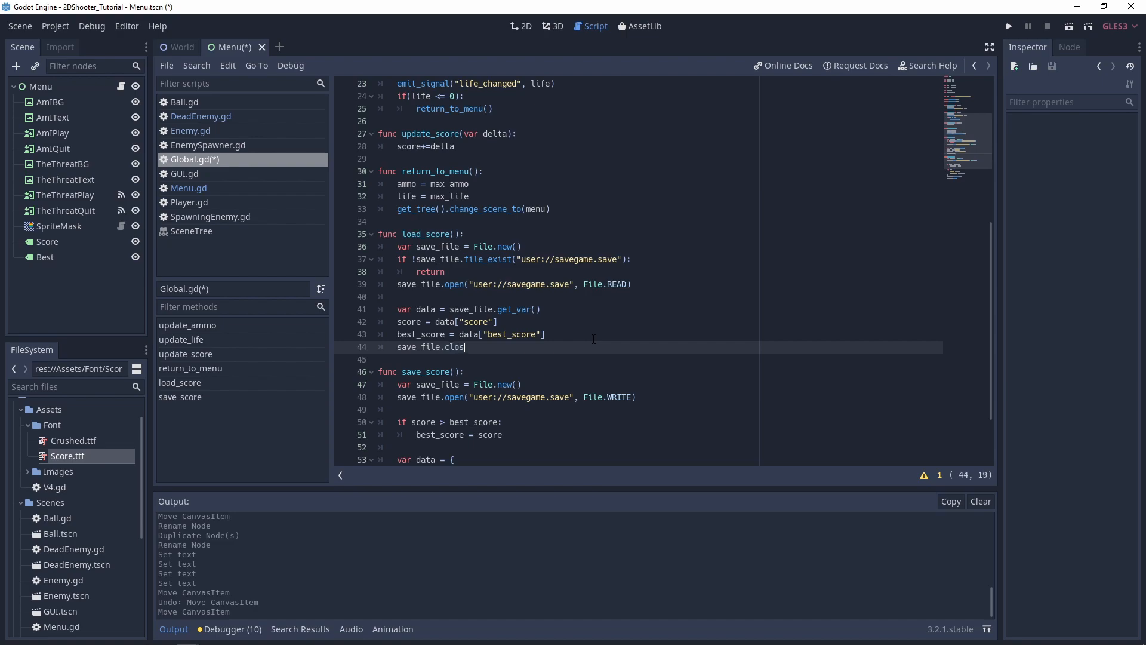
text(e())
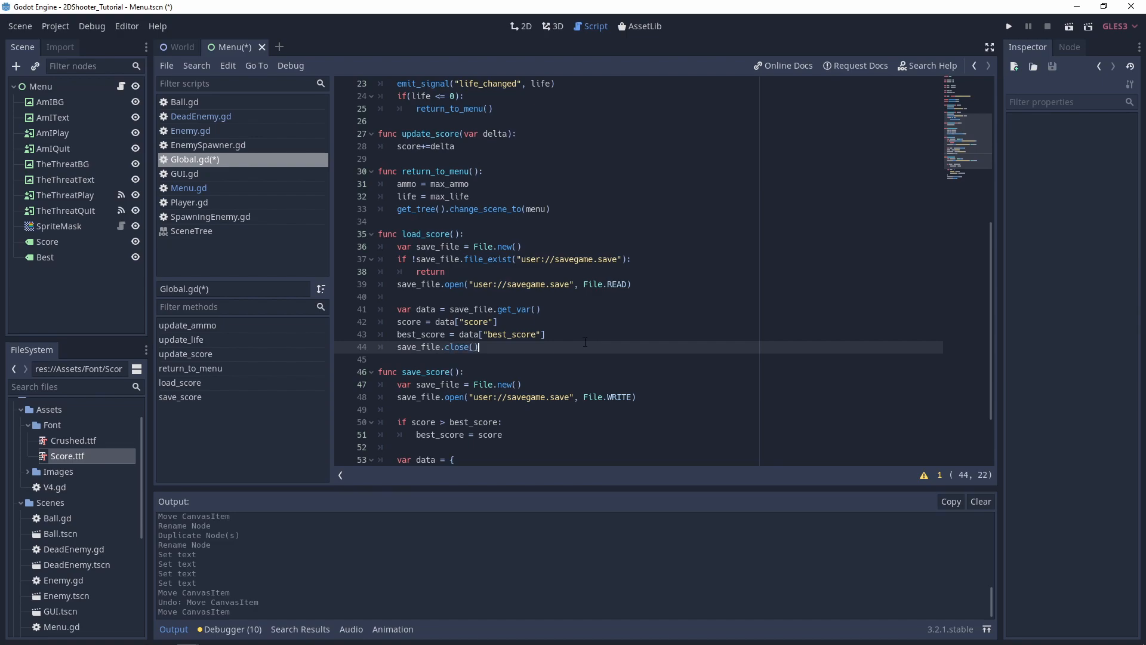
key(ctrl+s)
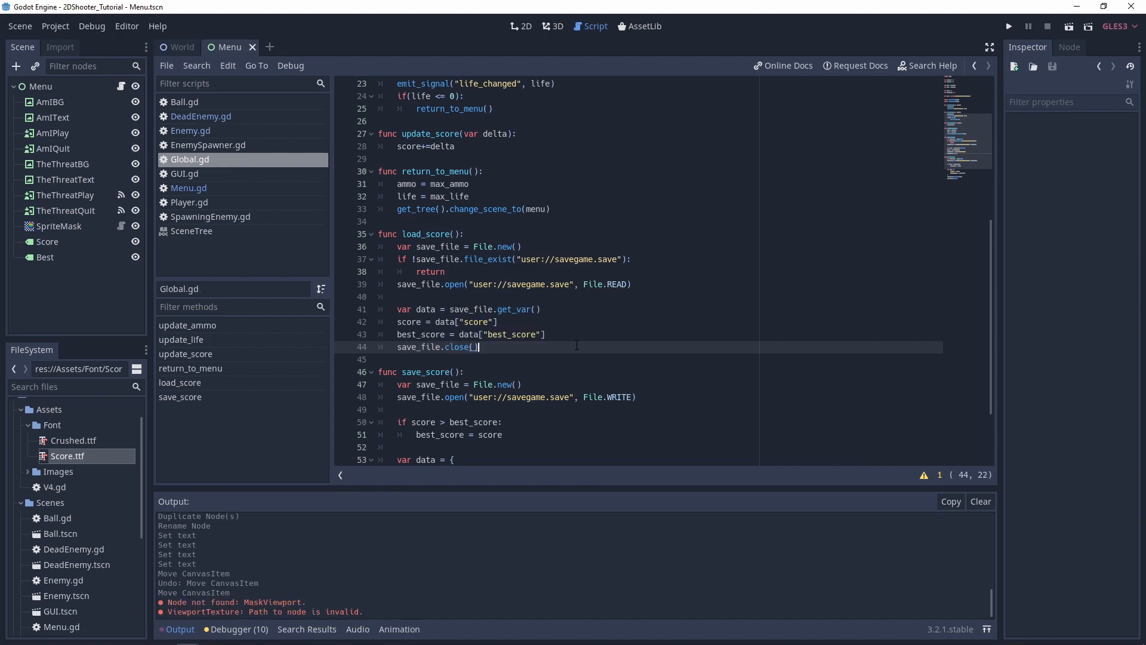
mouse_move(549, 355)
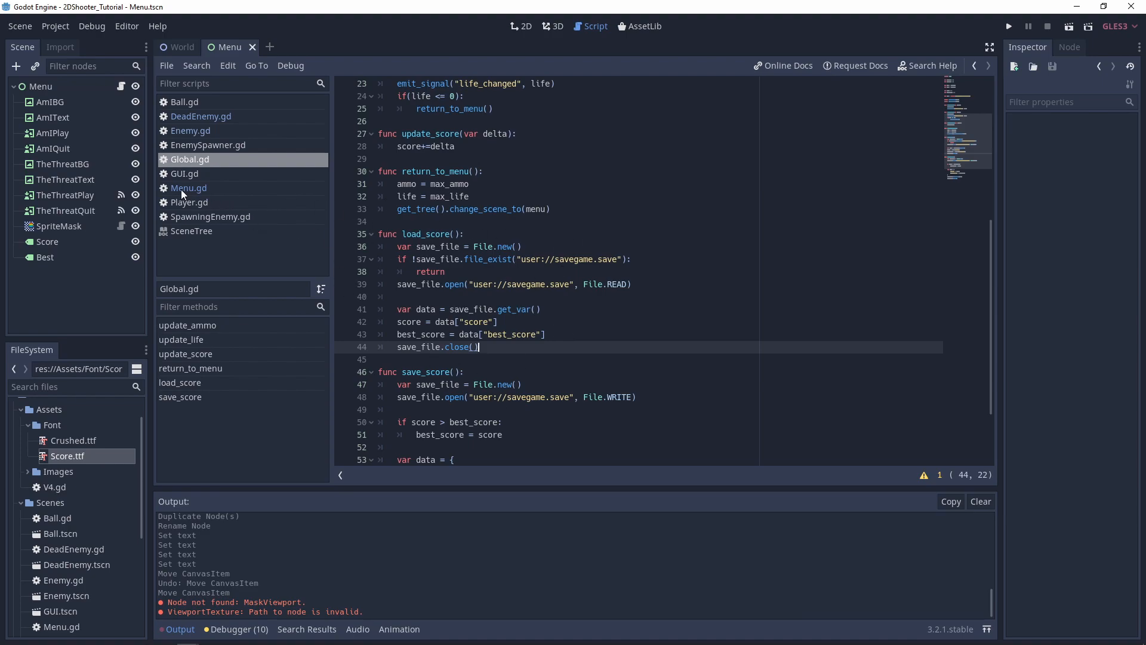
Step: Call Global.load_score() in Menu.gd's _ready after the mouse-hiding line
click(189, 188)
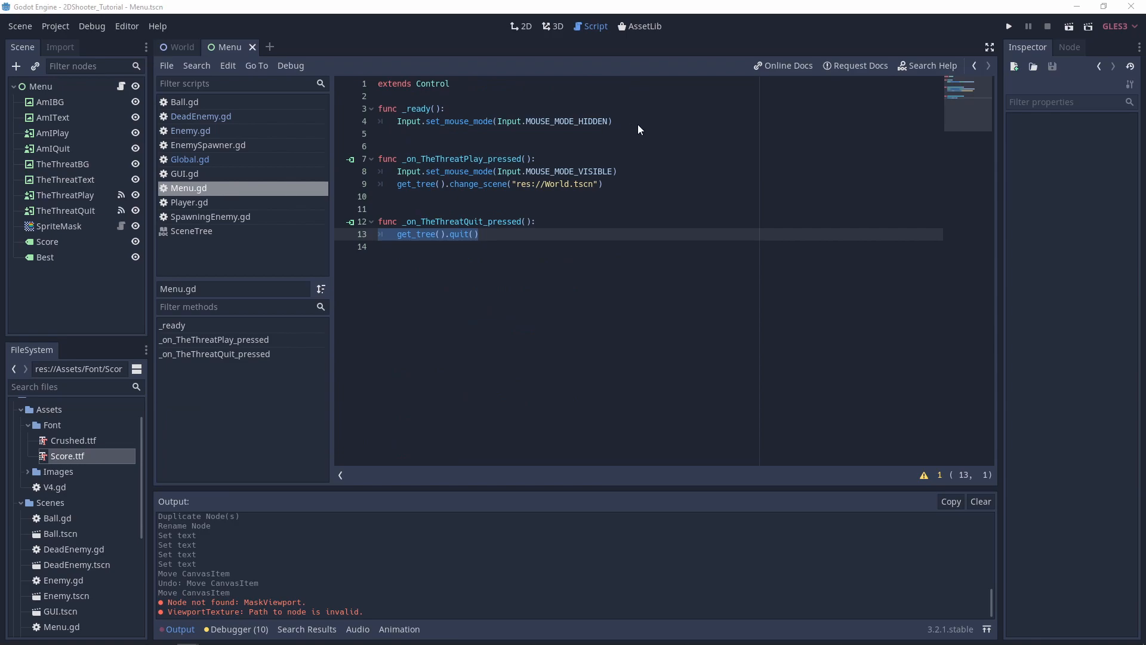
click(640, 122)
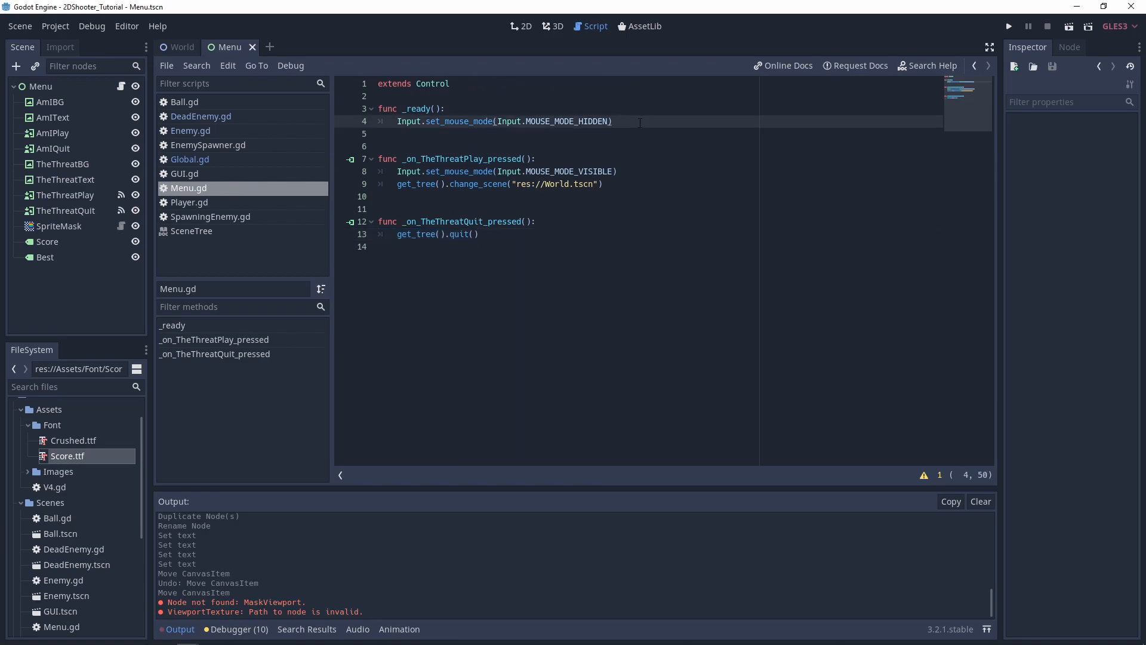
key(Return)
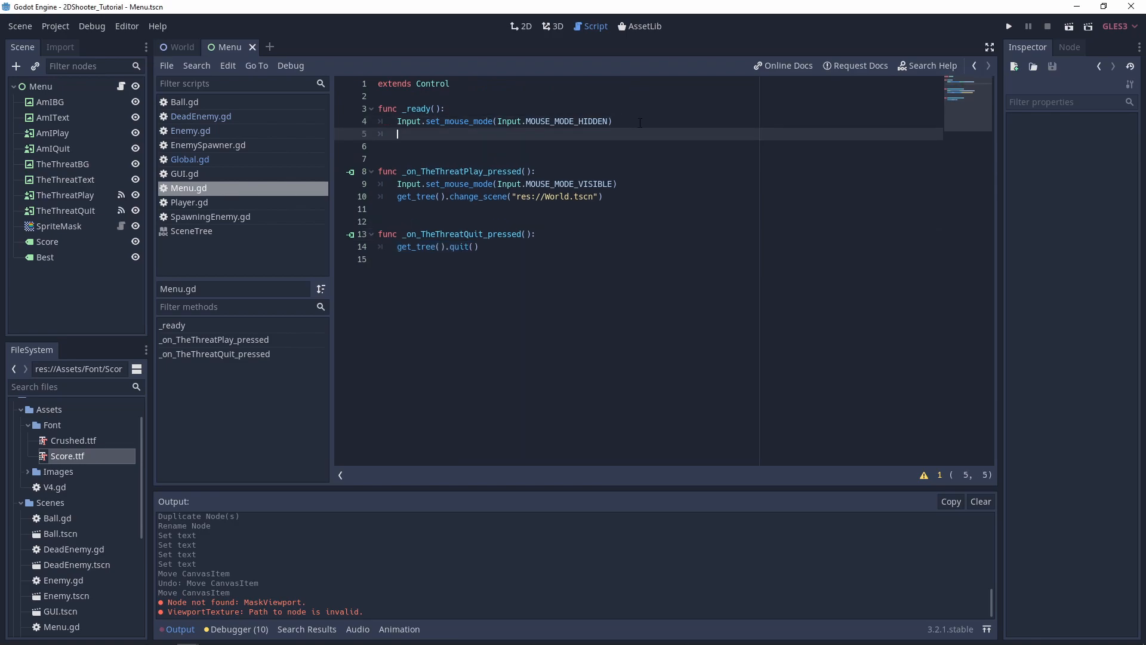
text(Global)
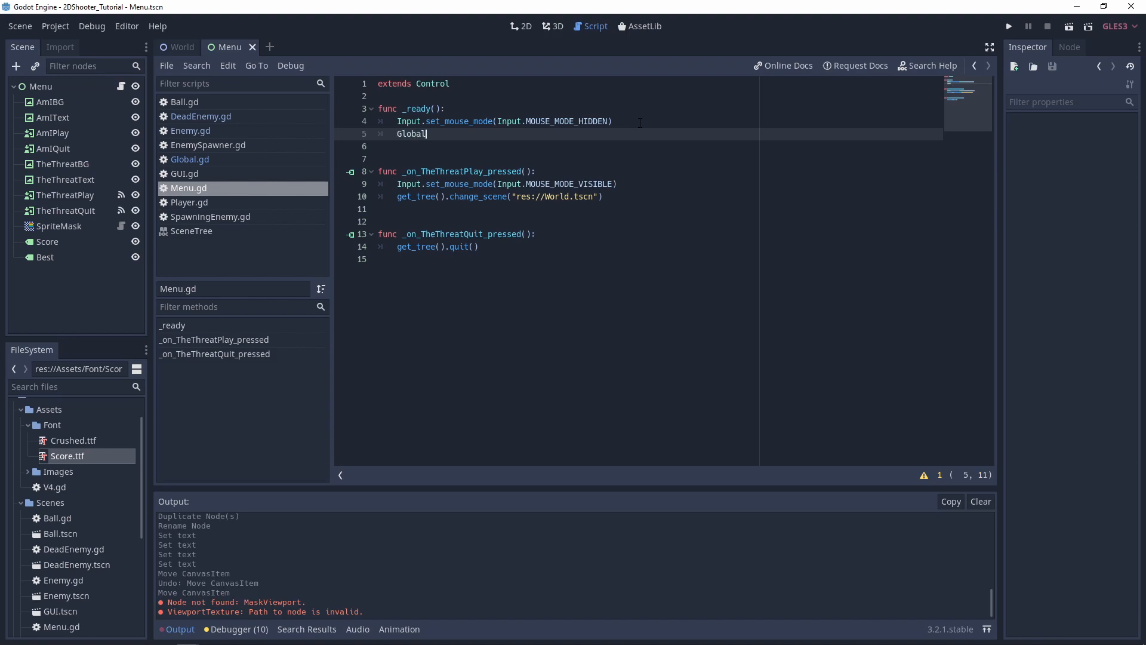
text(load_score()
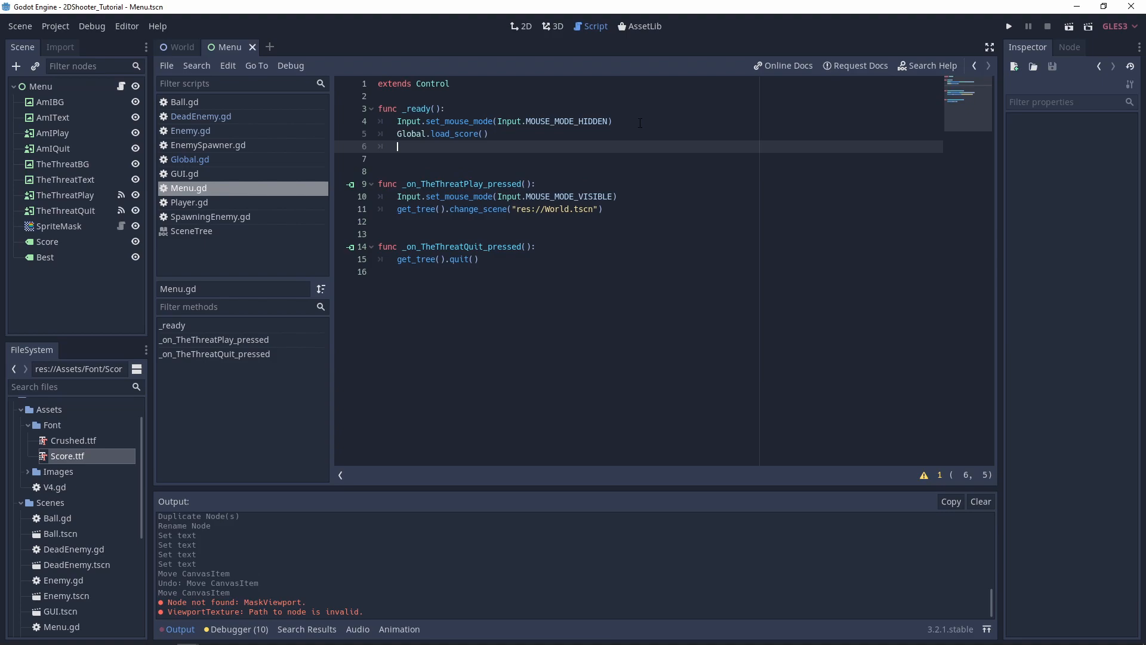
click(431, 146)
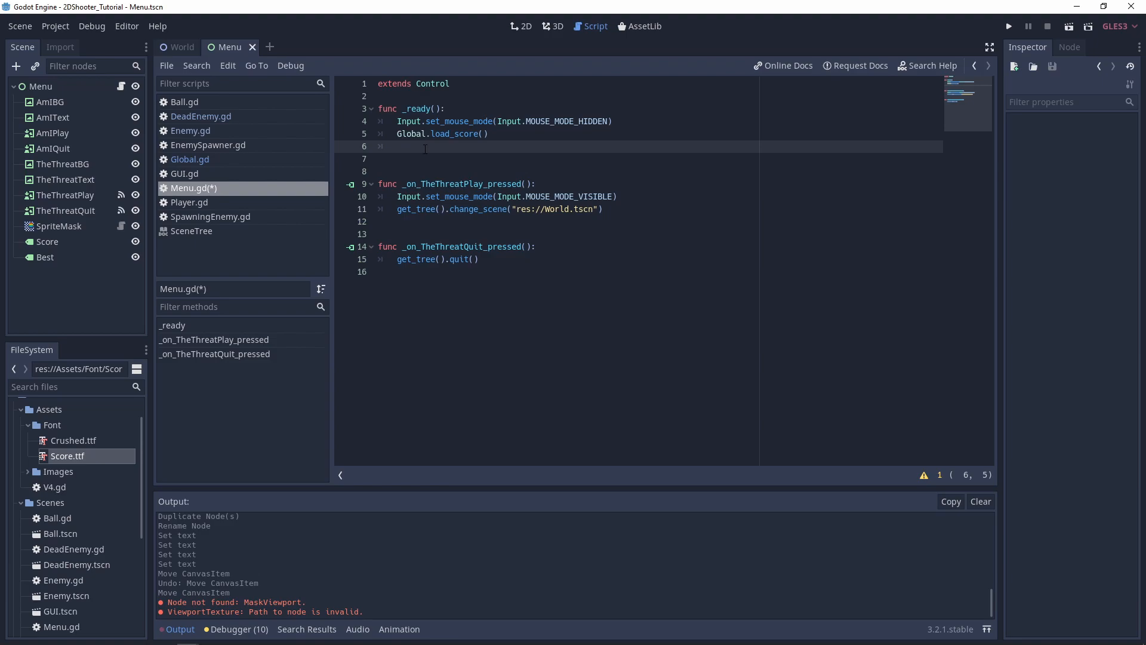
click(397, 146)
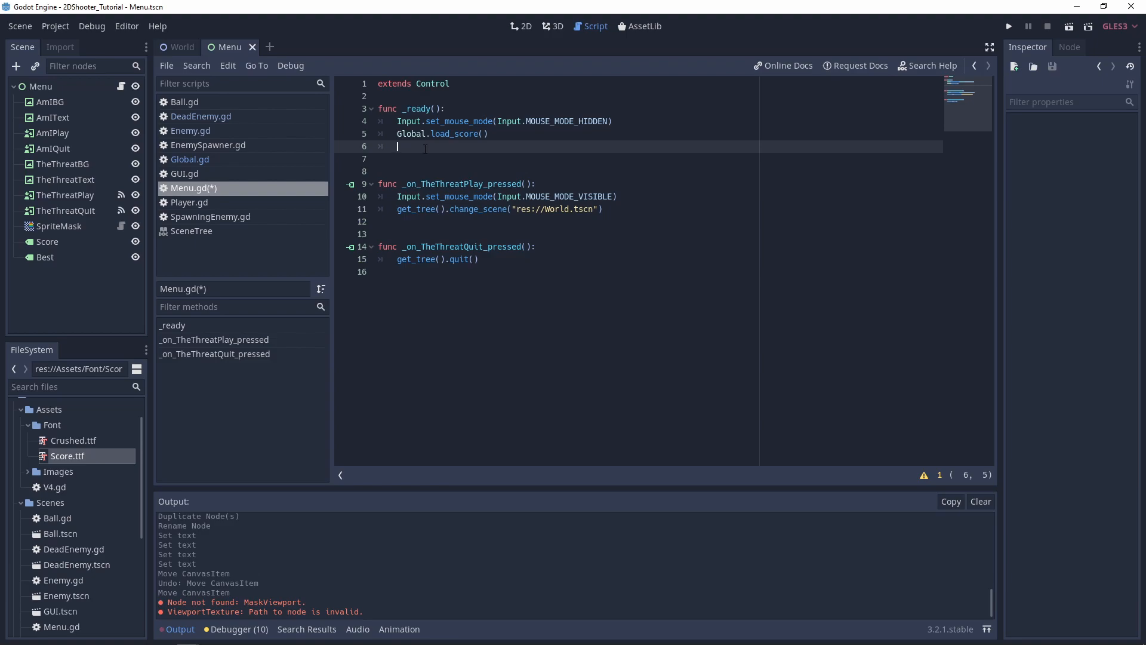
Step: Set $Score.text = "Score :" + str(Global.score) in _ready
text($Best)
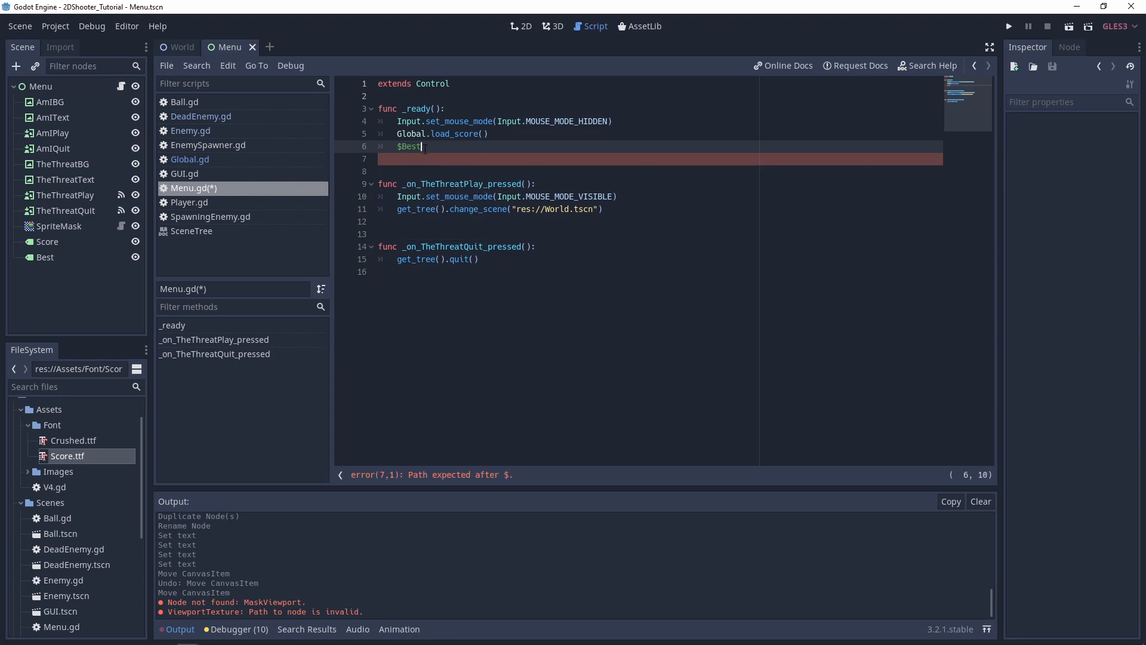
key(BackSpace)
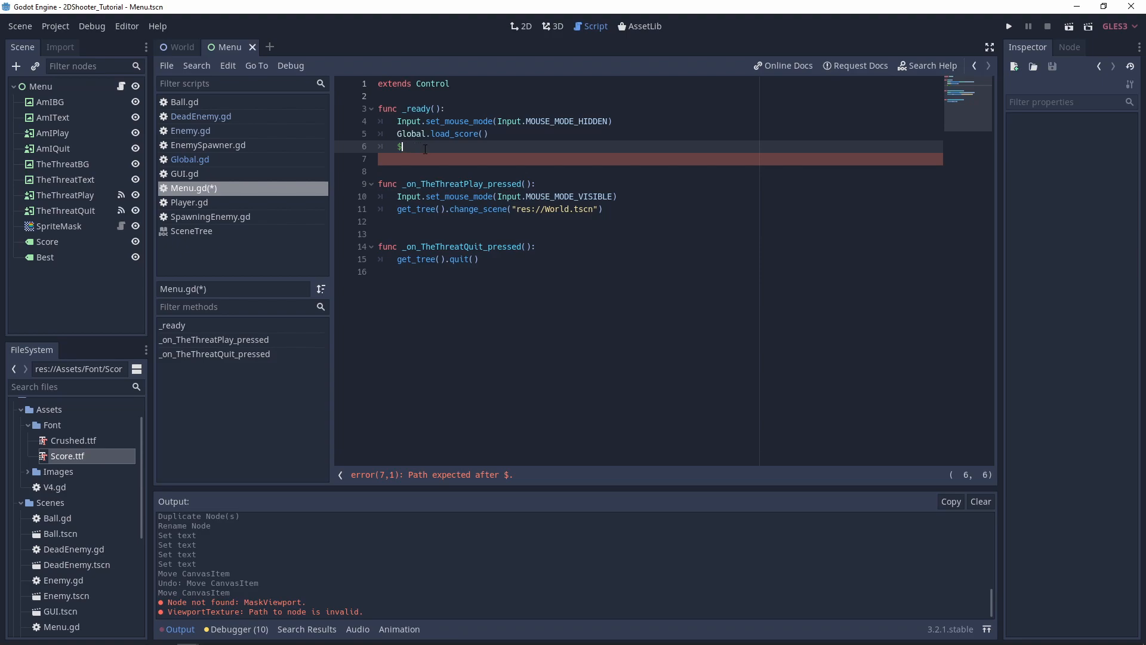
text(Score.text)
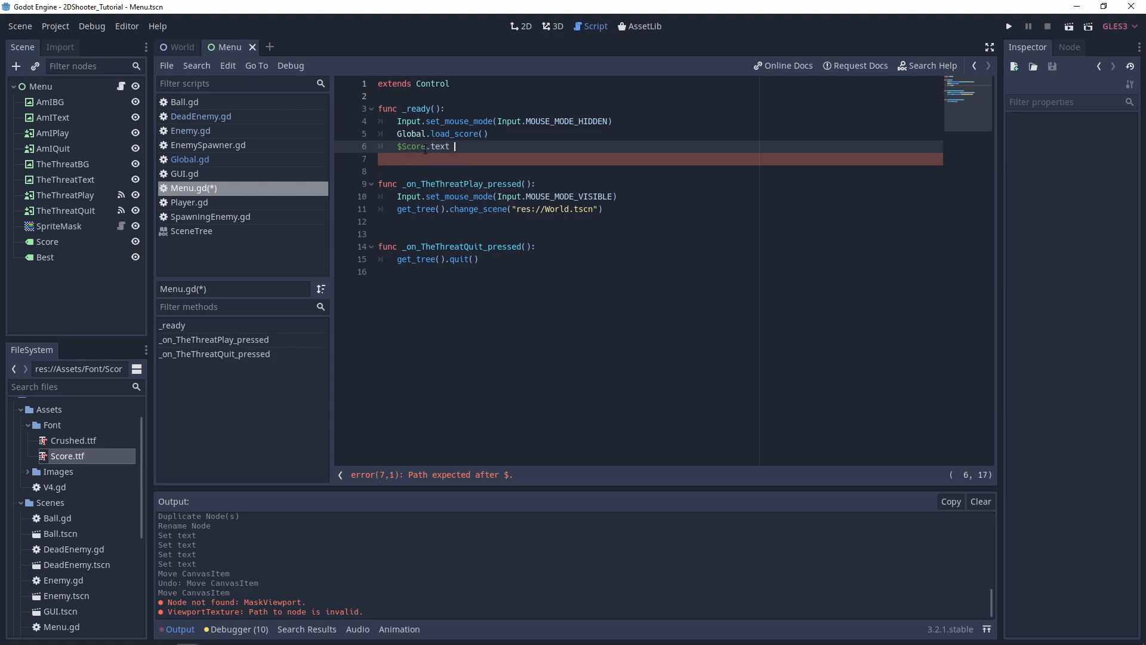
text(=)
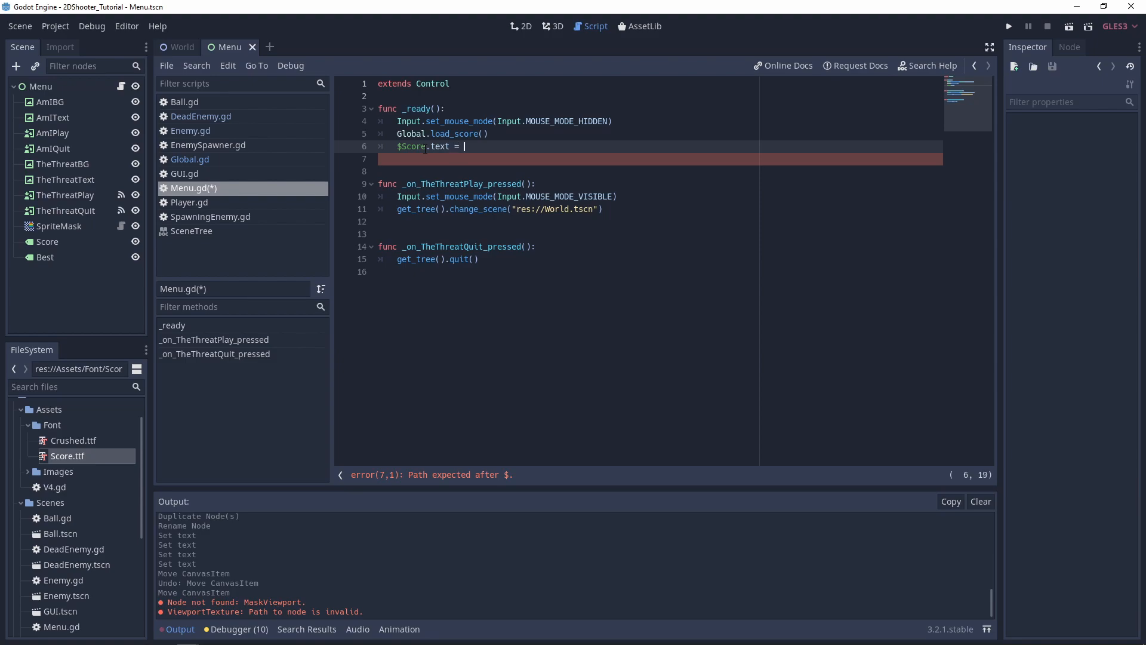
text("Scr)
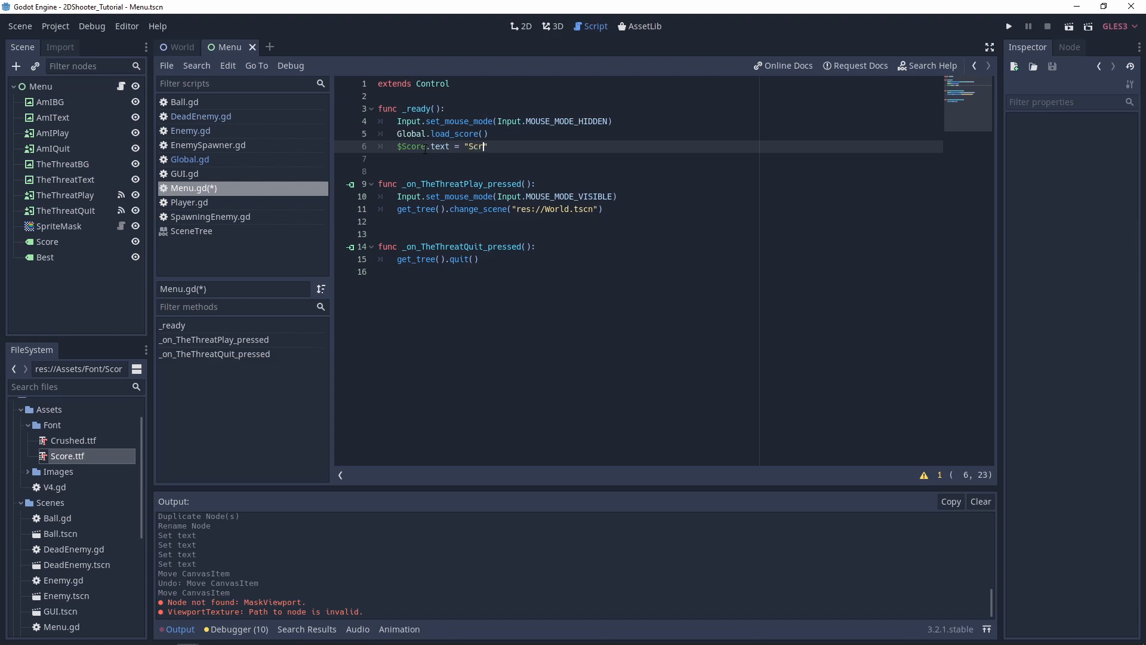
text(o)
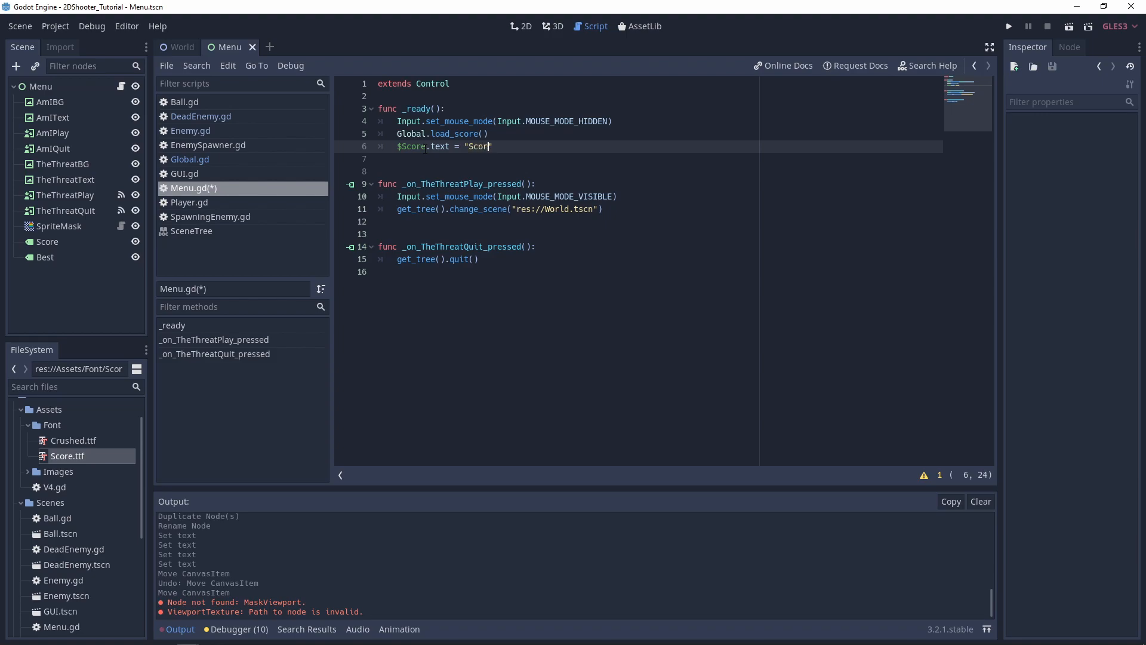
text(e)
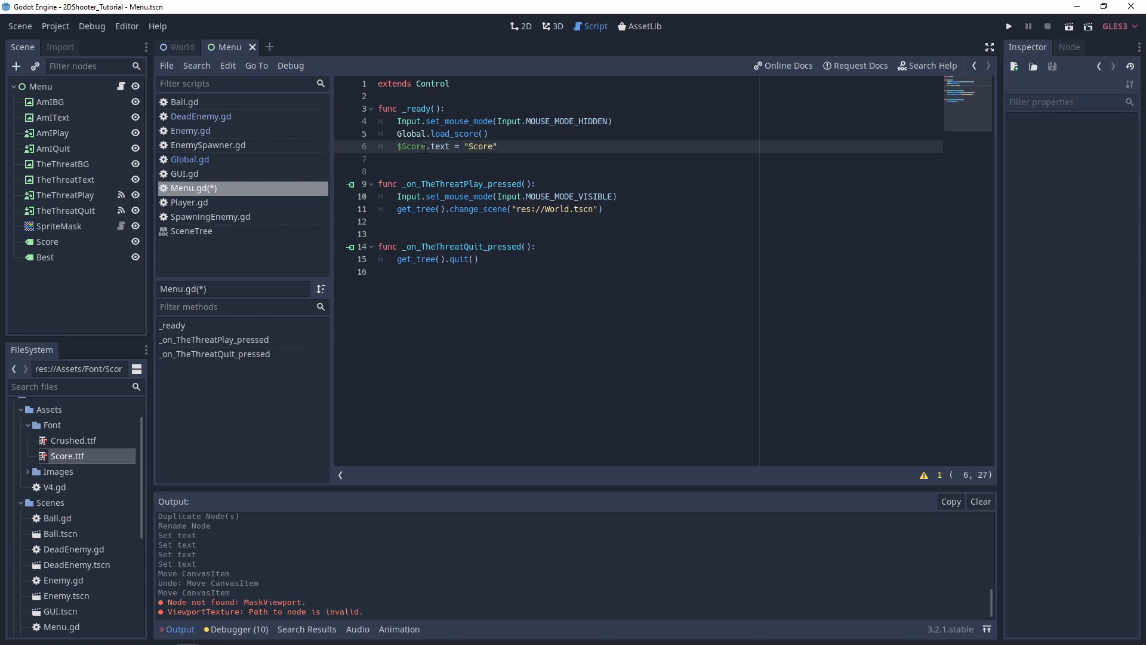
text(:)
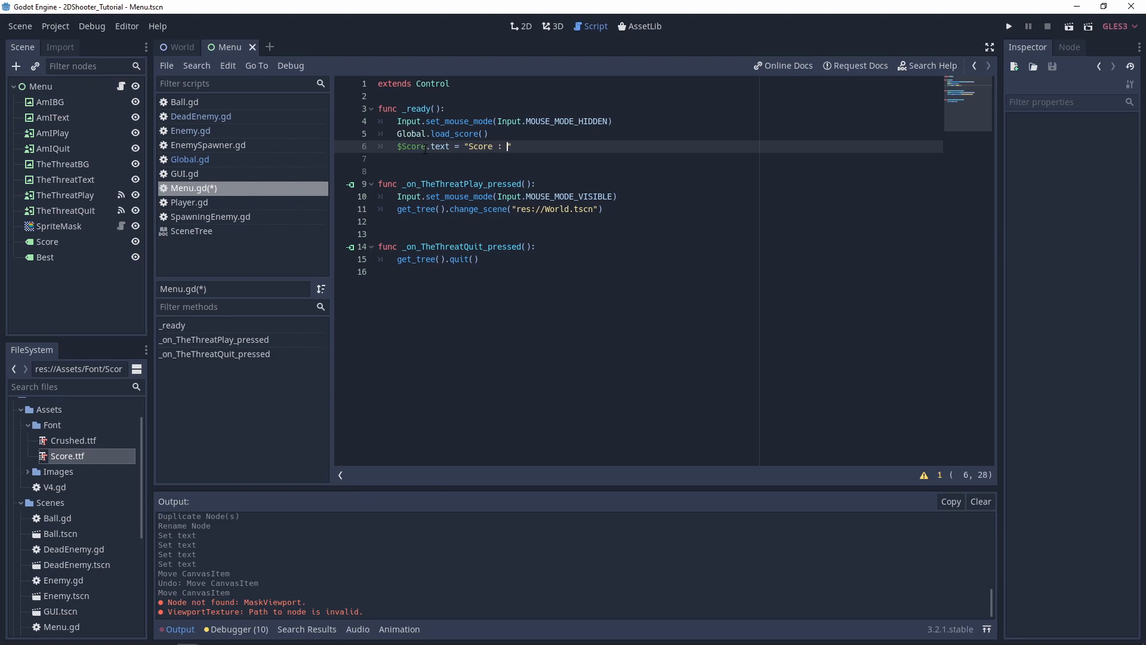
text(+)
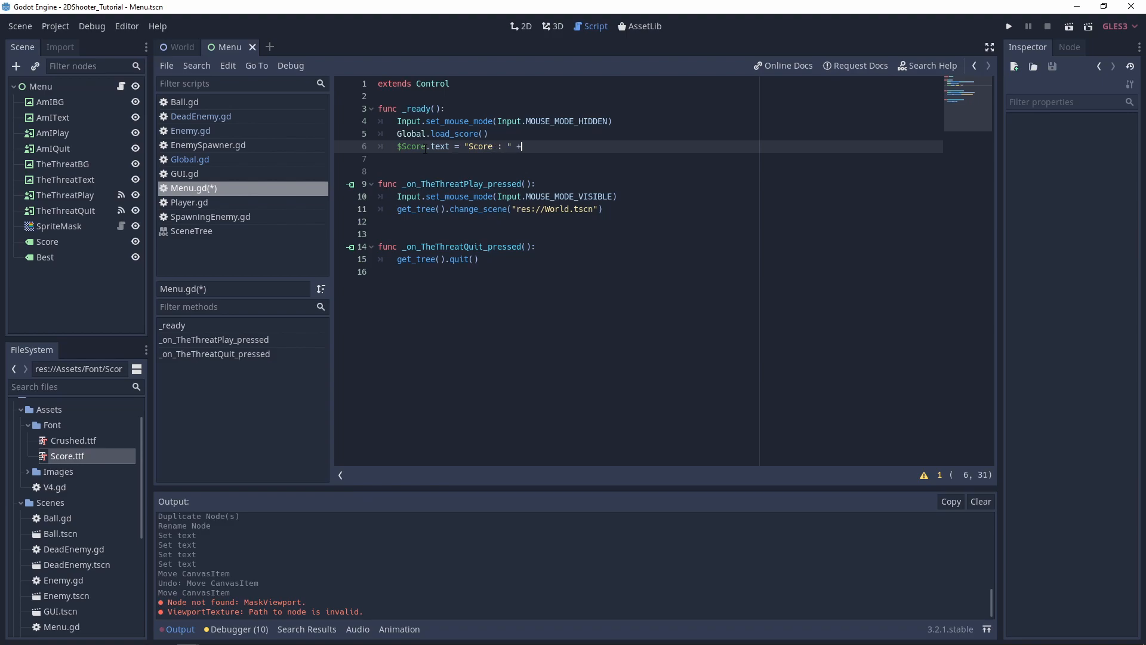
text(str)
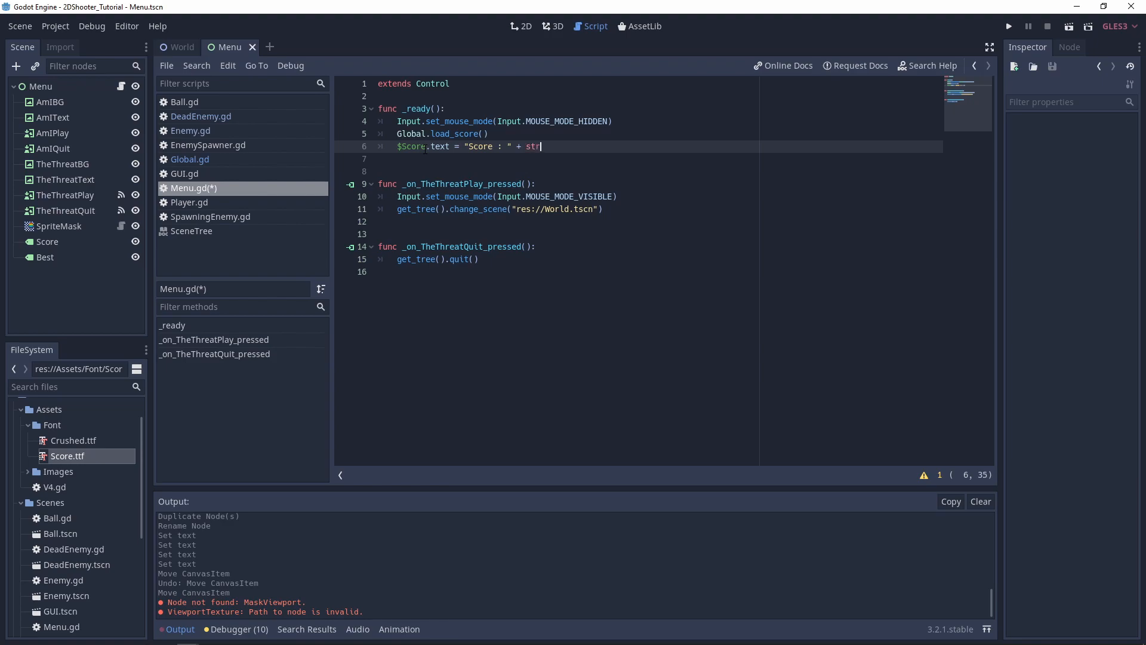
text(()
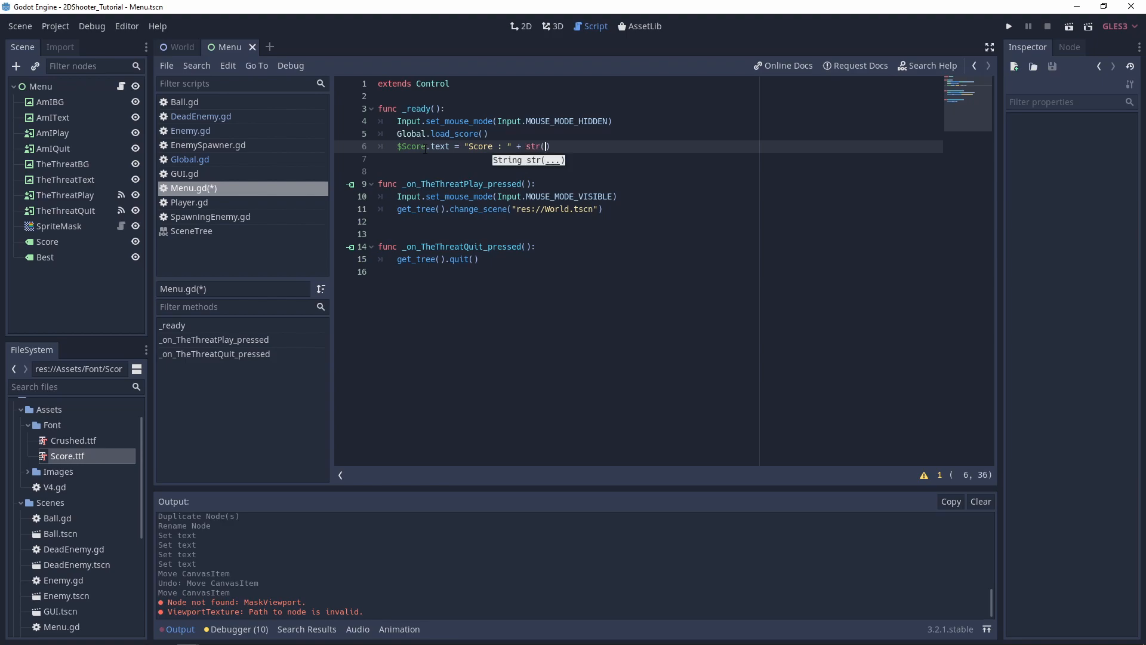
text(Global.score)
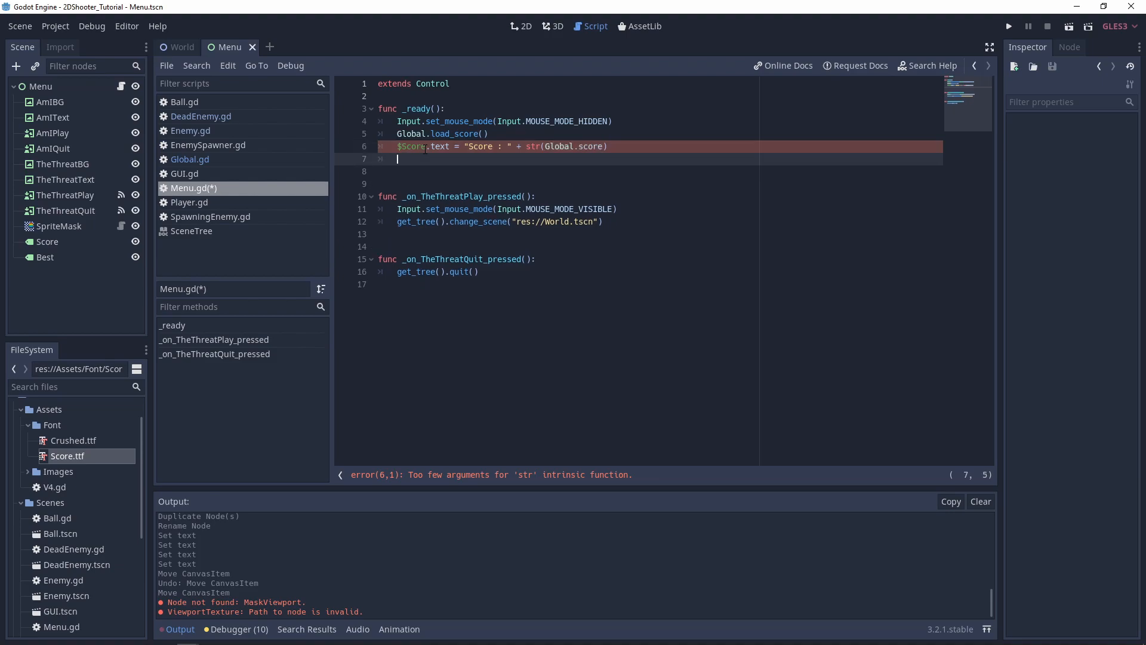
Step: Set $Best.text = "Best :" + str(Global.best_score) in _ready
text($Best)
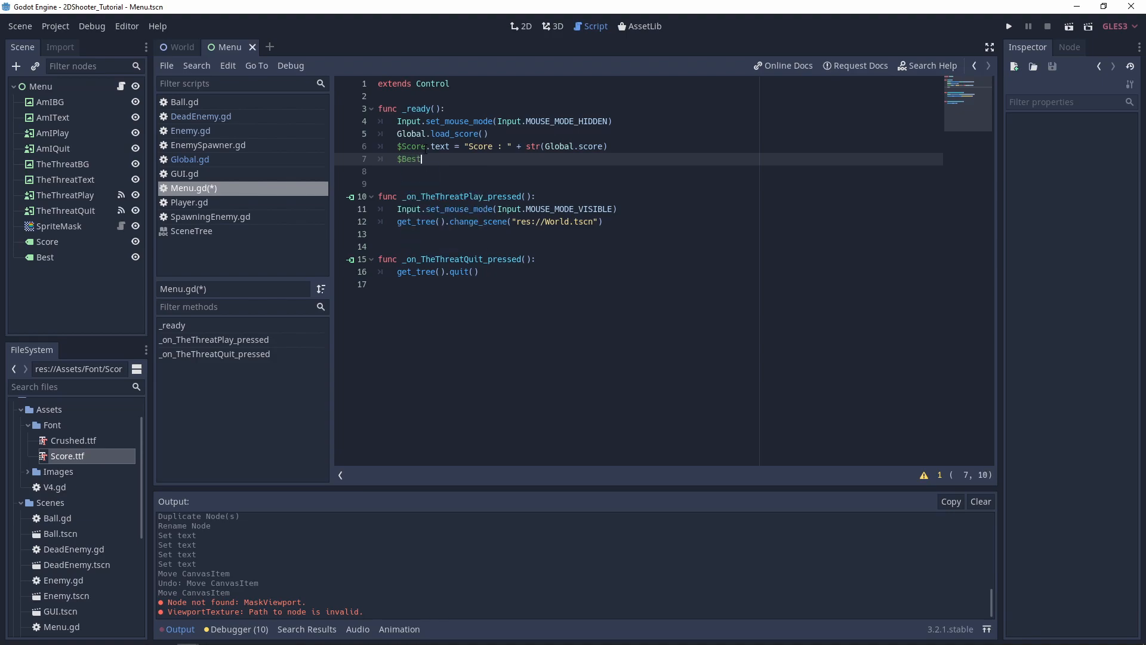
text(.text =)
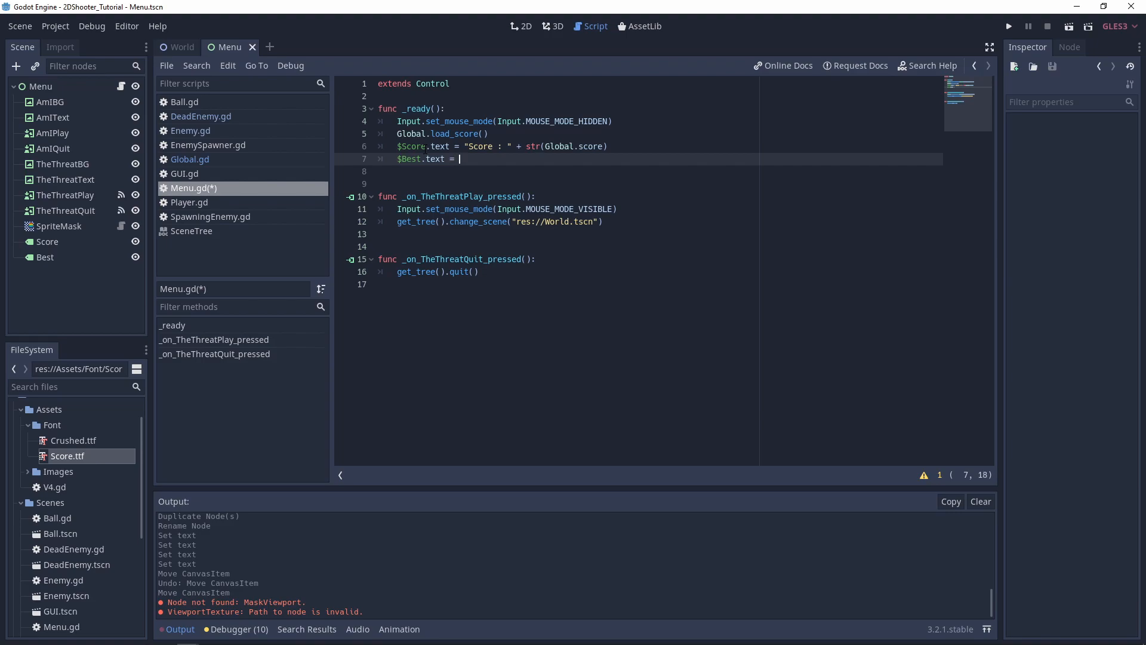
text("B")
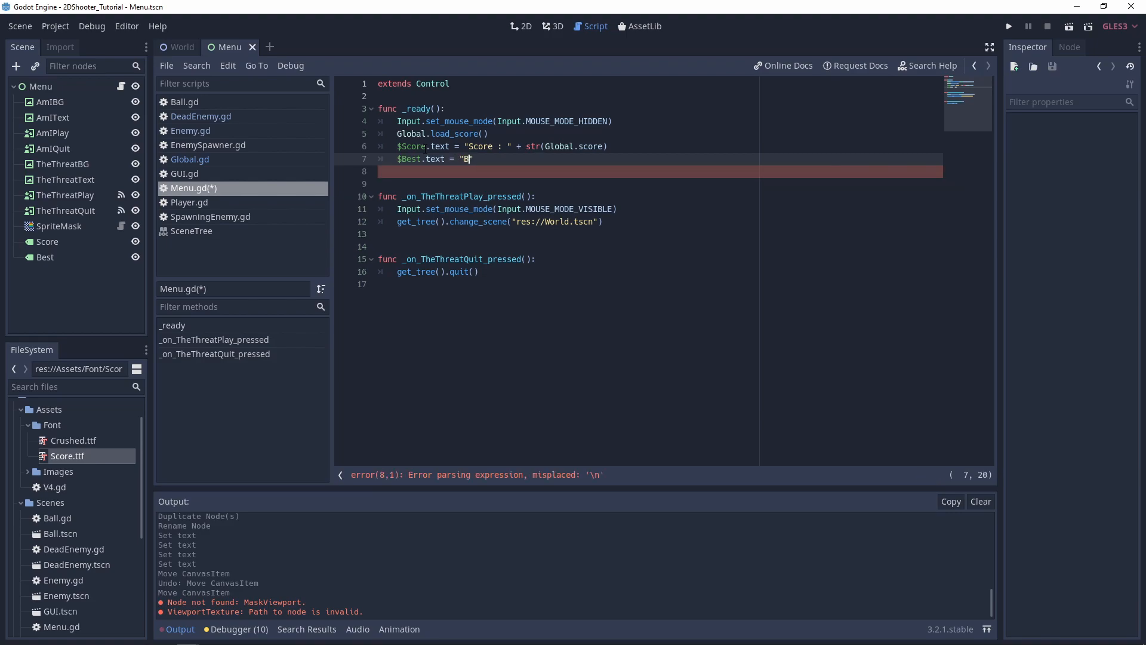
text(est :)
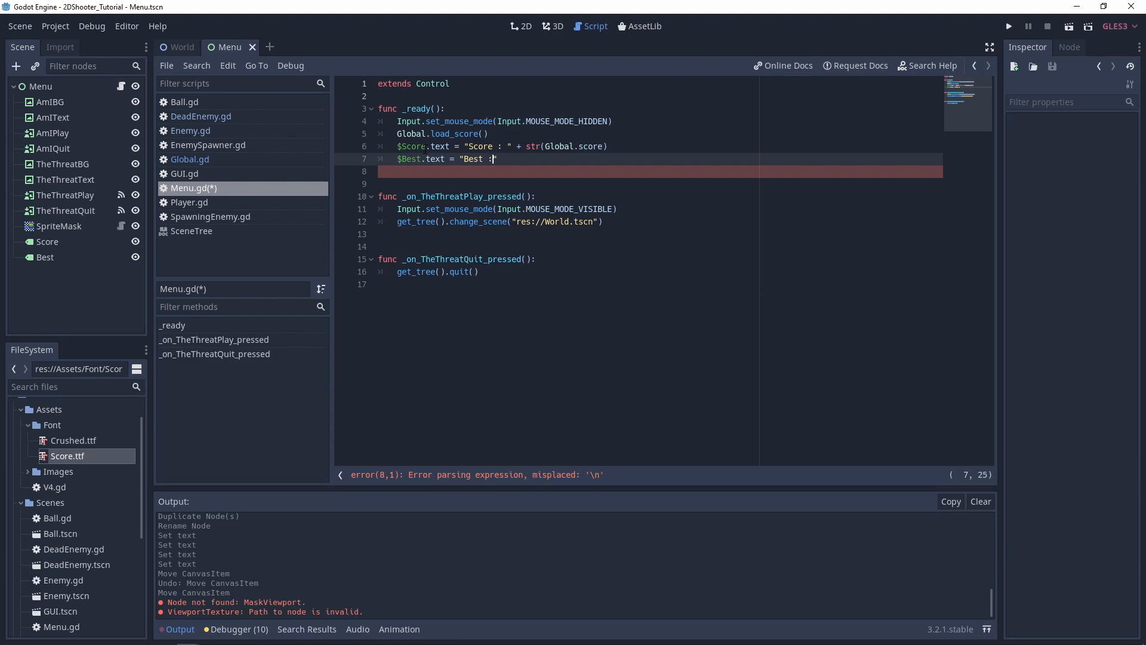
text(+ s)
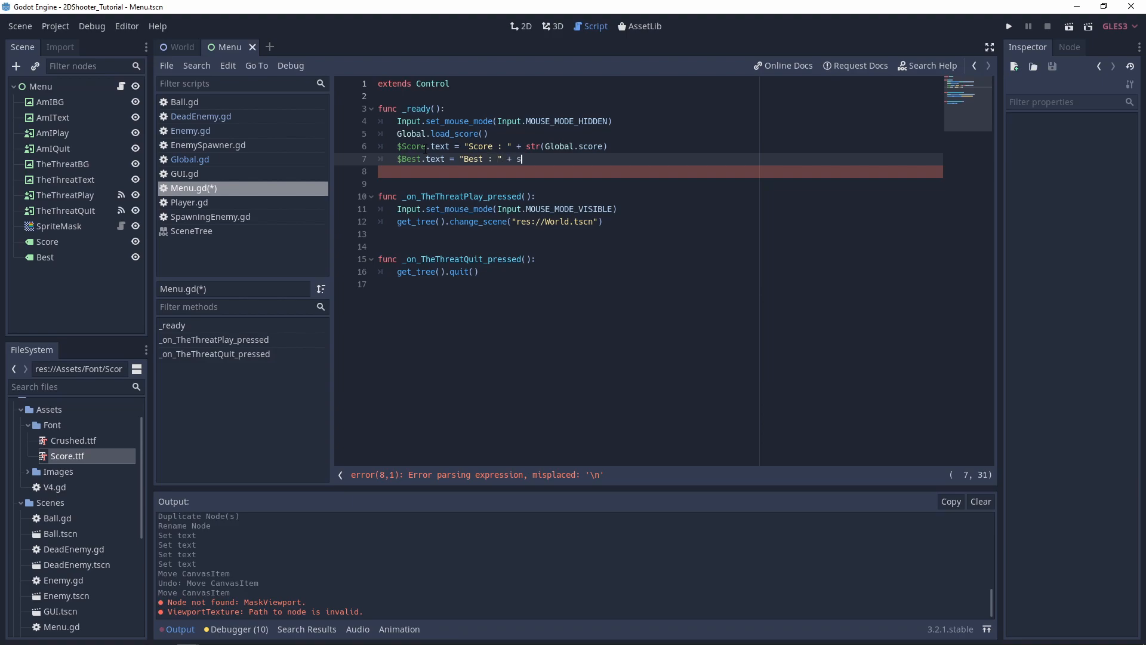
text(tr(Gl)
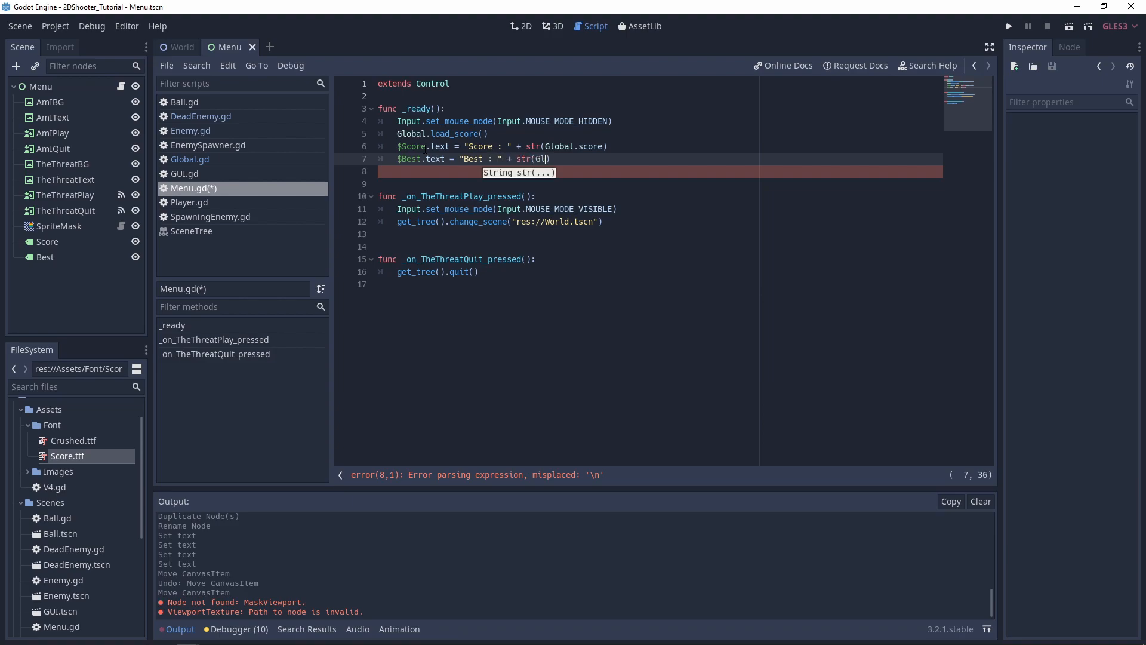
text(obal)
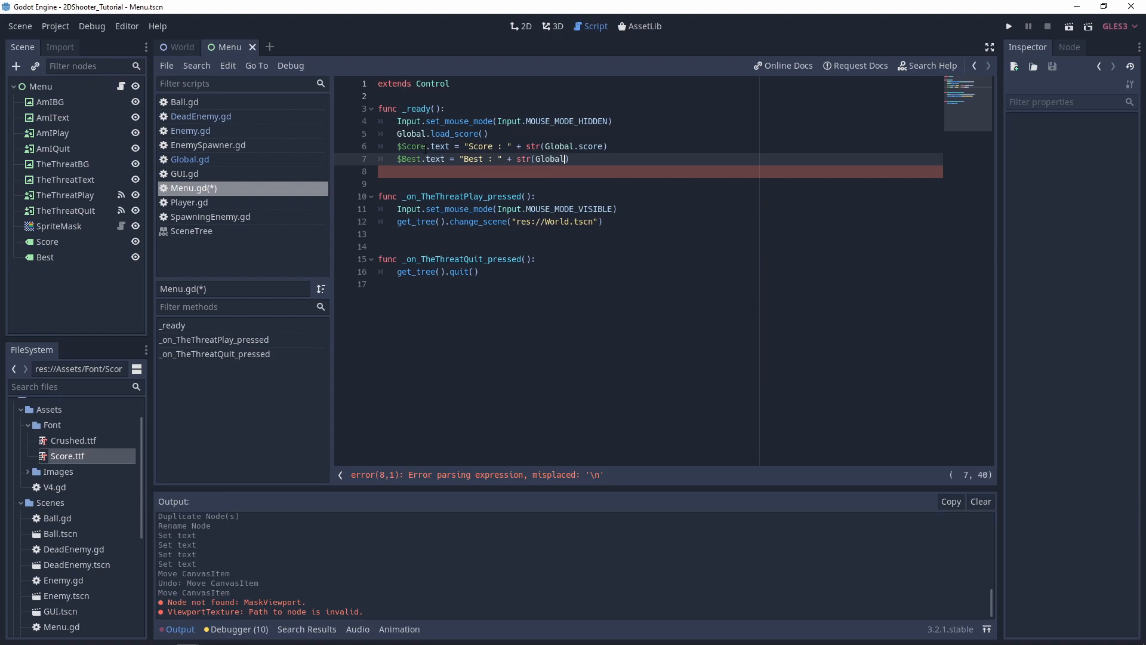
text(best_score)
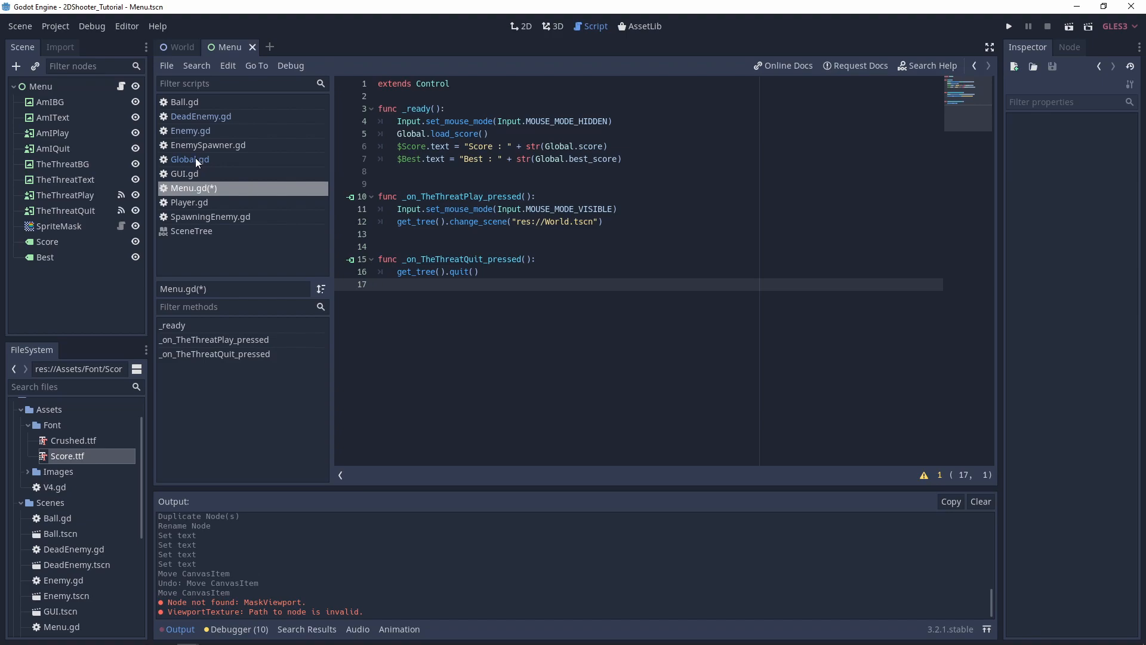
Step: Insert save_score() above return_to_menu() in Global.gd's if(life <= 0) block
click(192, 158)
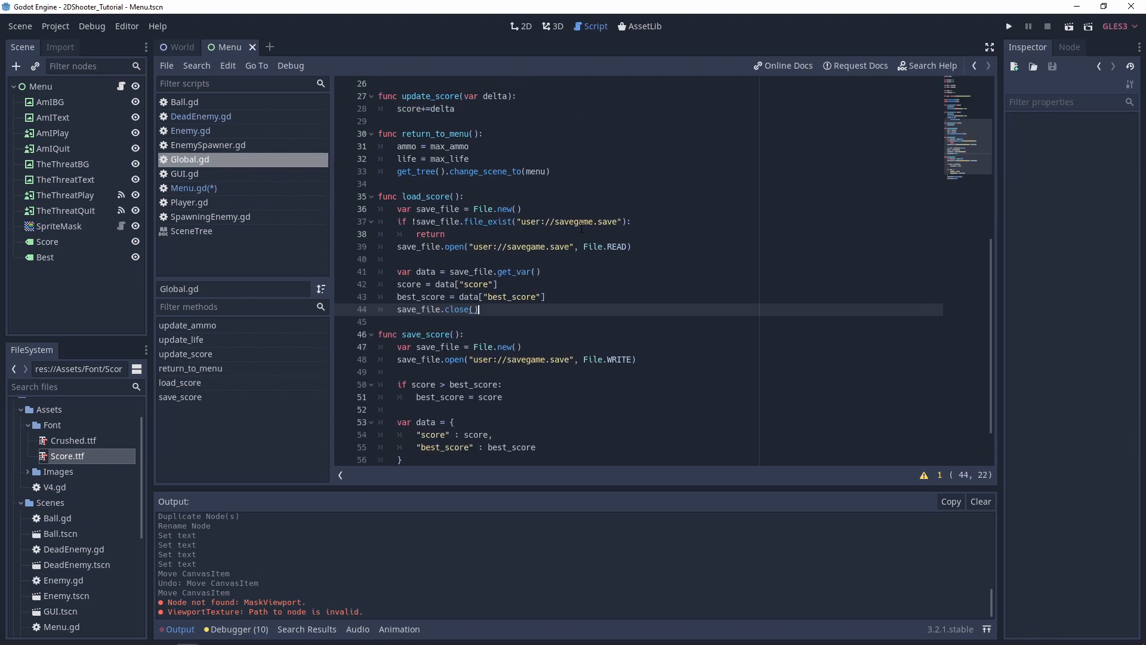
scroll(up, 3)
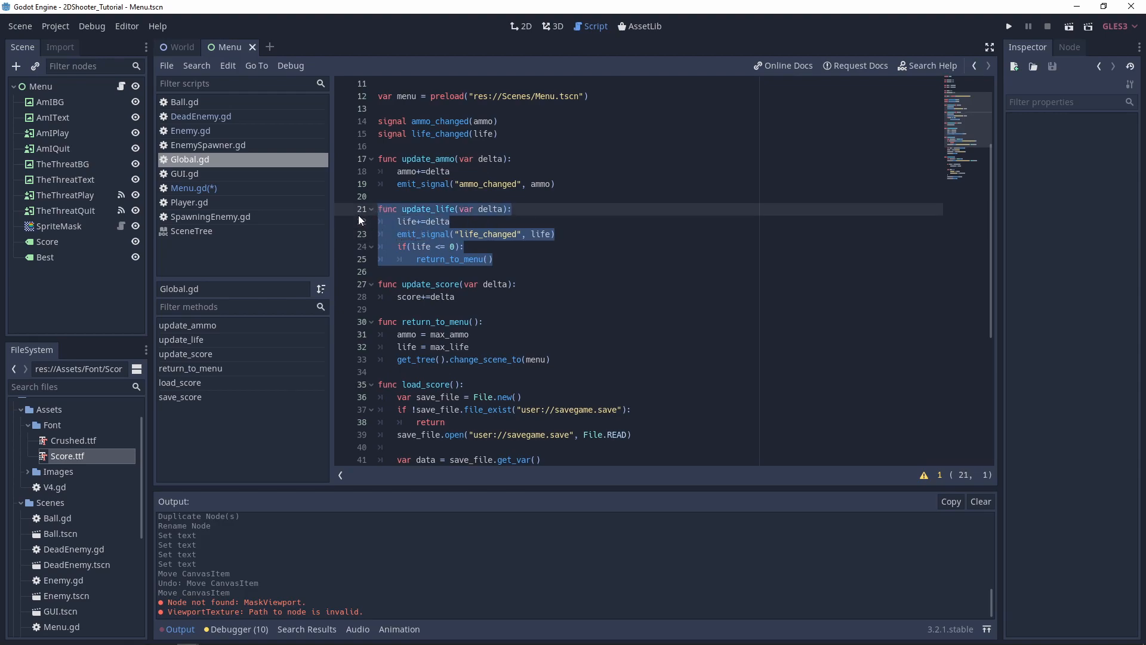
click(483, 246)
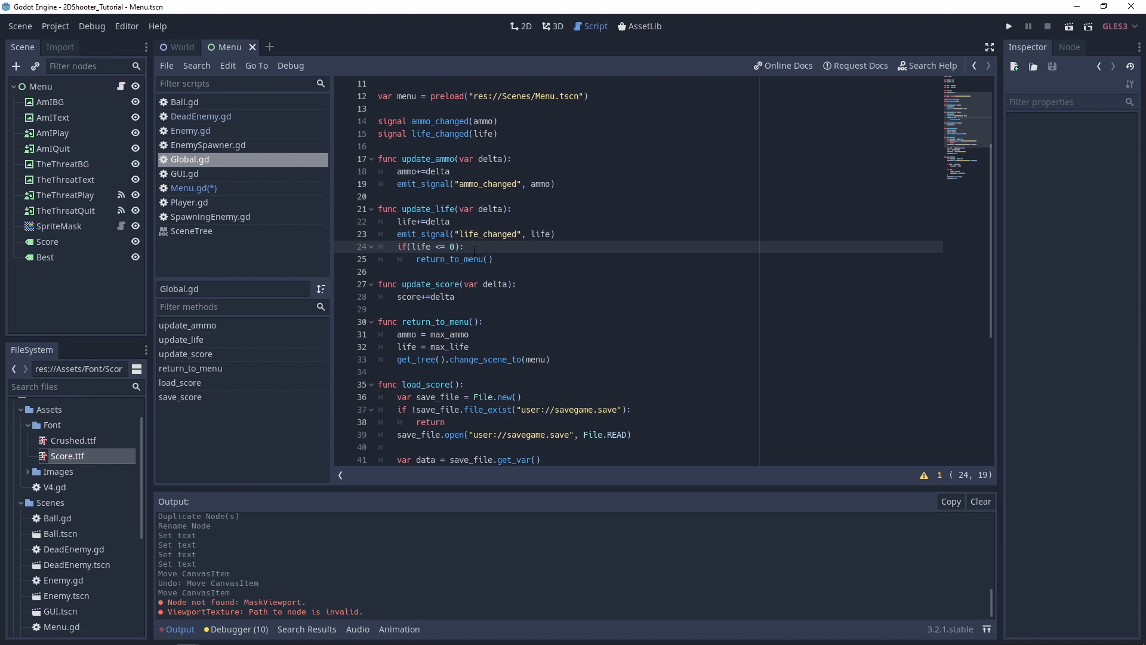
text(save_score()
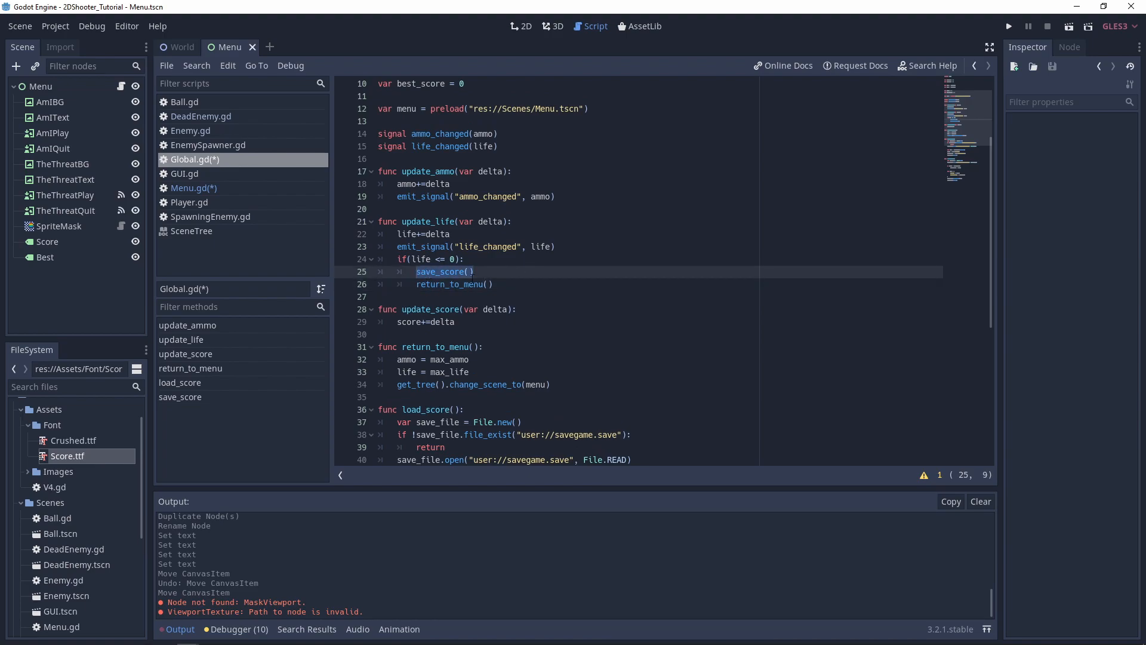
click(590, 246)
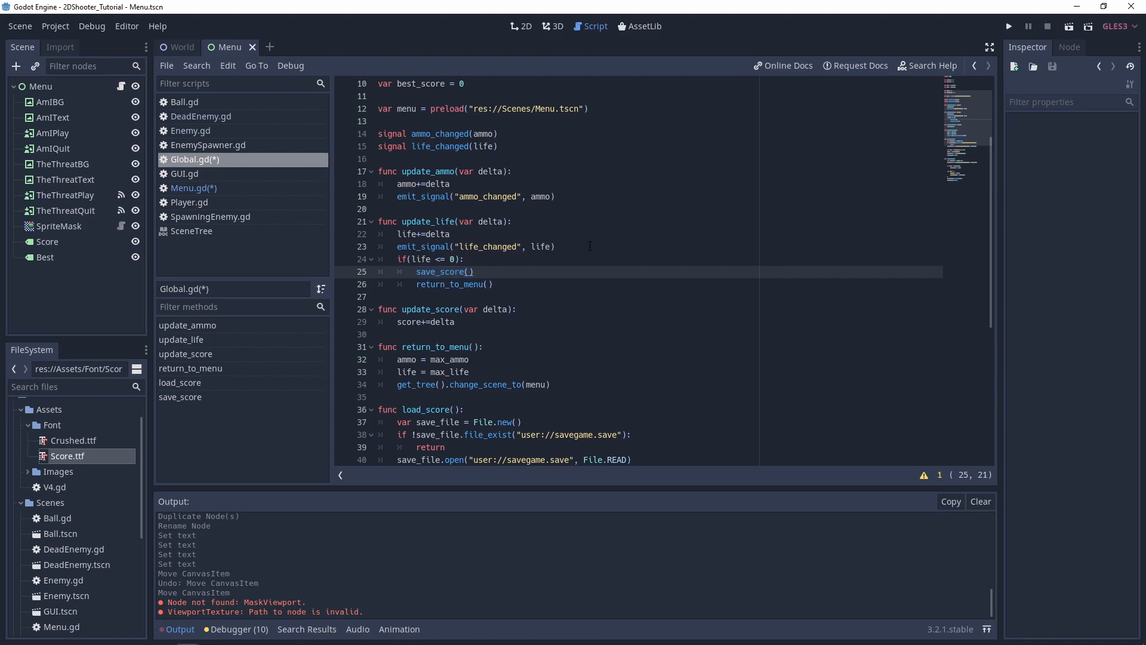
click(192, 187)
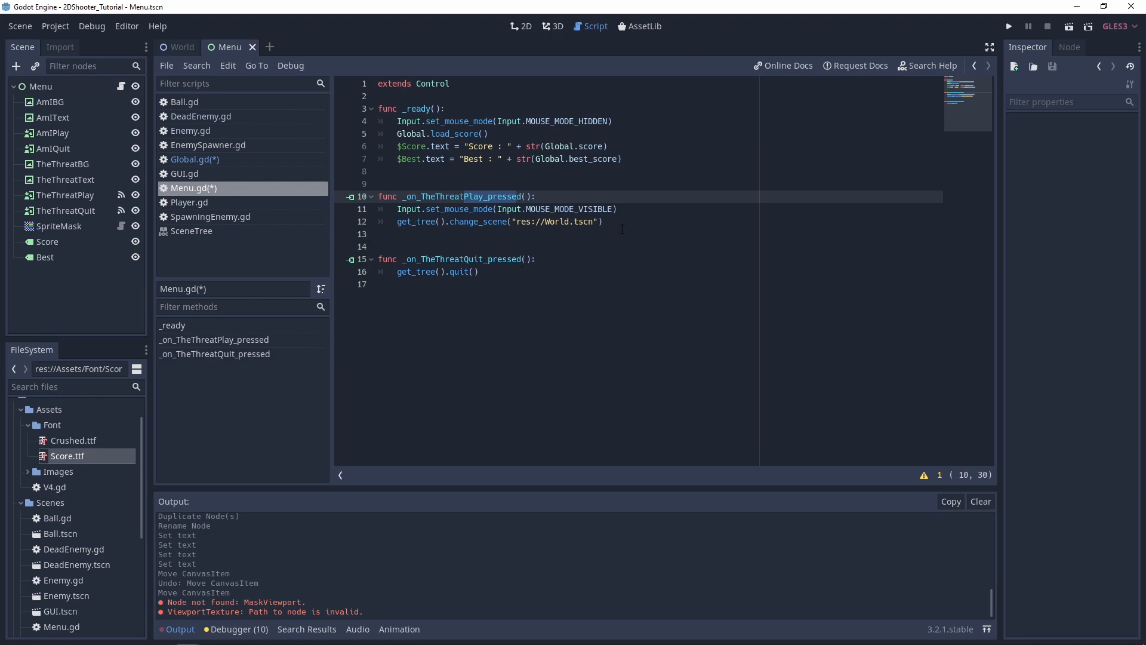
Step: Start a new line before change_scene in Menu.gd's Play handler
click(618, 209)
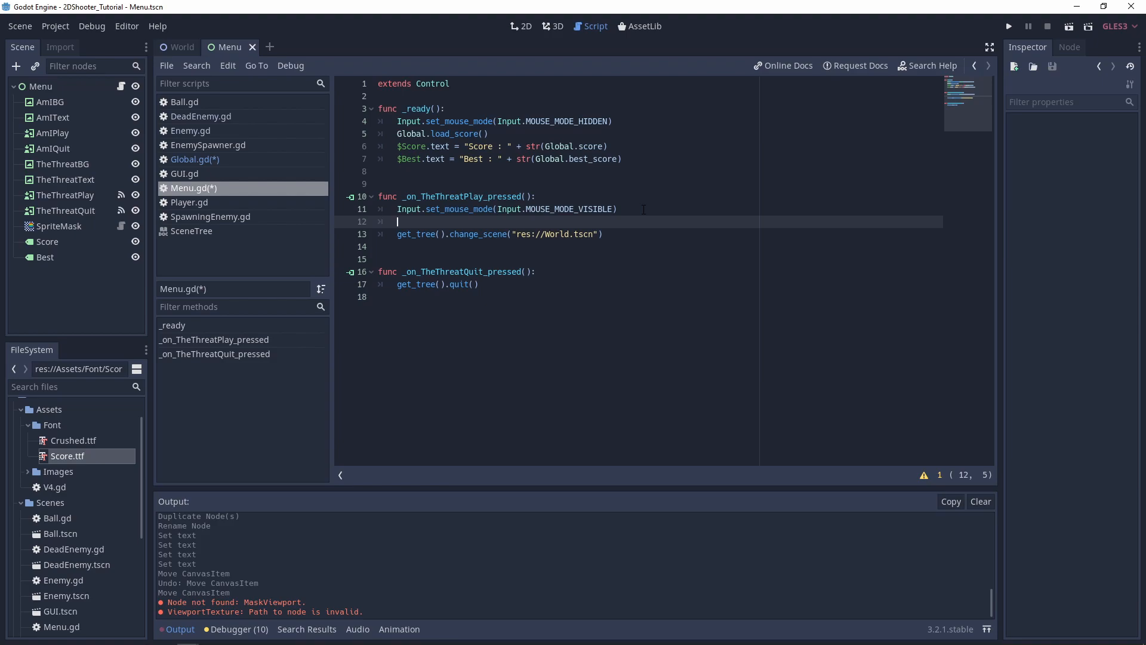
Step: Write Global.score = 0 in the Play handler before loading the World scene
text(Global)
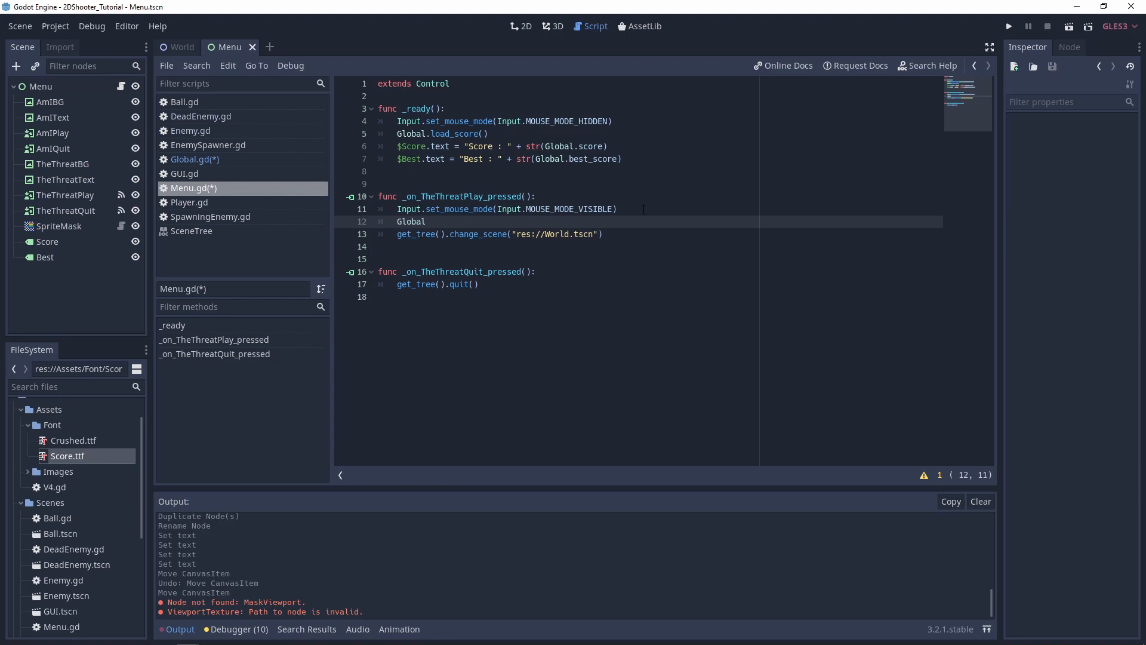
text(.score)
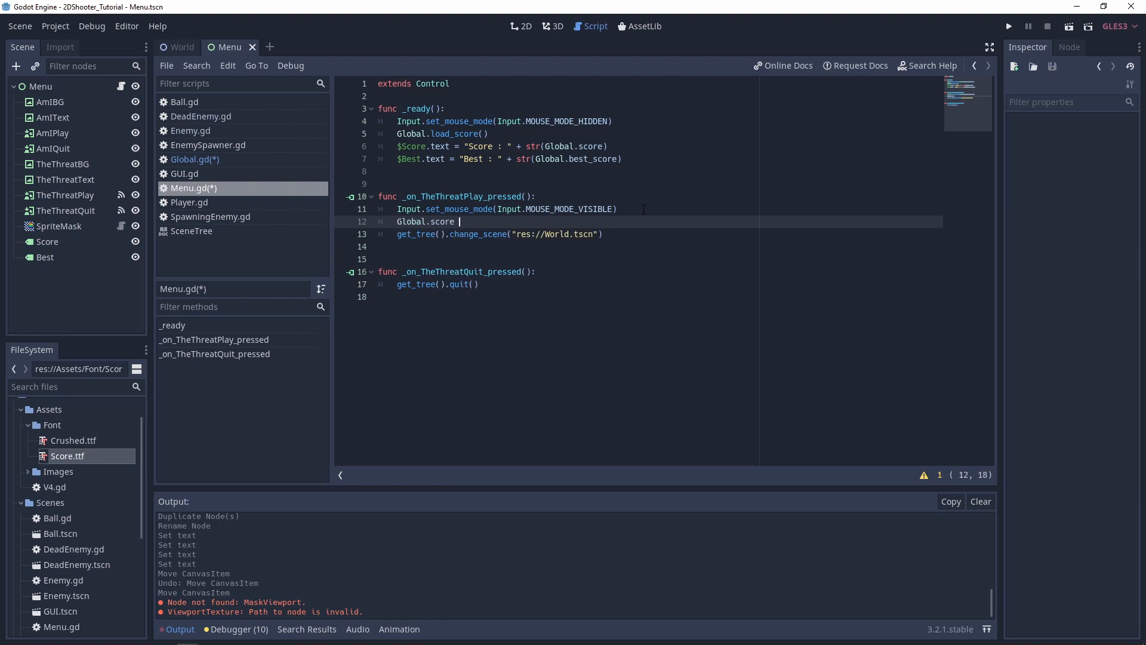
text(= 0)
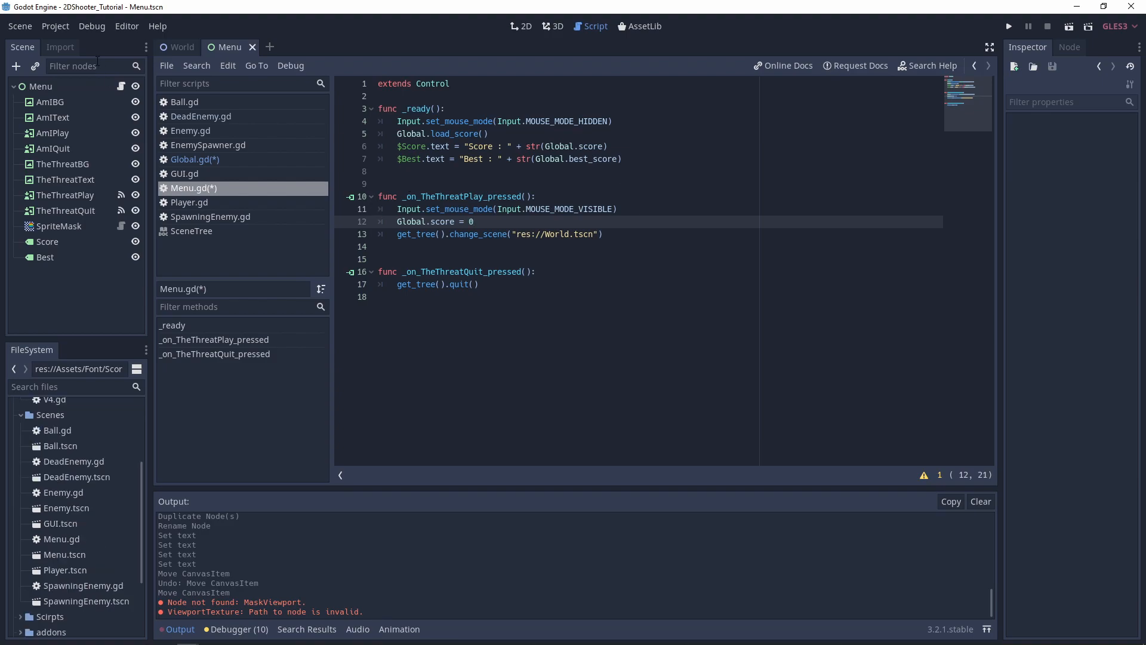
Step: Choose the main scene under Project Settings > Application > Run
click(55, 25)
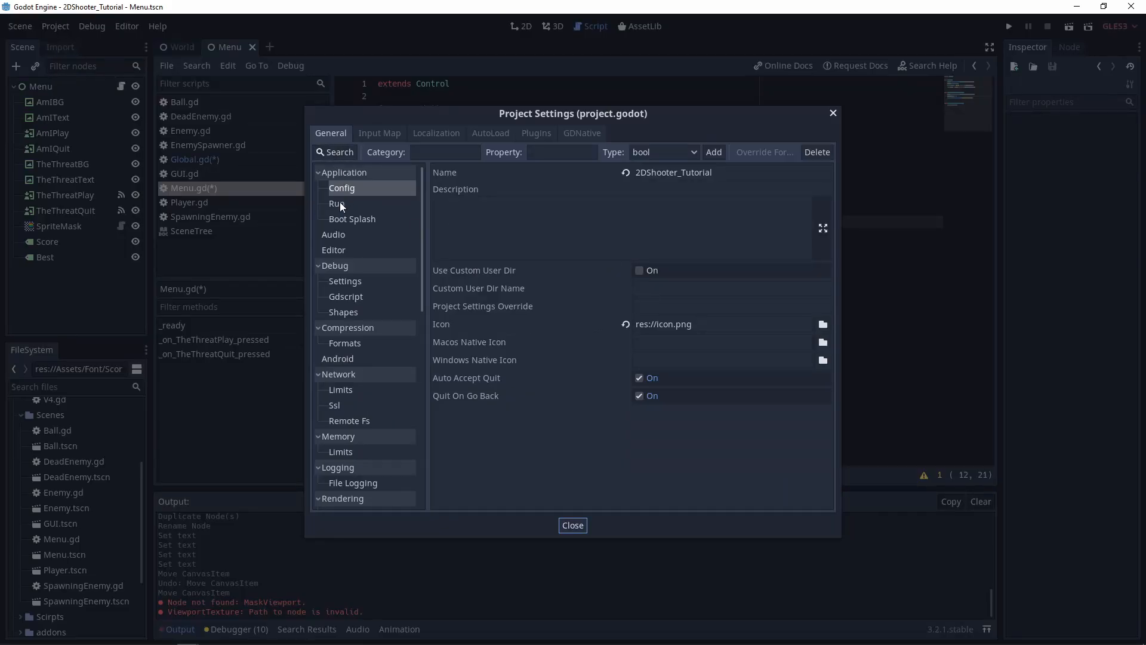
click(338, 202)
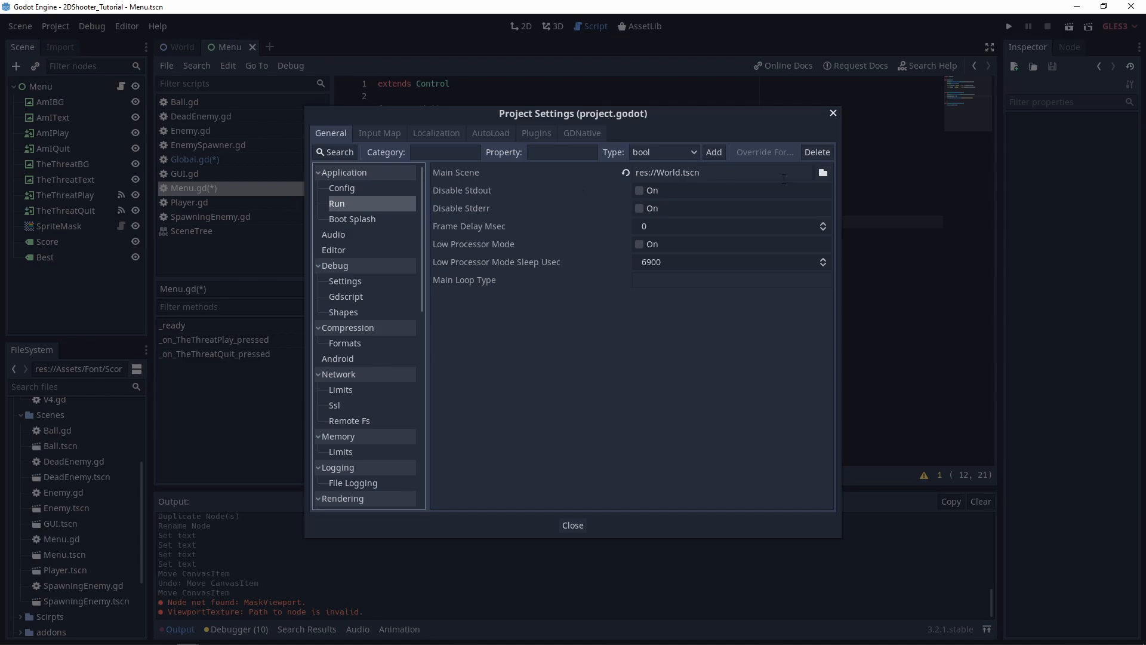
click(821, 172)
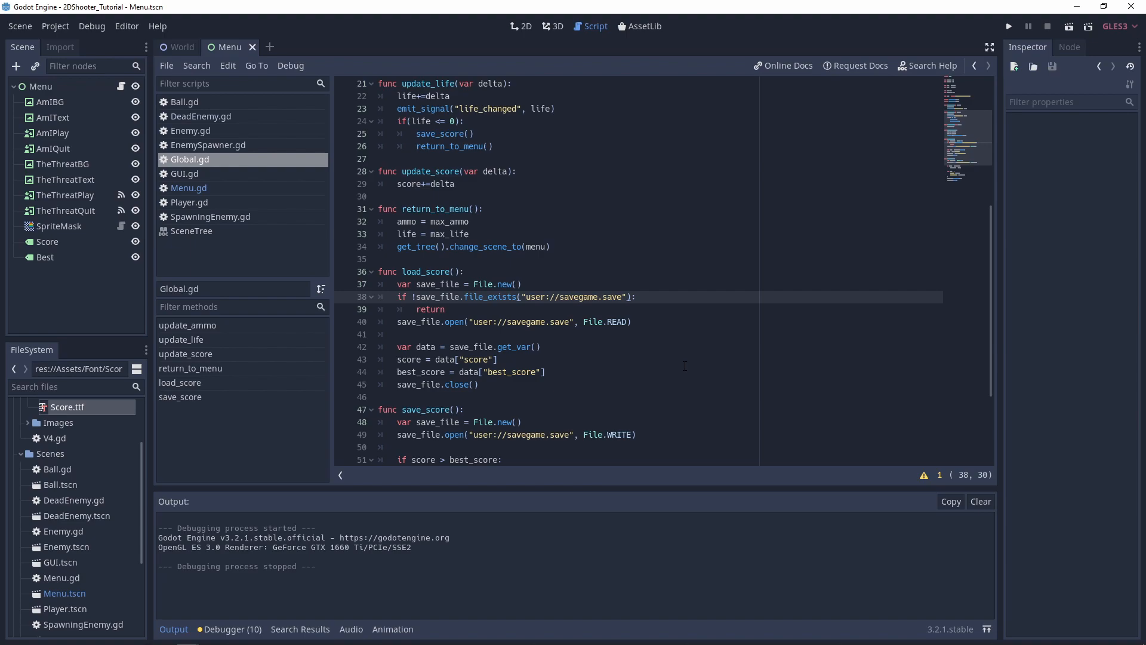
scroll(down, 3)
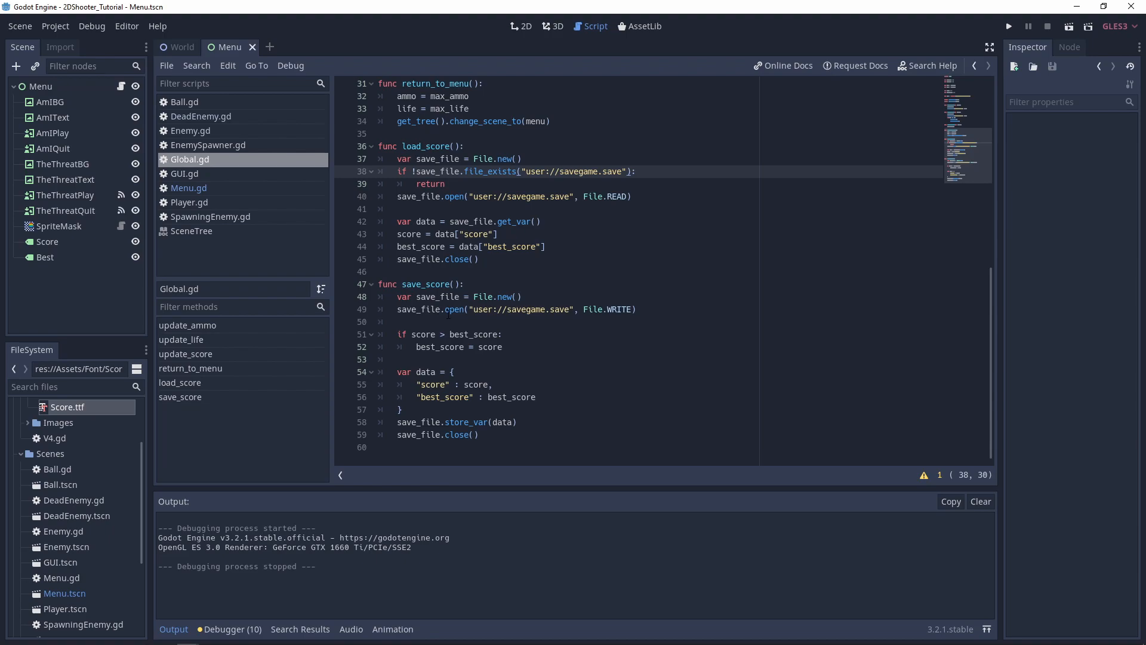
click(466, 308)
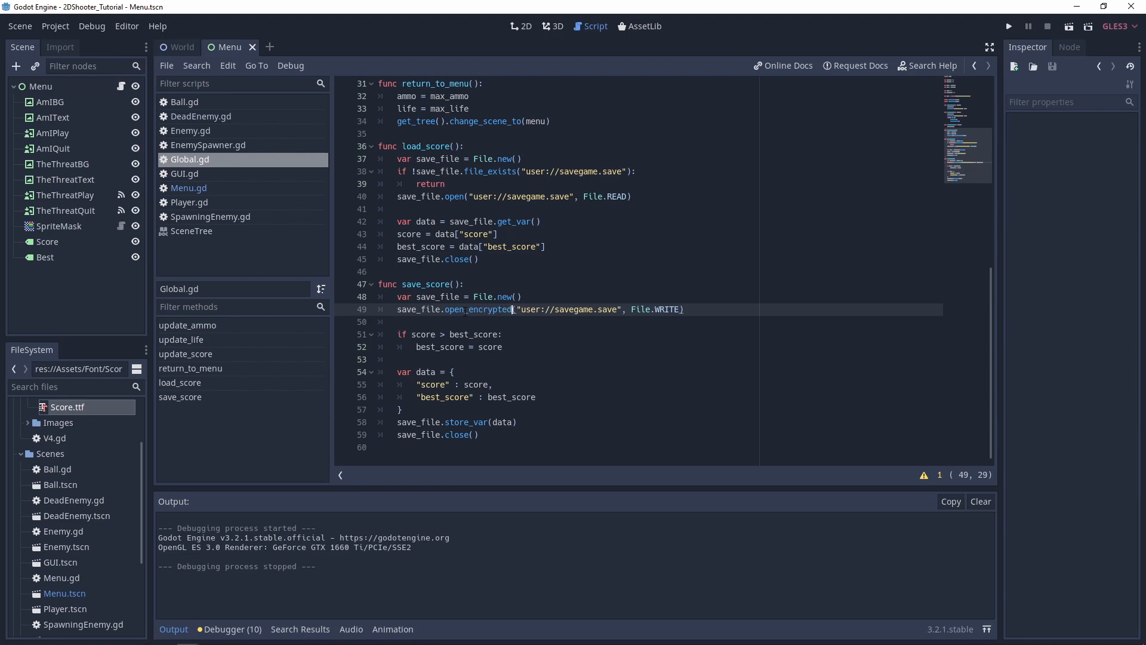
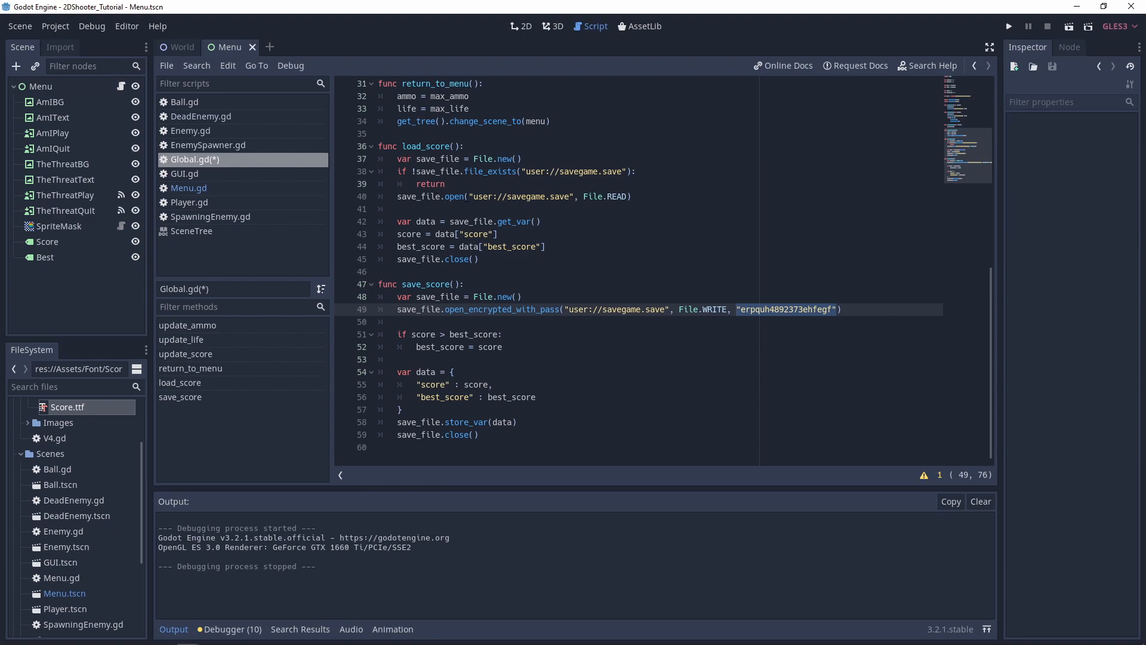
click(464, 196)
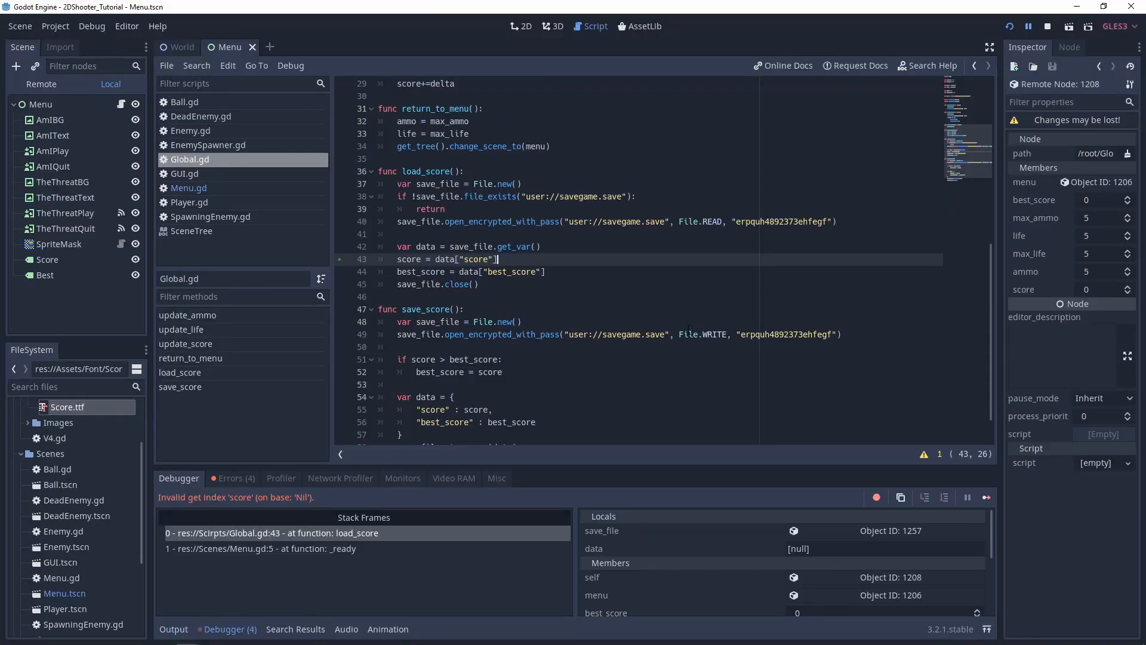
Step: Have load_score read the encrypted save with the same password and run the game
scroll(down, 3)
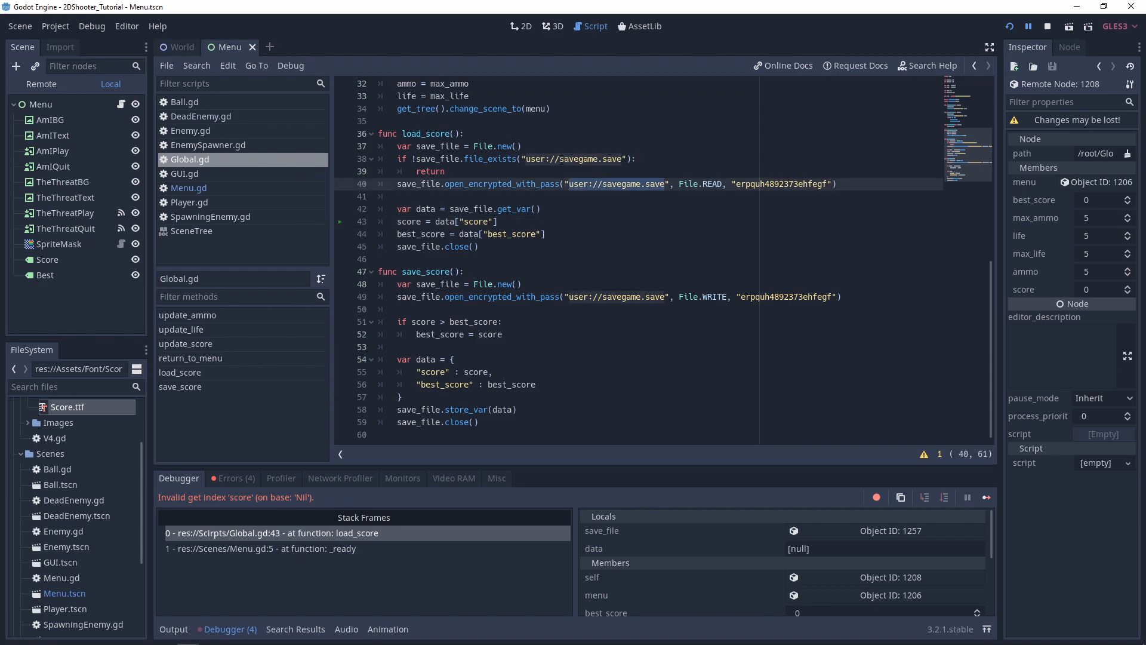
click(599, 159)
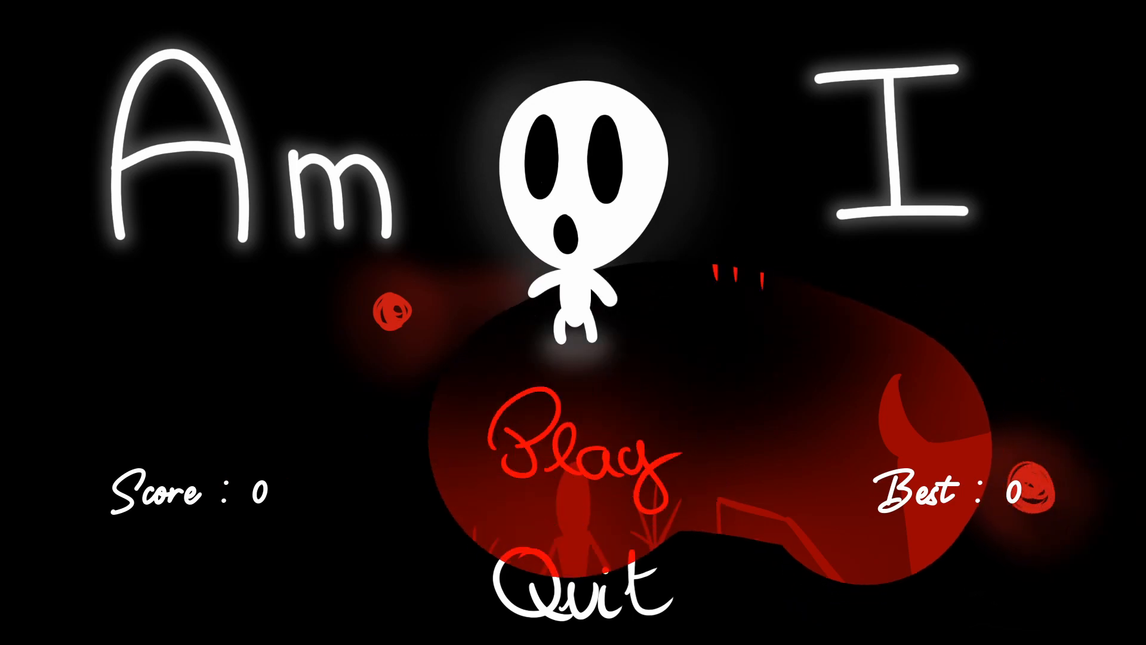
Step: Start a round from the menu showing Score : 0 and Best : 0
click(577, 460)
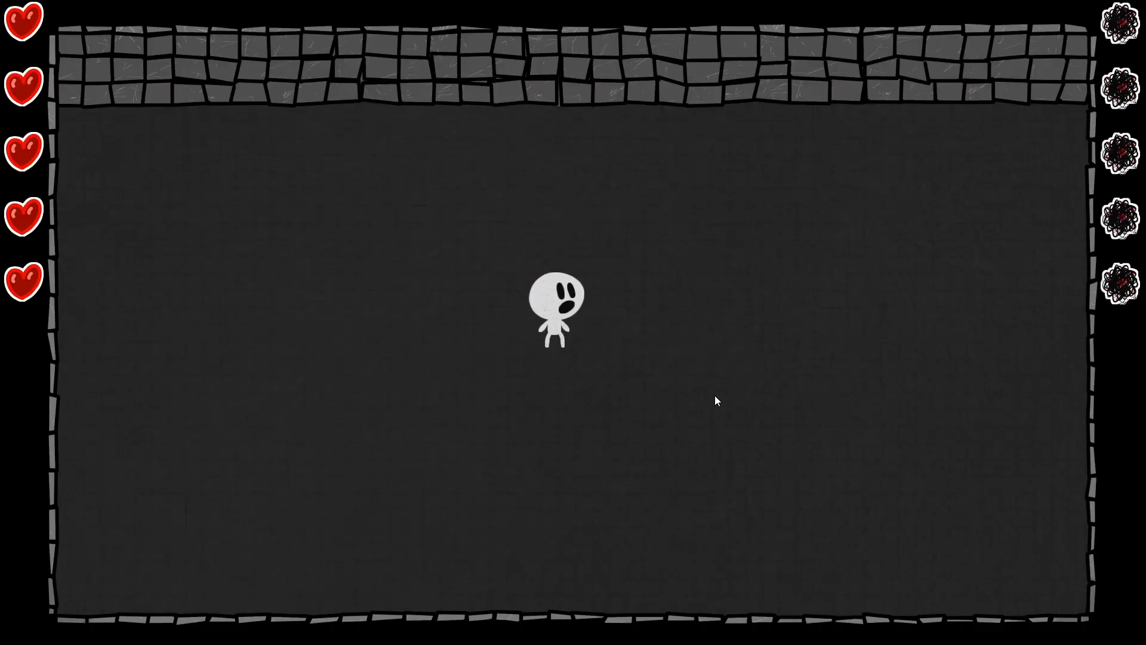